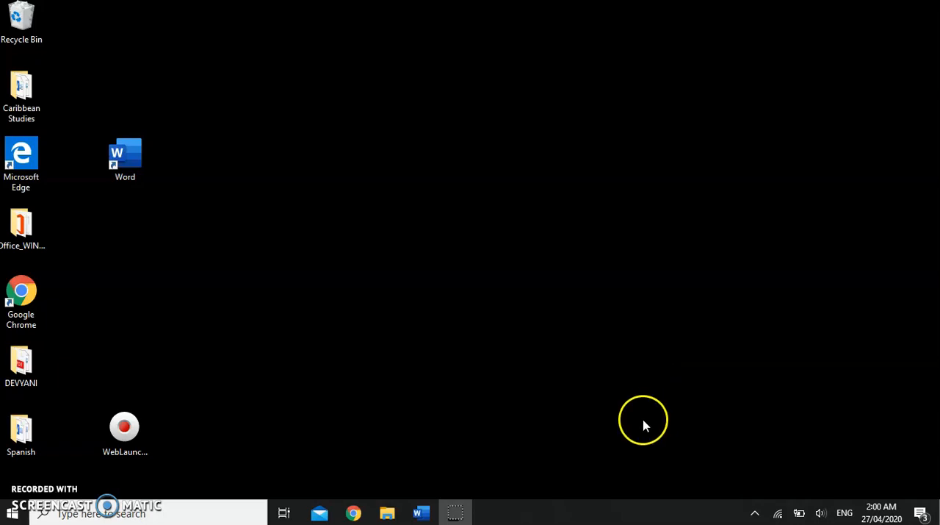
{"action": "mouse_move", "coordinate": [639, 429]}
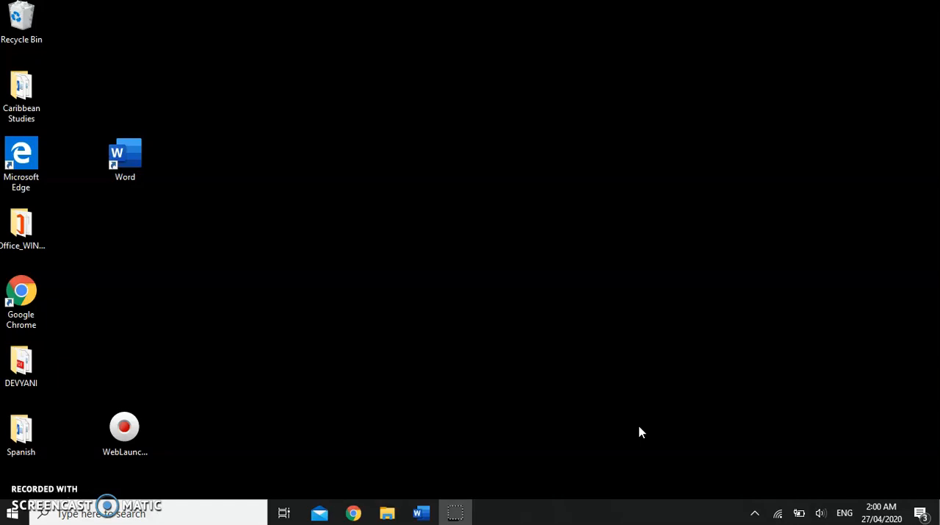
{"action": "mouse_move", "coordinate": [106, 179]}
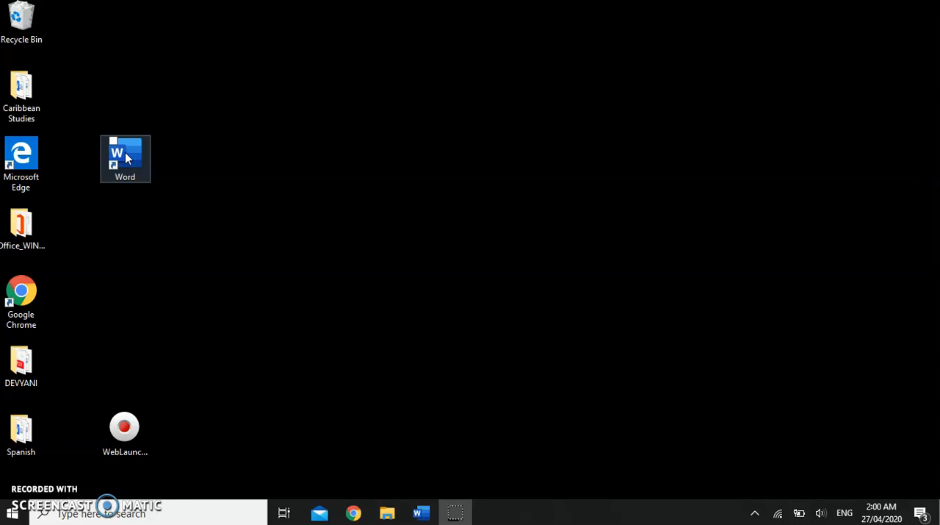
{"action": "mouse_move", "coordinate": [485, 258]}
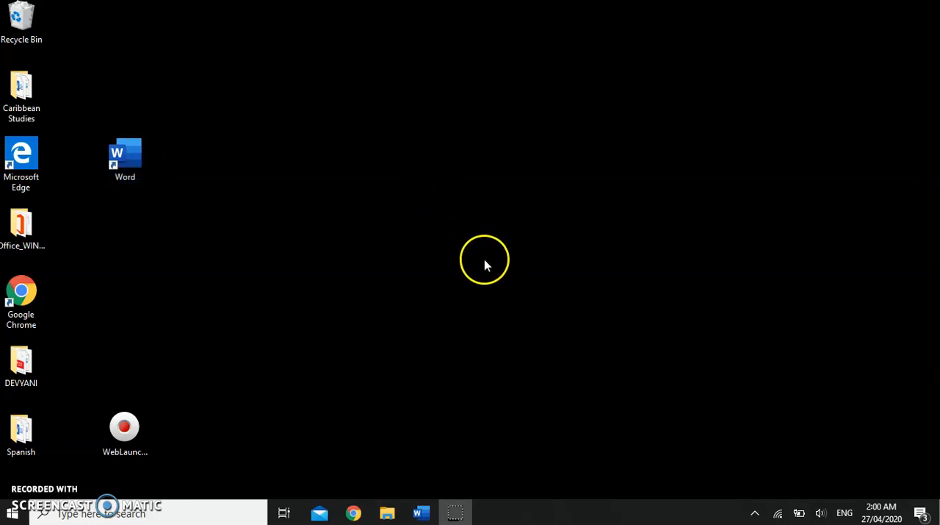
{"action": "mouse_move", "coordinate": [415, 470]}
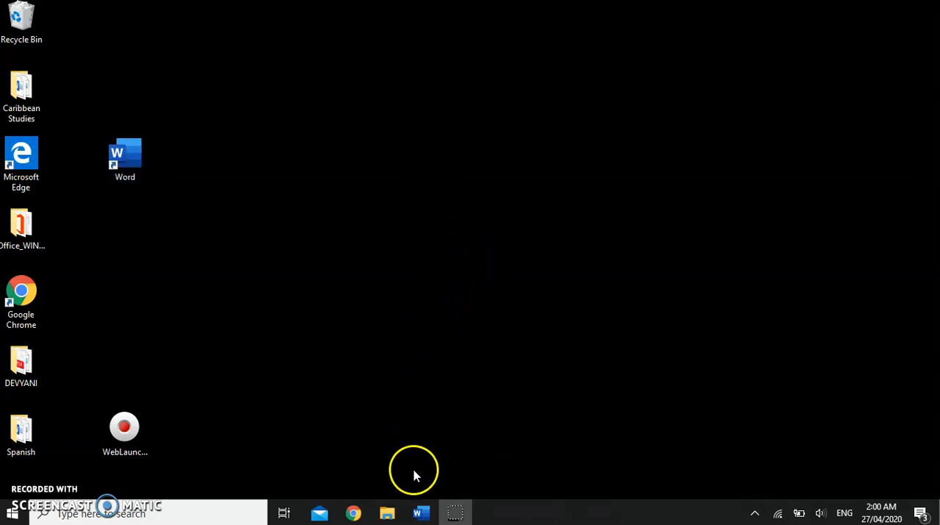
{"action": "mouse_move", "coordinate": [421, 511]}
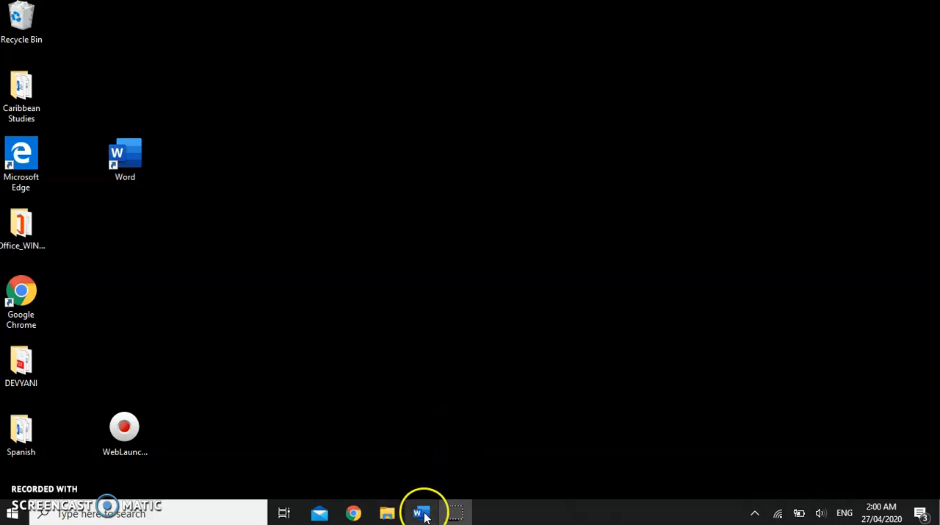
{"action": "mouse_move", "coordinate": [438, 488]}
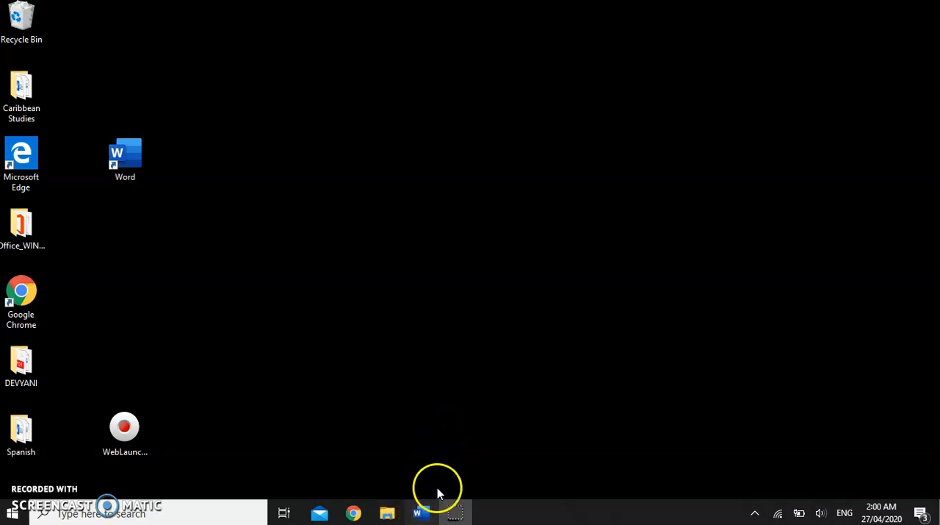
{"action": "mouse_move", "coordinate": [474, 452]}
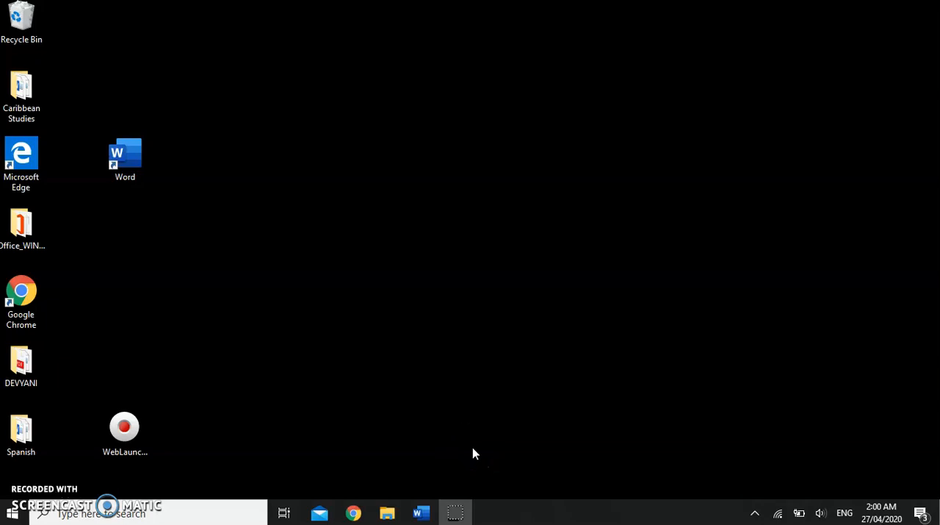
{"action": "mouse_move", "coordinate": [308, 448]}
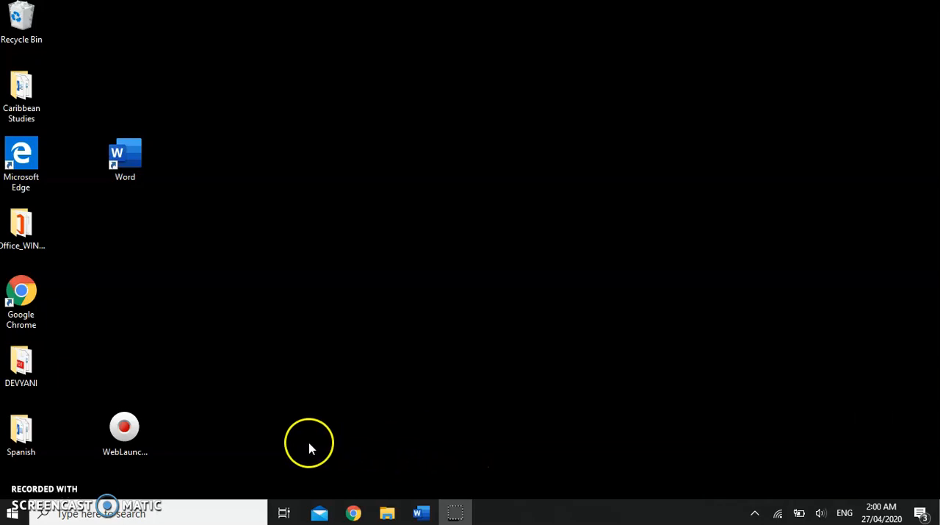
- Search Windows for 'word' and launch the Word app from the results
{"action": "left_click", "coordinate": [125, 434]}
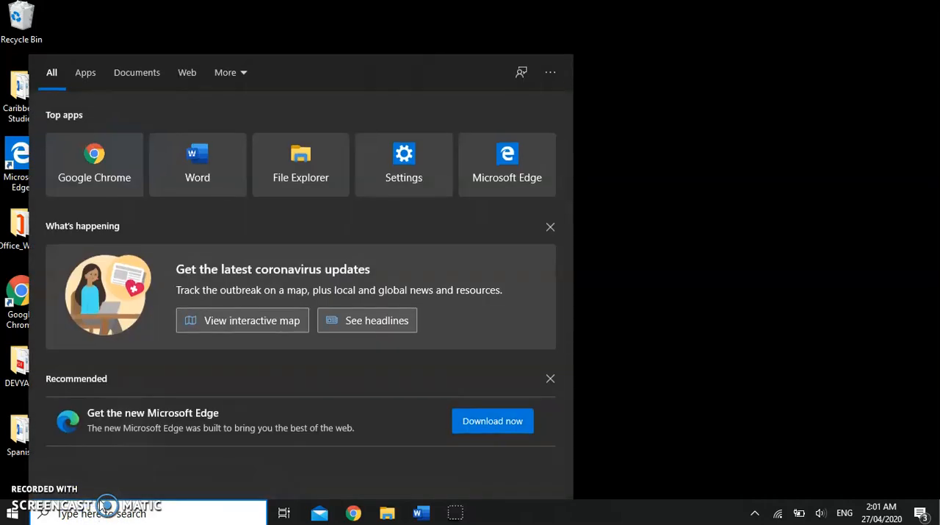
{"action": "type", "text": "word"}
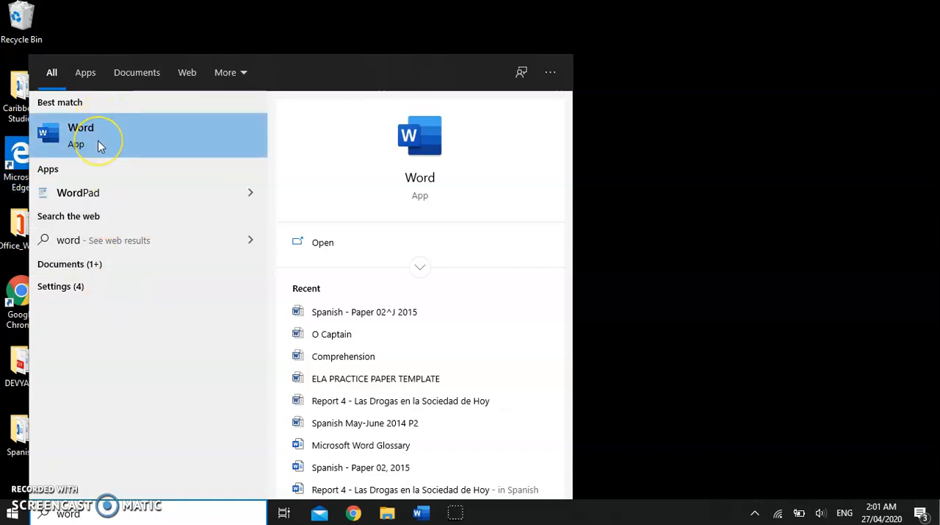
{"action": "left_click", "coordinate": [81, 132]}
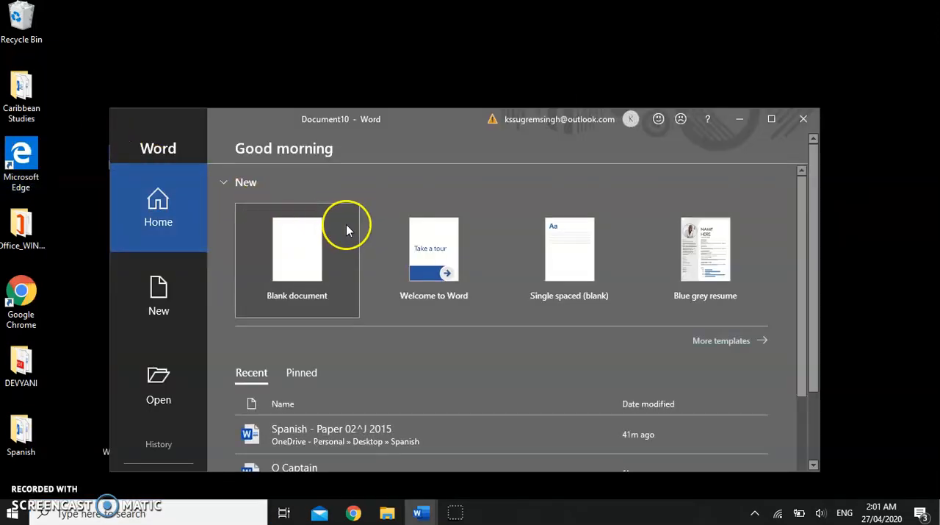
{"action": "mouse_move", "coordinate": [41, 399]}
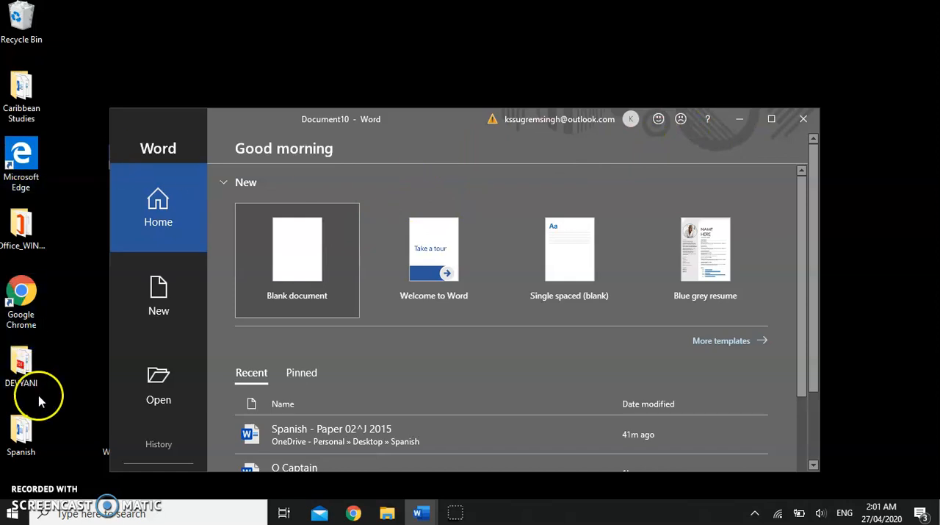
{"action": "mouse_move", "coordinate": [11, 511]}
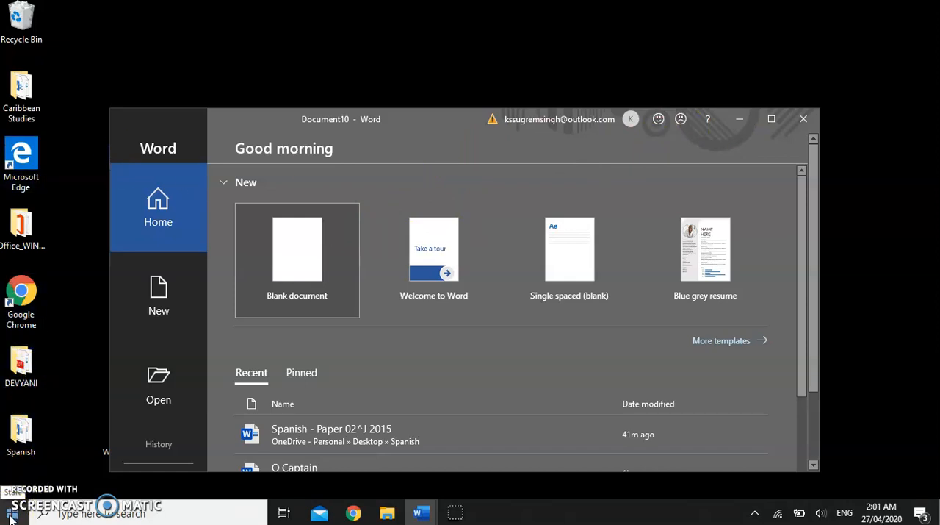
{"action": "left_click", "coordinate": [12, 512]}
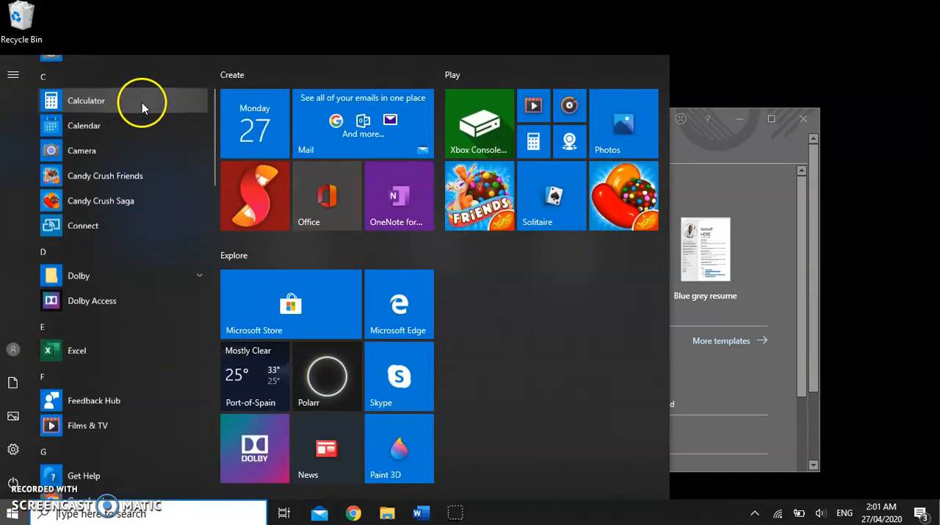
{"action": "scroll", "scroll_direction": "down", "scroll_amount": 3}
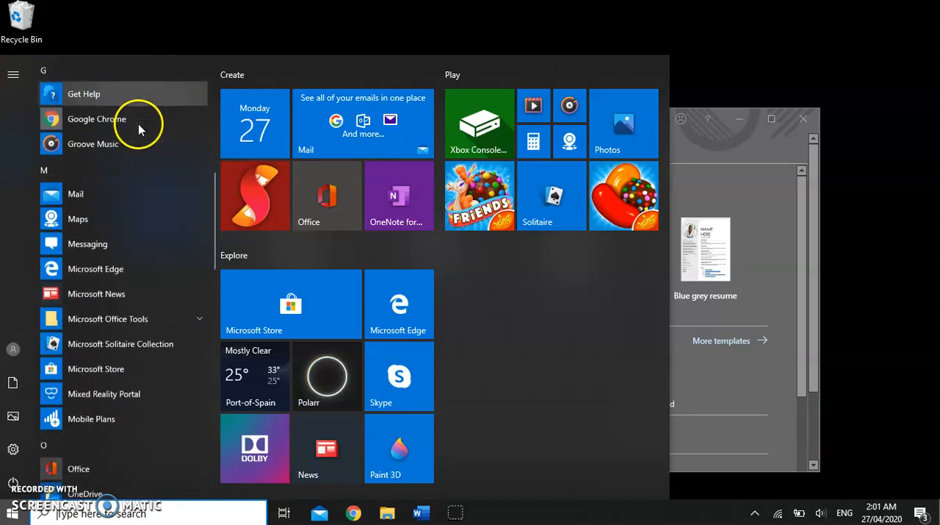
{"action": "scroll", "scroll_direction": "down", "scroll_amount": 3}
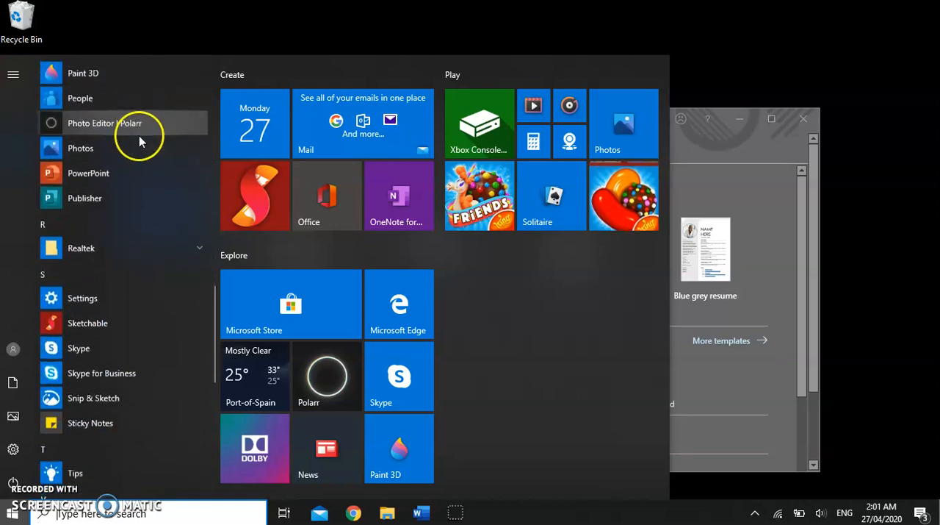
{"action": "scroll", "scroll_direction": "down", "scroll_amount": 3}
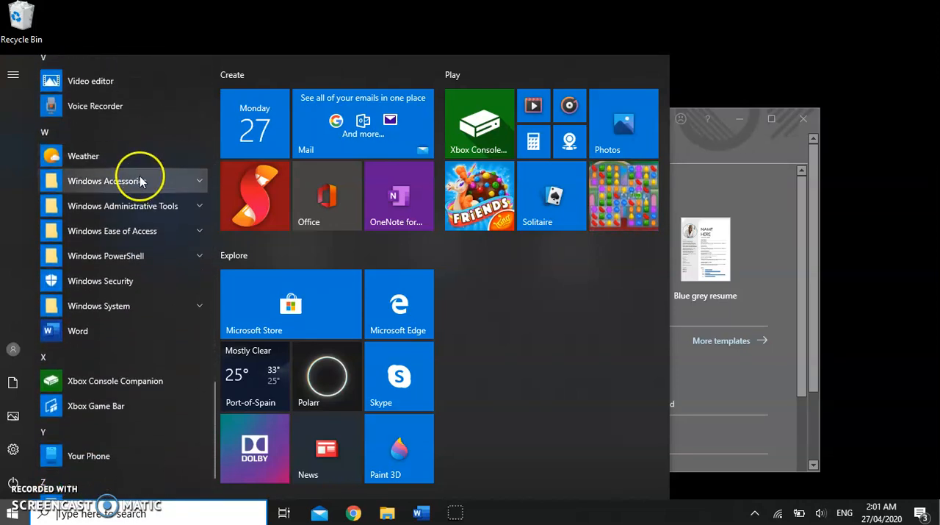
{"action": "scroll", "scroll_direction": "down", "scroll_amount": 3}
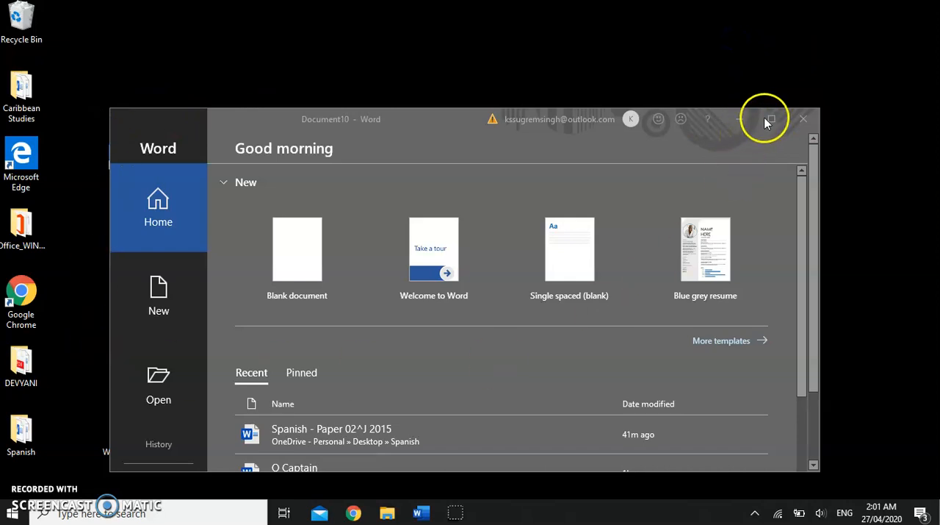
{"action": "mouse_move", "coordinate": [773, 119]}
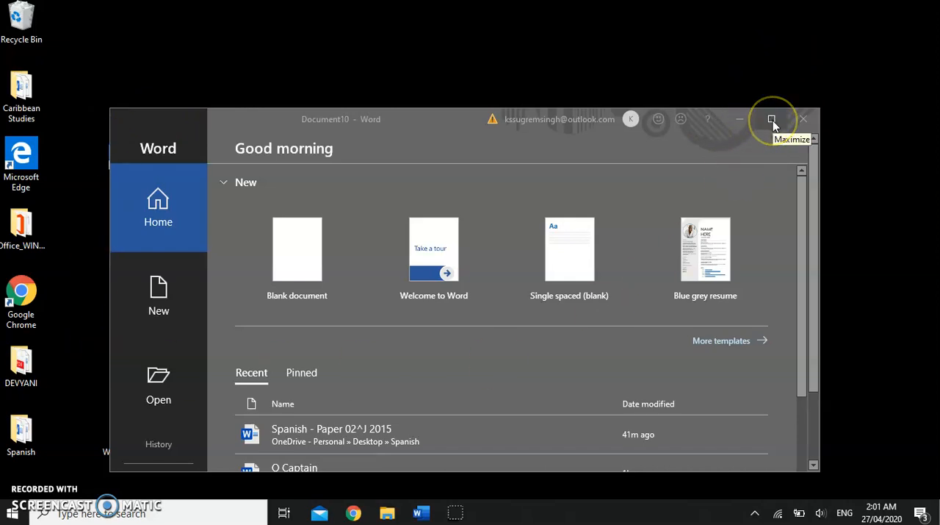
- Maximize the Word window so the start screen fills the display
{"action": "left_click", "coordinate": [773, 119]}
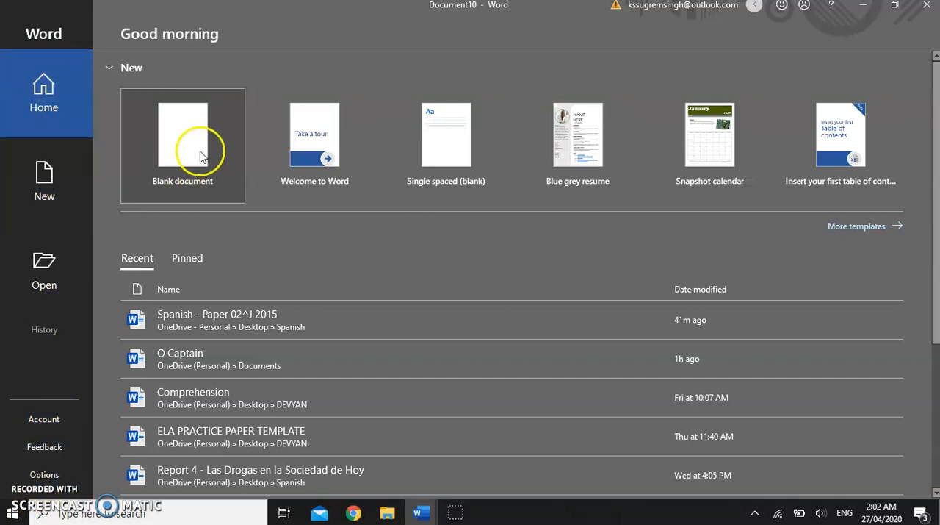
- Show Word's New page and browse its template gallery up and down
{"action": "left_click", "coordinate": [44, 182]}
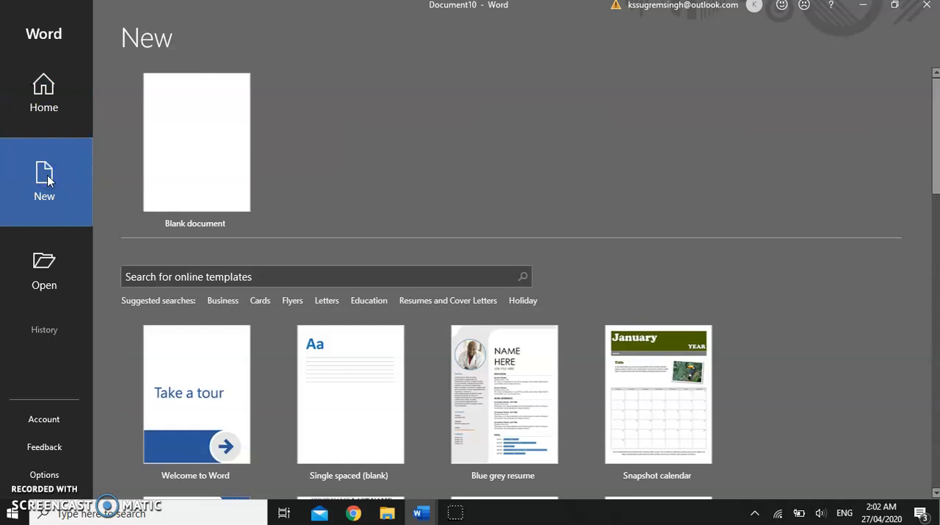
{"action": "mouse_move", "coordinate": [197, 141]}
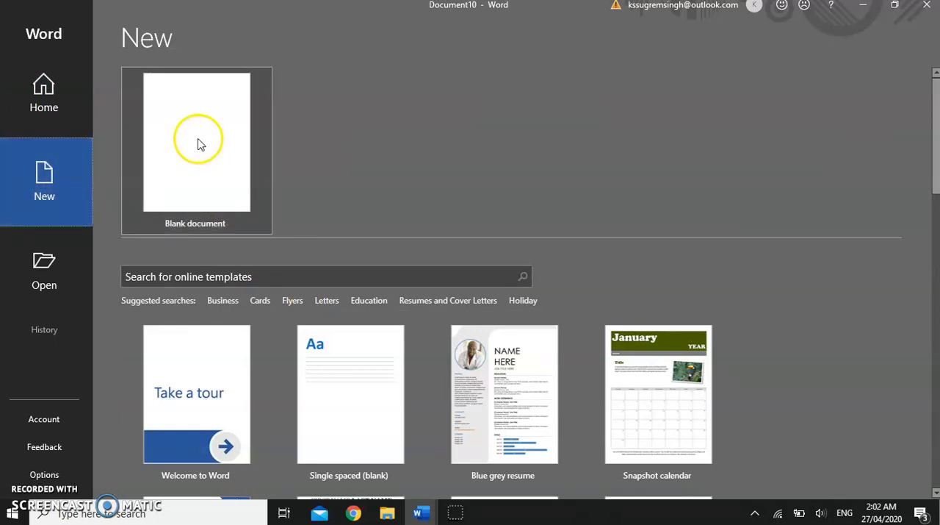
{"action": "scroll", "scroll_direction": "down", "scroll_amount": 3}
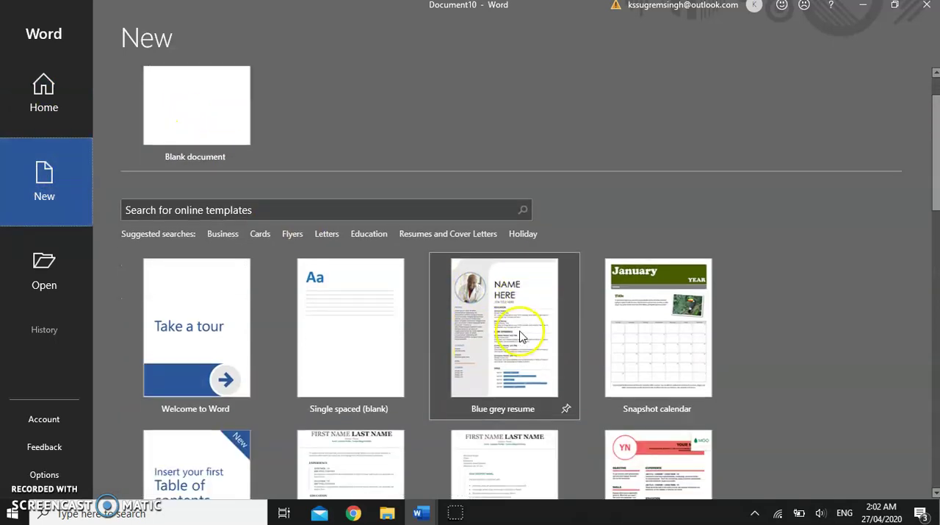
{"action": "scroll", "scroll_direction": "down", "scroll_amount": 3}
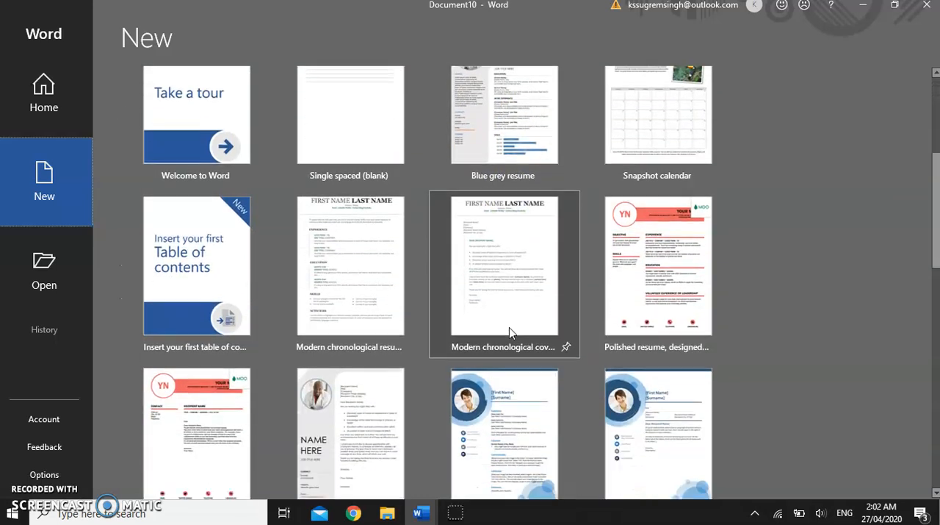
{"action": "scroll", "scroll_direction": "down", "scroll_amount": 3}
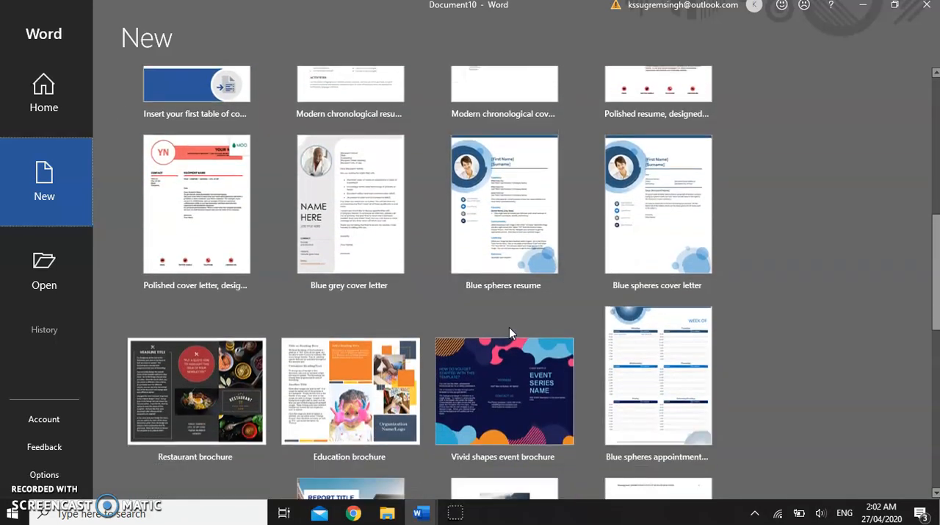
{"action": "scroll", "scroll_direction": "up", "scroll_amount": 3}
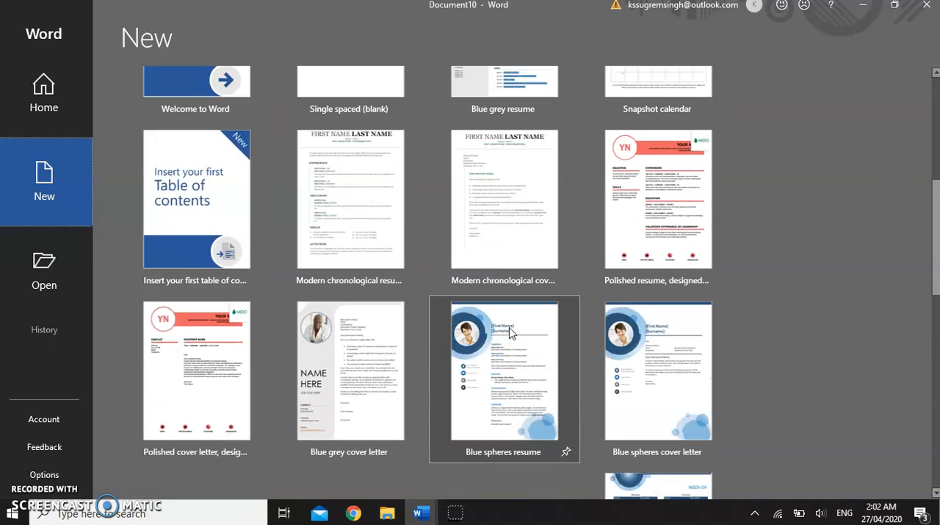
{"action": "scroll", "scroll_direction": "up", "scroll_amount": 3}
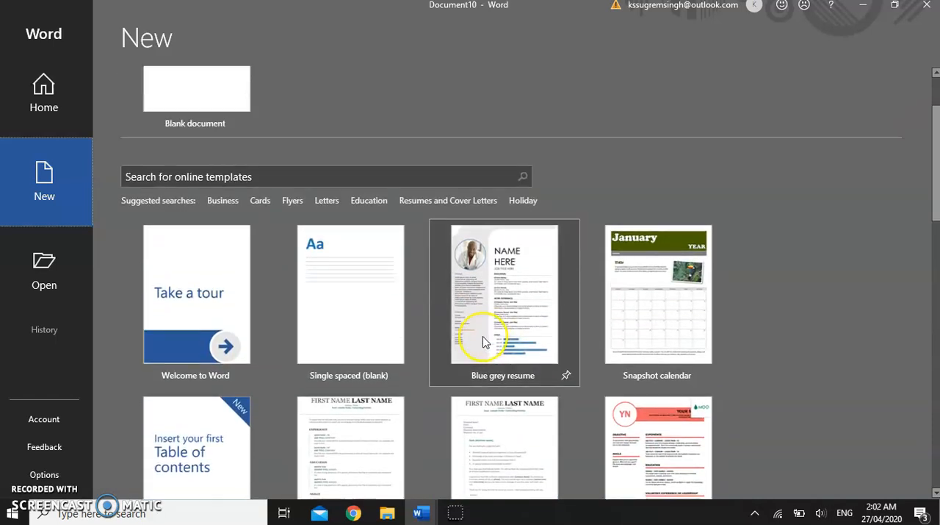
{"action": "mouse_move", "coordinate": [485, 341]}
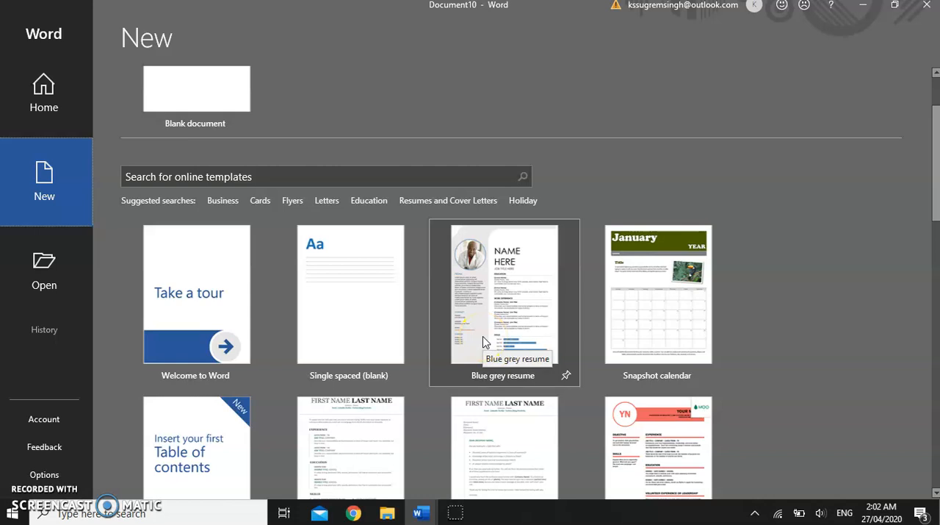
{"action": "mouse_move", "coordinate": [275, 44]}
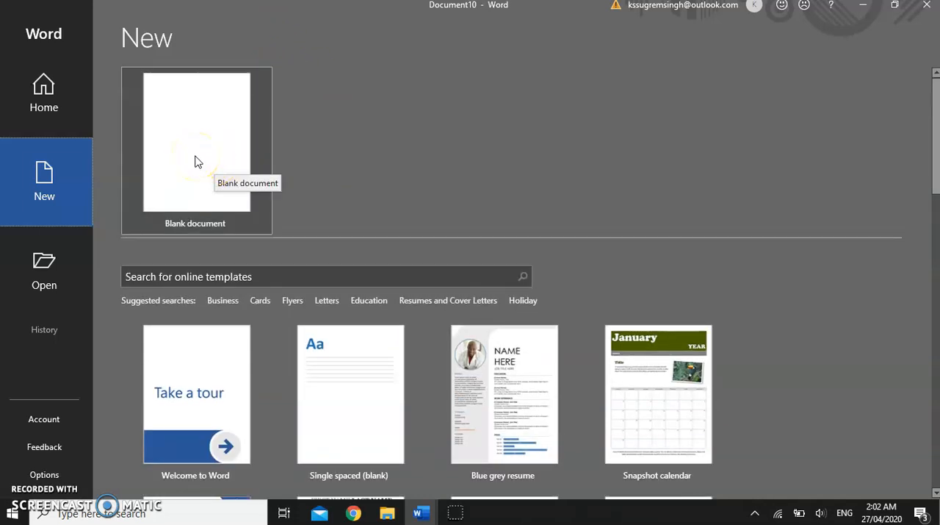
- Create a new blank document from the New page
{"action": "left_click", "coordinate": [197, 141]}
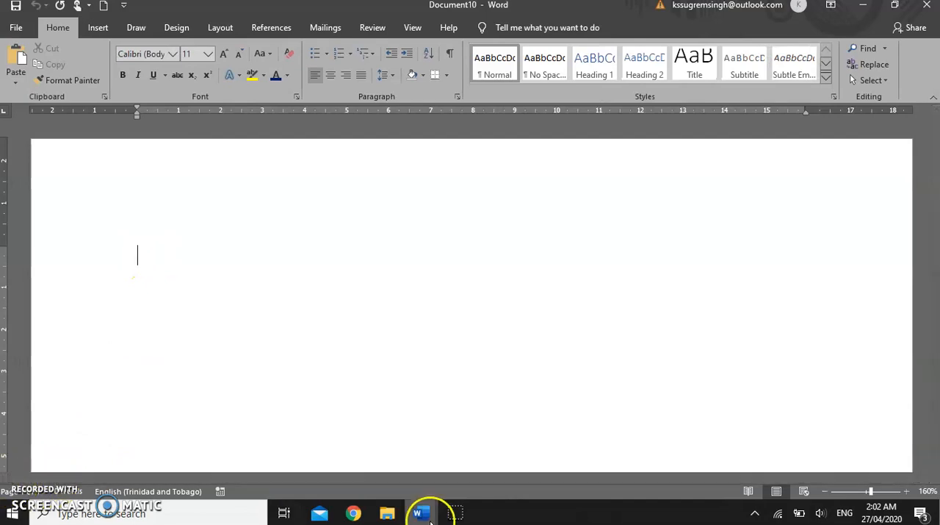
{"action": "mouse_move", "coordinate": [455, 511]}
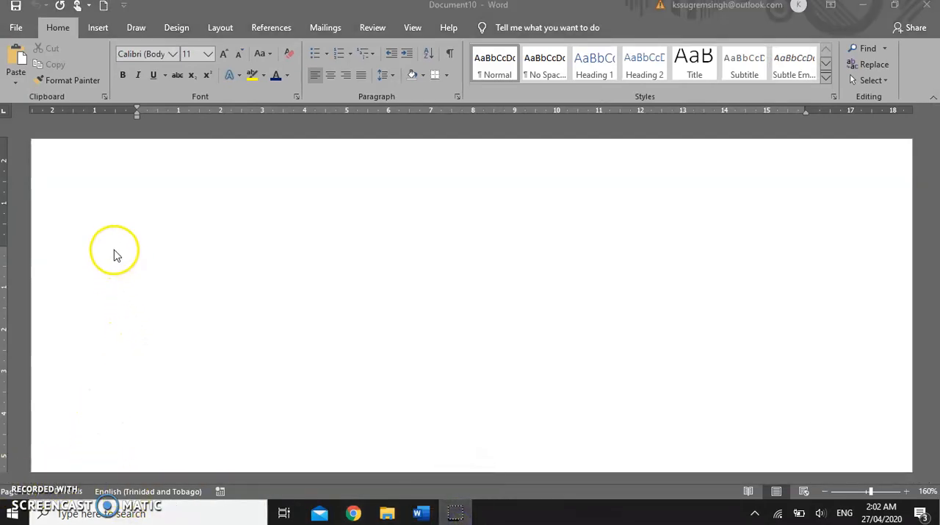
{"action": "mouse_move", "coordinate": [472, 261]}
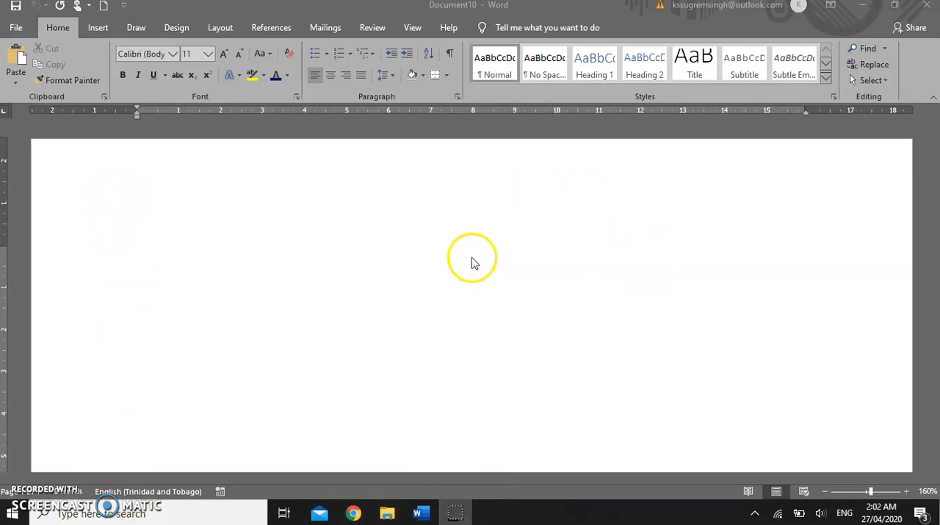
{"action": "mouse_move", "coordinate": [120, 293]}
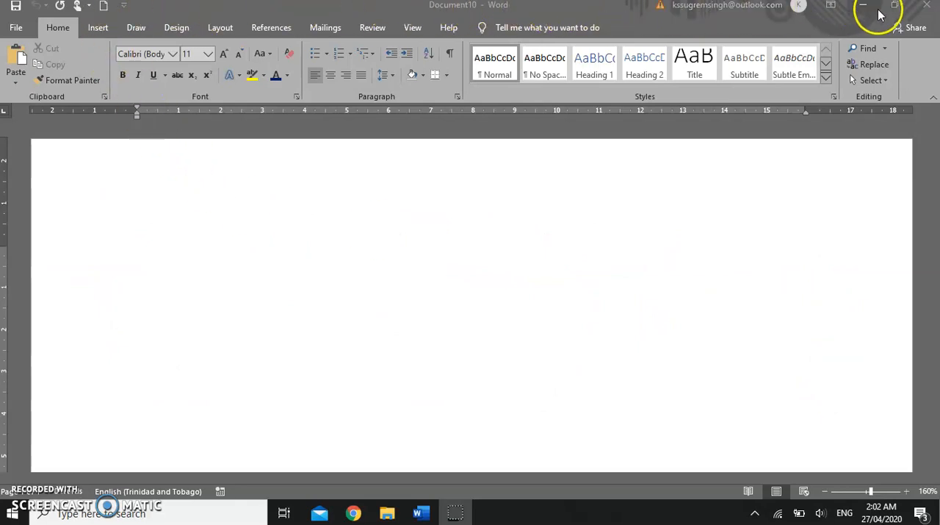
{"action": "mouse_move", "coordinate": [30, 9]}
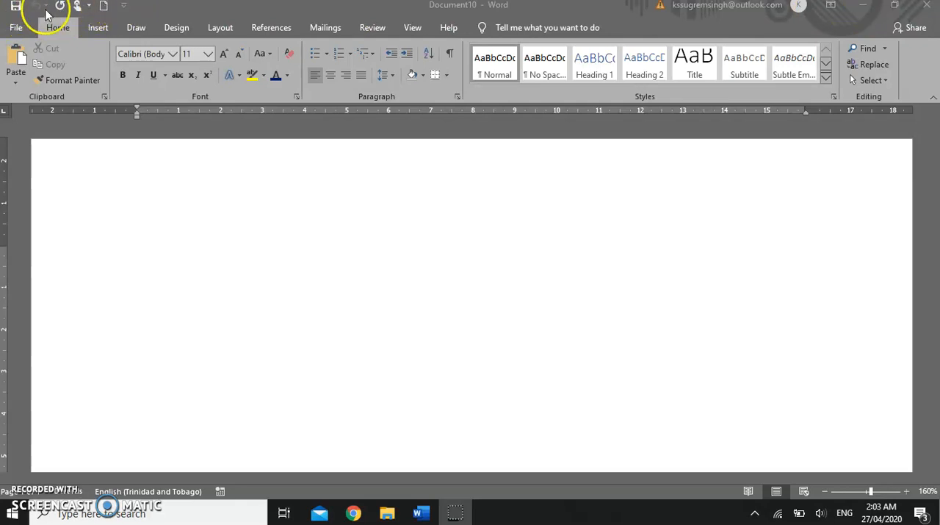
{"action": "mouse_move", "coordinate": [32, 110]}
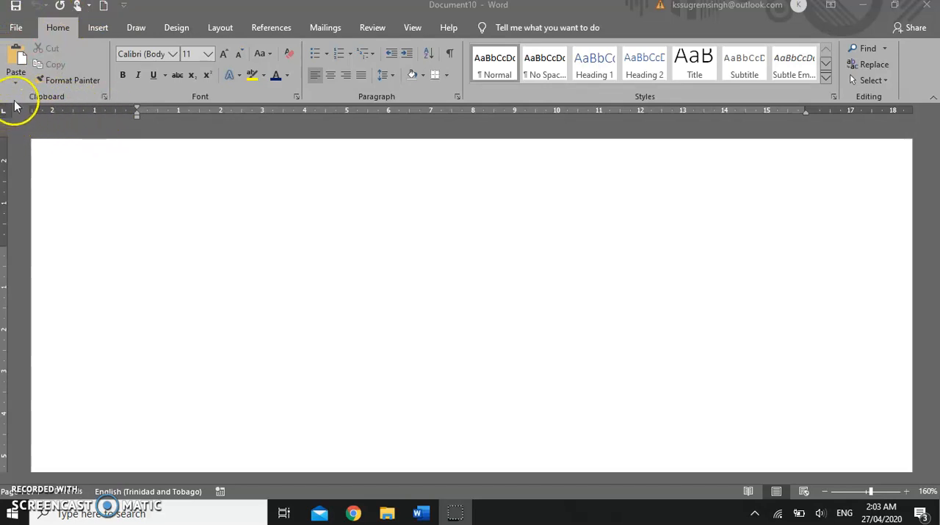
{"action": "mouse_move", "coordinate": [462, 12]}
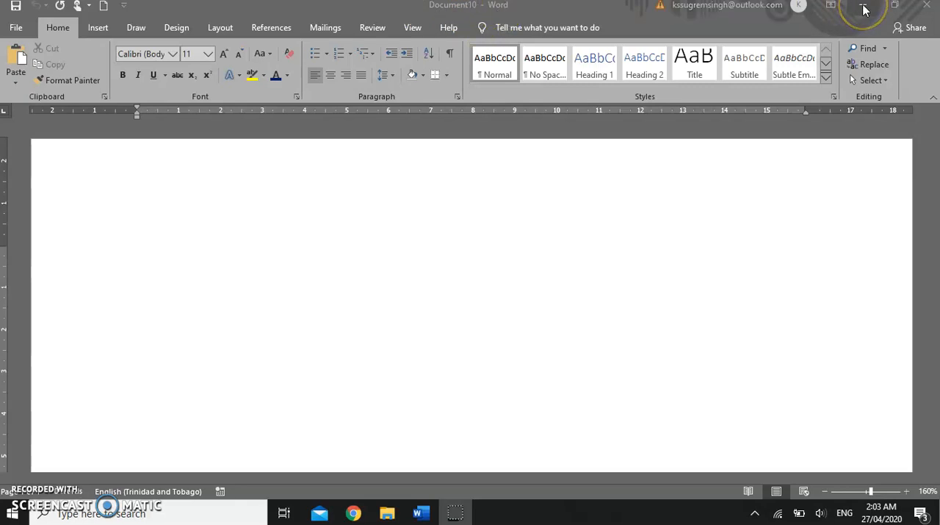
{"action": "mouse_move", "coordinate": [864, 9]}
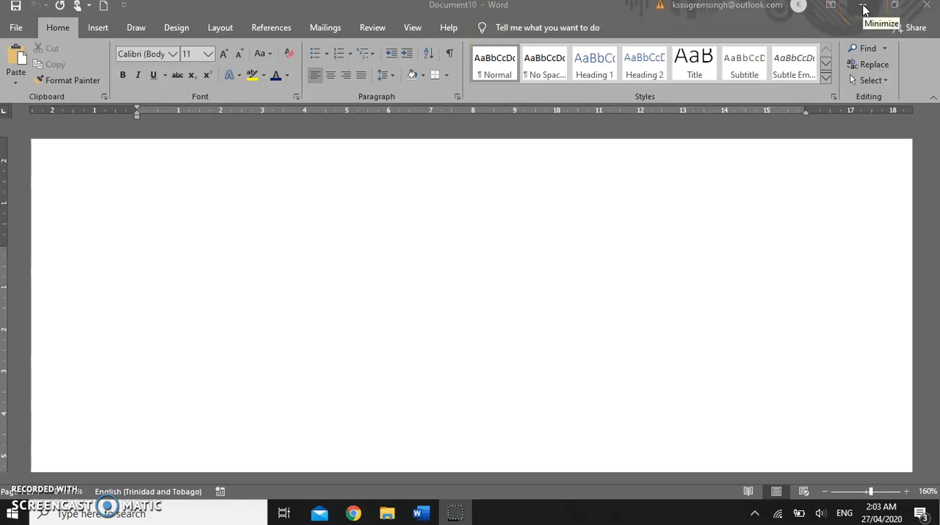
{"action": "mouse_move", "coordinate": [926, 7]}
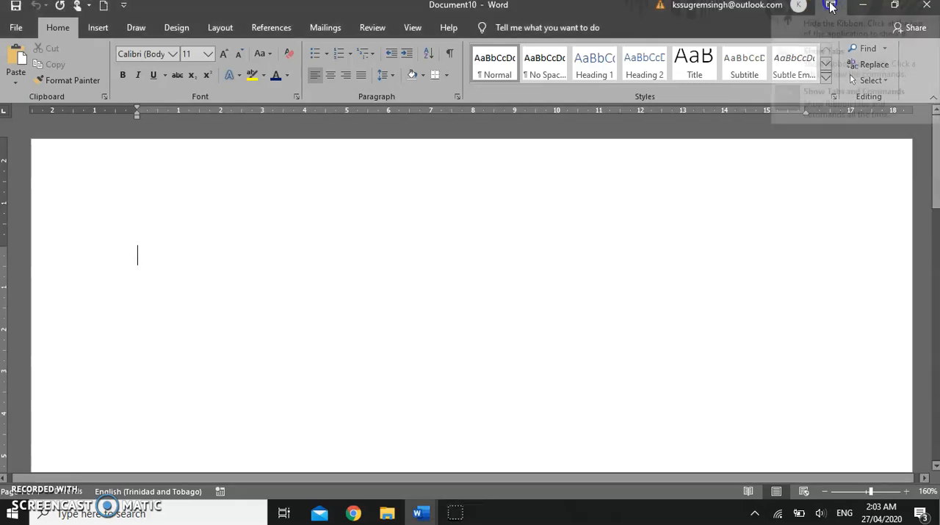
- Set the ribbon to auto-hide, then reveal it again showing the Insert commands
{"action": "left_click", "coordinate": [832, 6]}
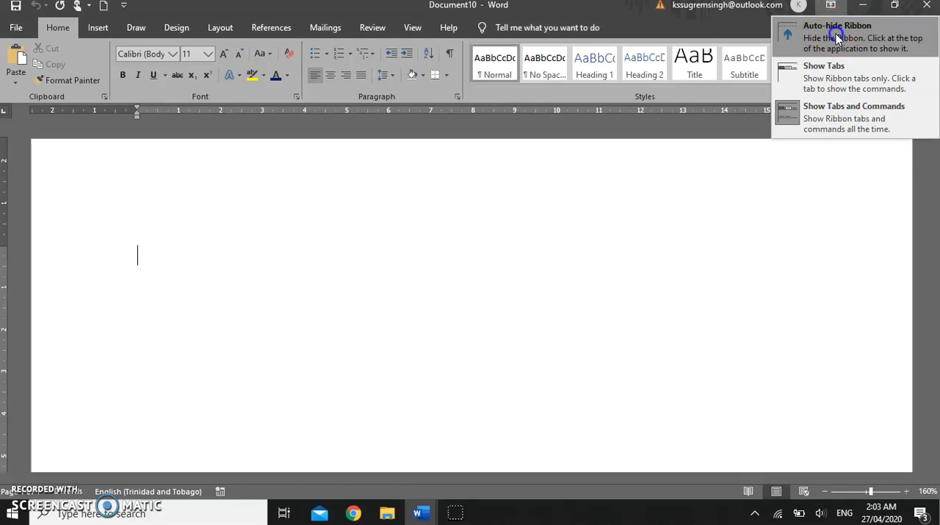
{"action": "left_click", "coordinate": [838, 37]}
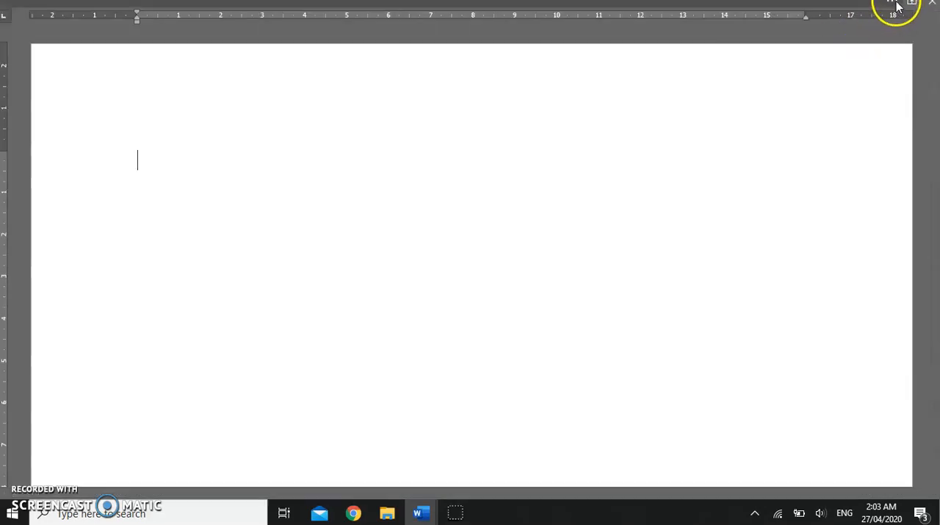
{"action": "mouse_move", "coordinate": [914, 7]}
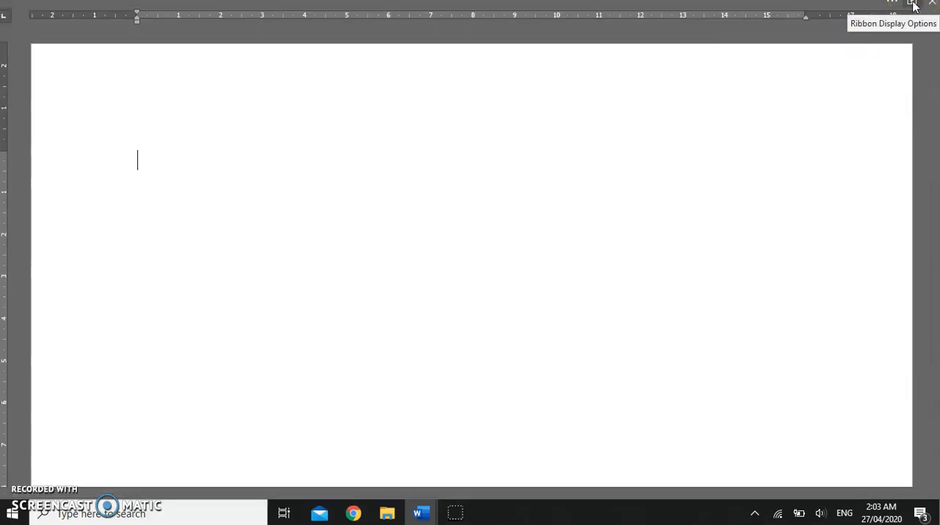
{"action": "left_click", "coordinate": [914, 6]}
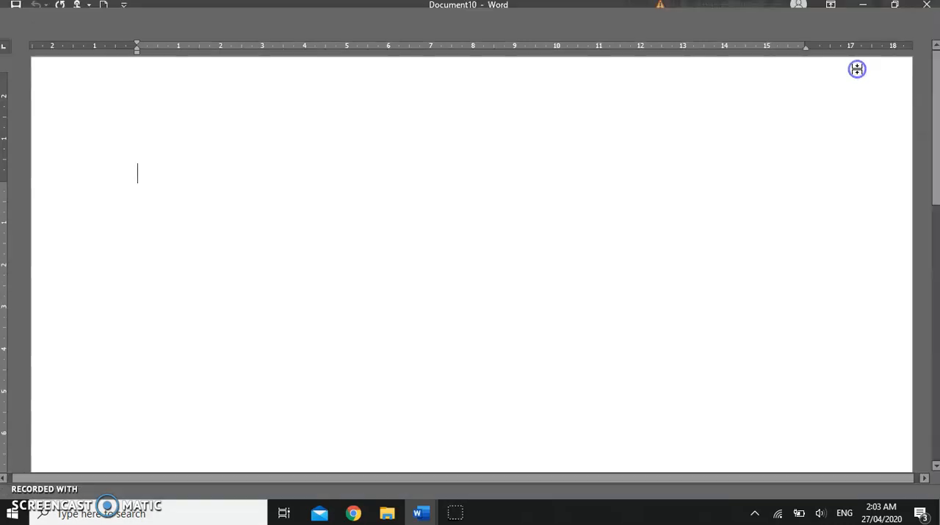
{"action": "left_click", "coordinate": [325, 26]}
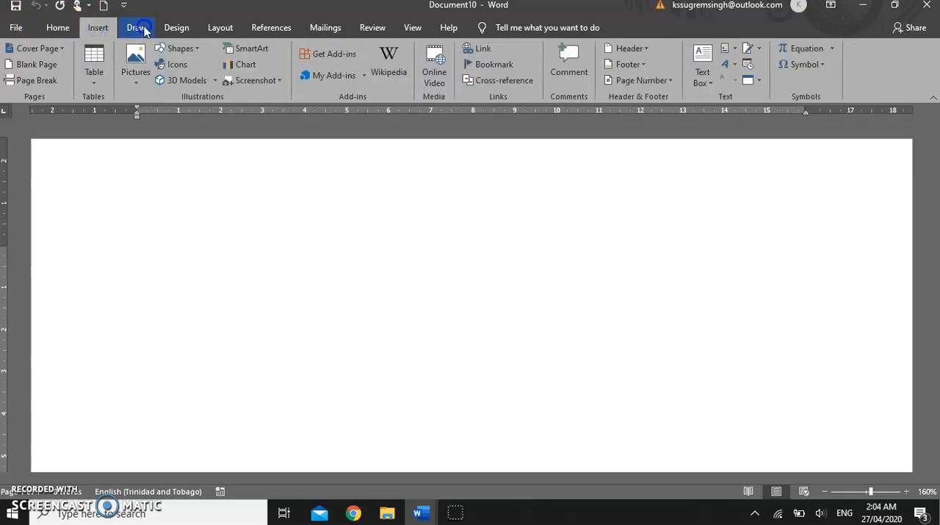
- View the Layout and Review command sets, then return to Home
{"action": "left_click", "coordinate": [221, 27]}
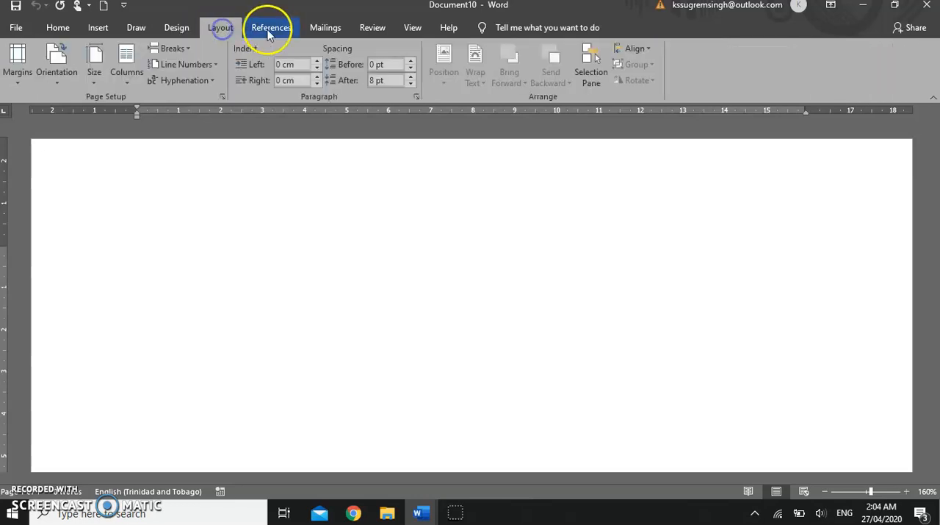
{"action": "left_click", "coordinate": [374, 27]}
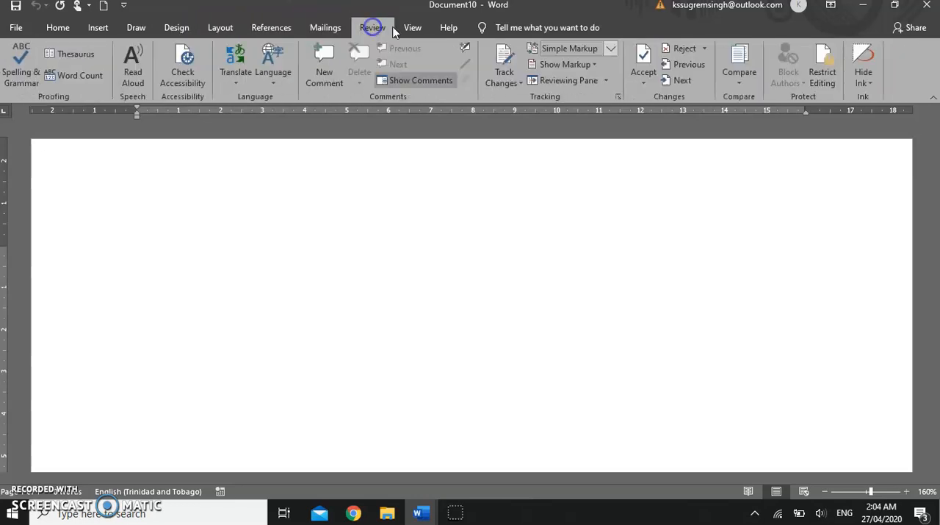
{"action": "left_click", "coordinate": [57, 26]}
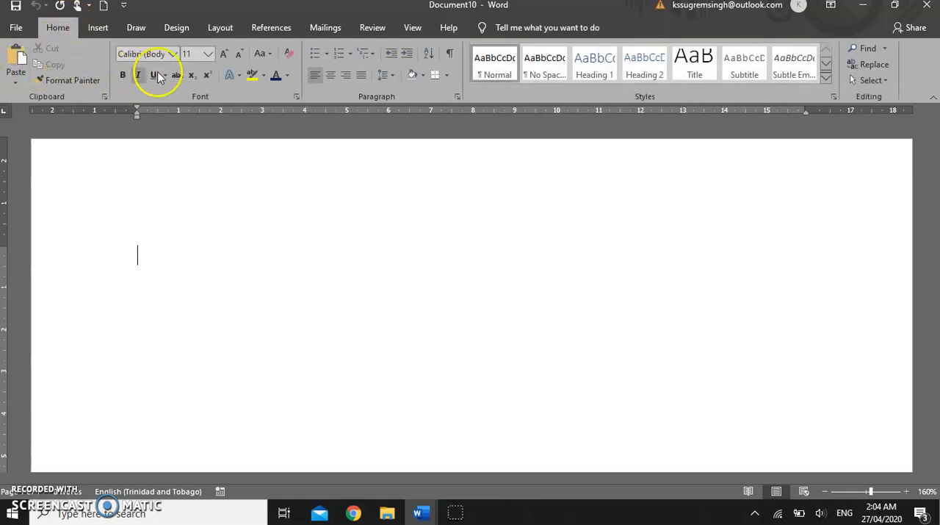
{"action": "mouse_move", "coordinate": [851, 85]}
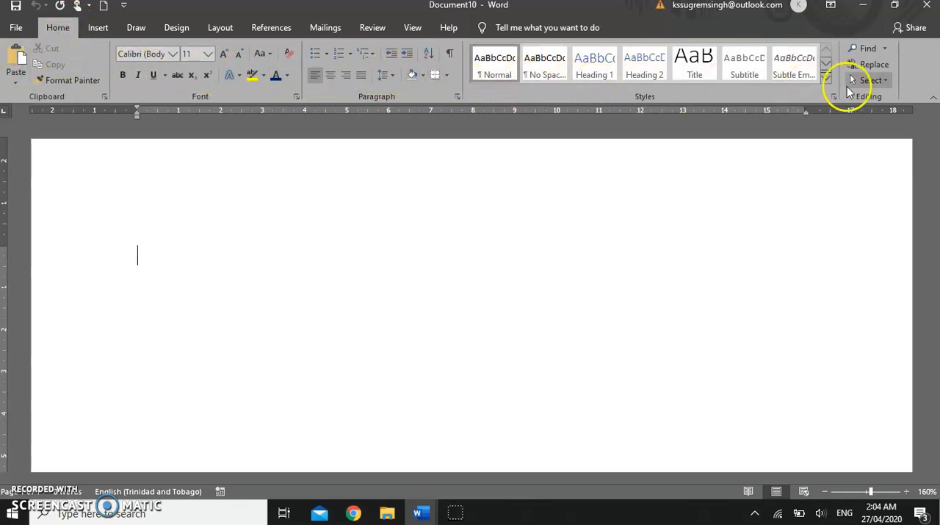
{"action": "mouse_move", "coordinate": [38, 72]}
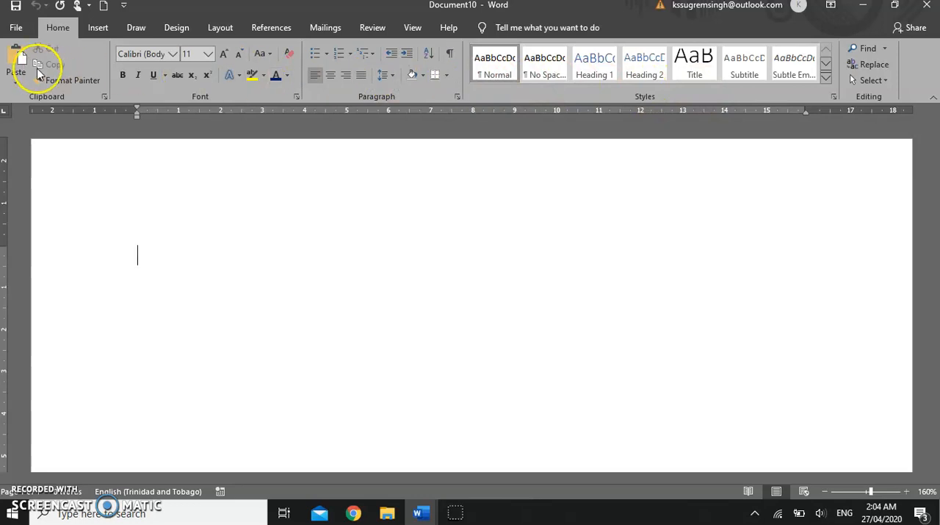
{"action": "mouse_move", "coordinate": [64, 100]}
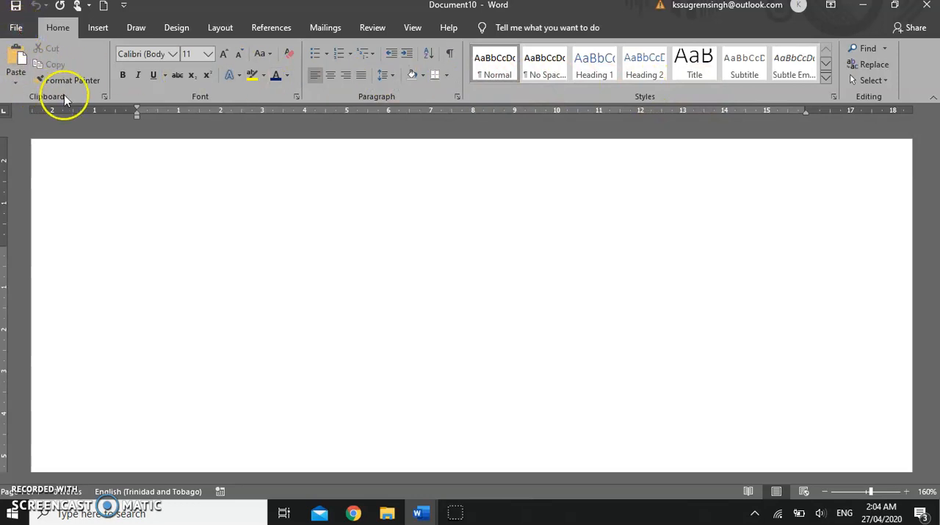
{"action": "mouse_move", "coordinate": [156, 103]}
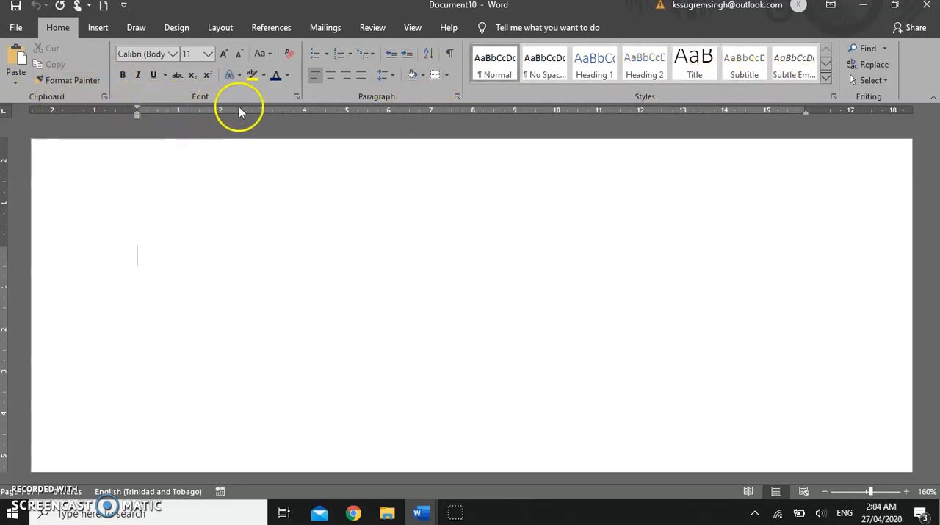
{"action": "mouse_move", "coordinate": [694, 118]}
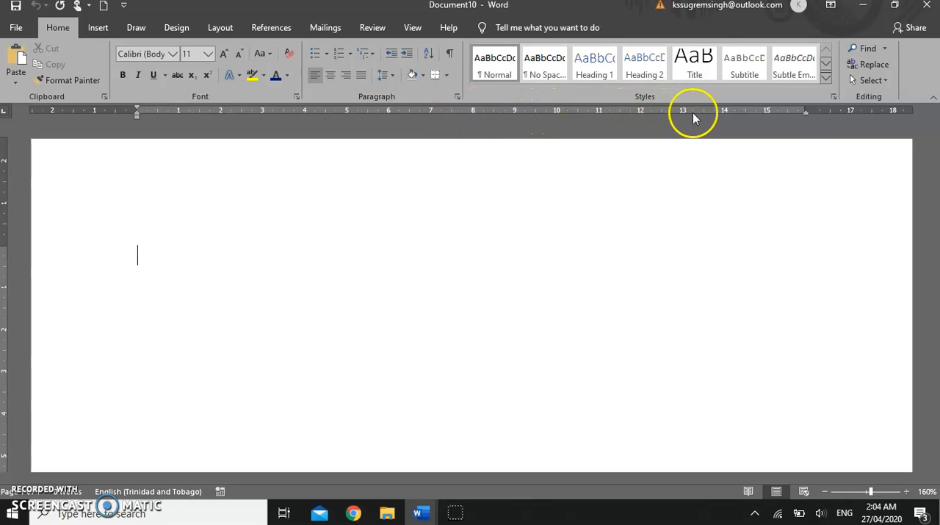
{"action": "mouse_move", "coordinate": [6, 109]}
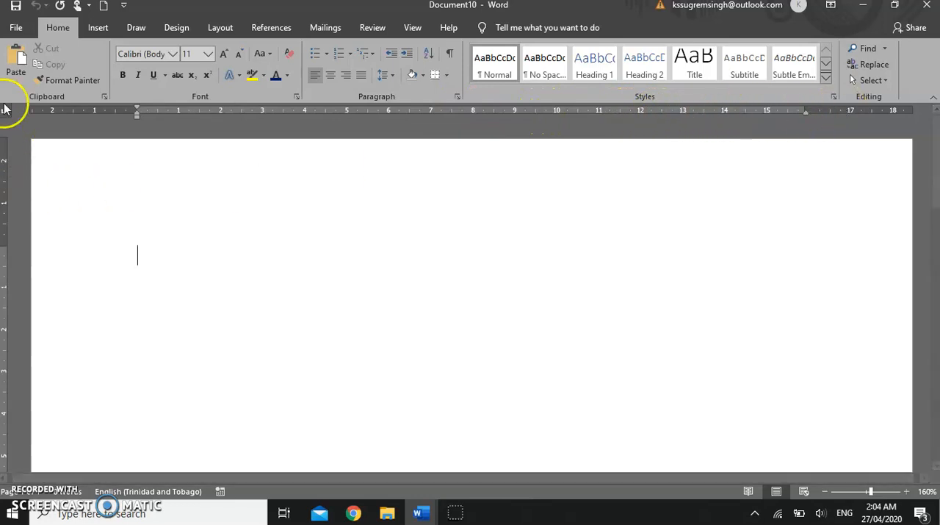
{"action": "mouse_move", "coordinate": [37, 183]}
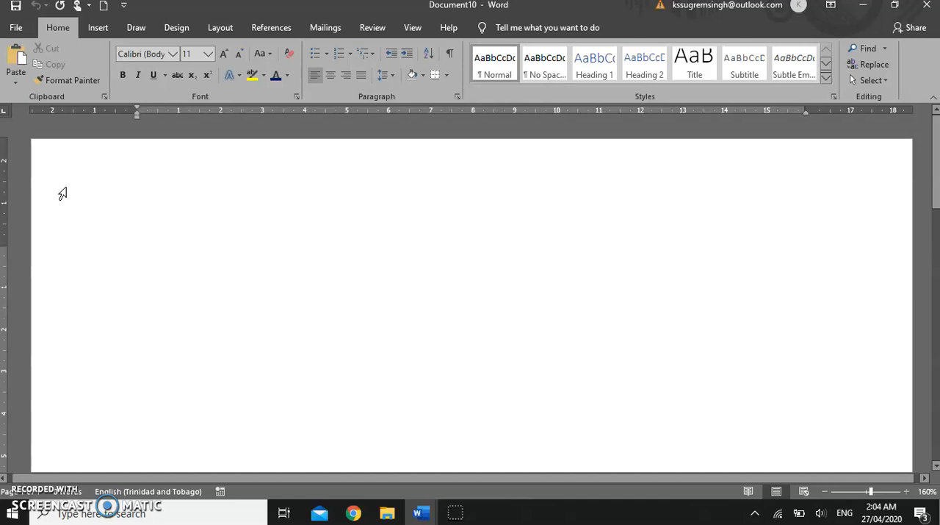
{"action": "left_click", "coordinate": [138, 256]}
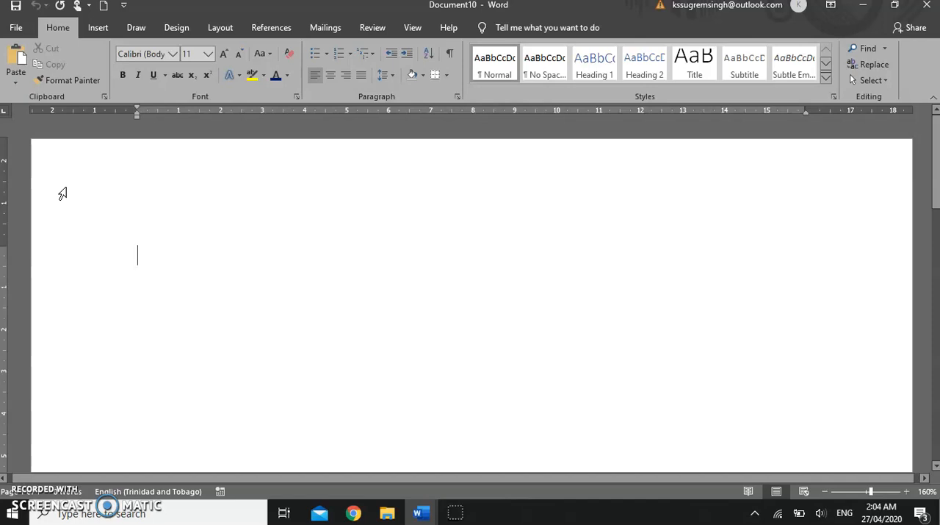
{"action": "mouse_move", "coordinate": [62, 112]}
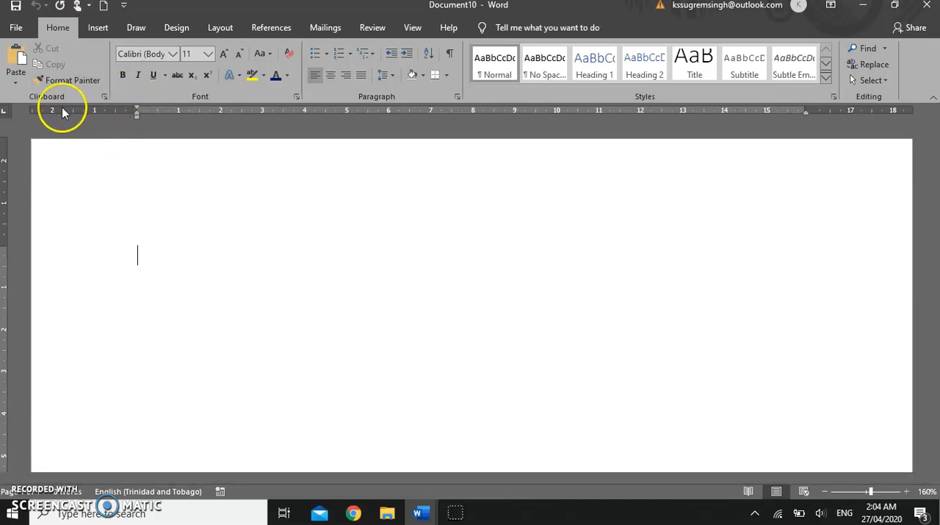
{"action": "mouse_move", "coordinate": [817, 147]}
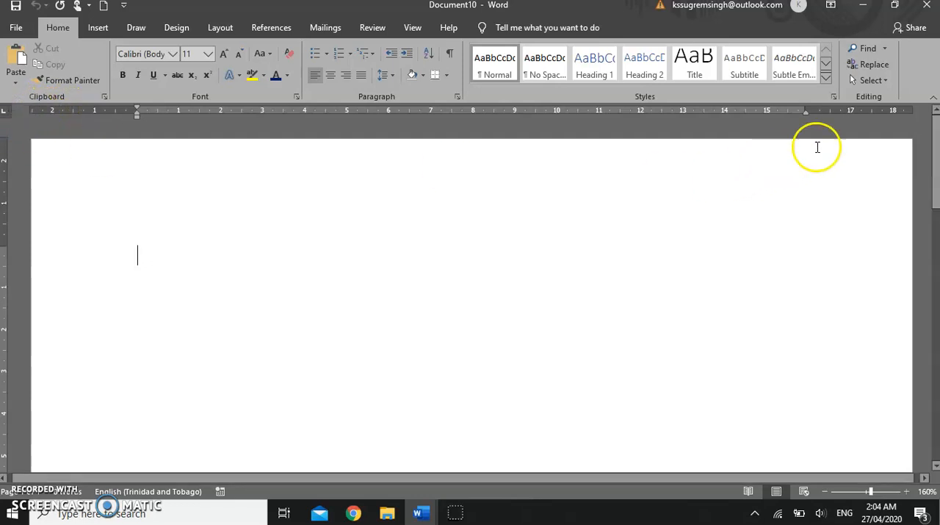
{"action": "mouse_move", "coordinate": [899, 110]}
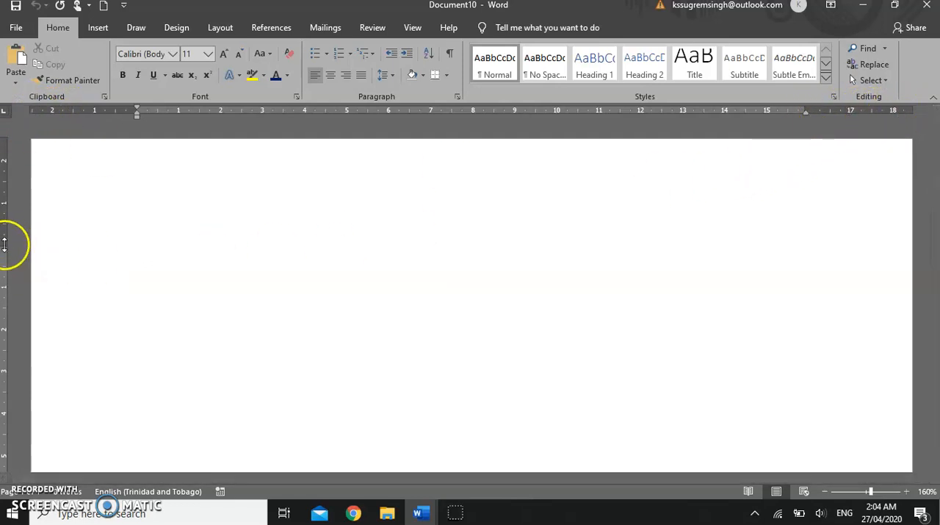
{"action": "mouse_move", "coordinate": [12, 143]}
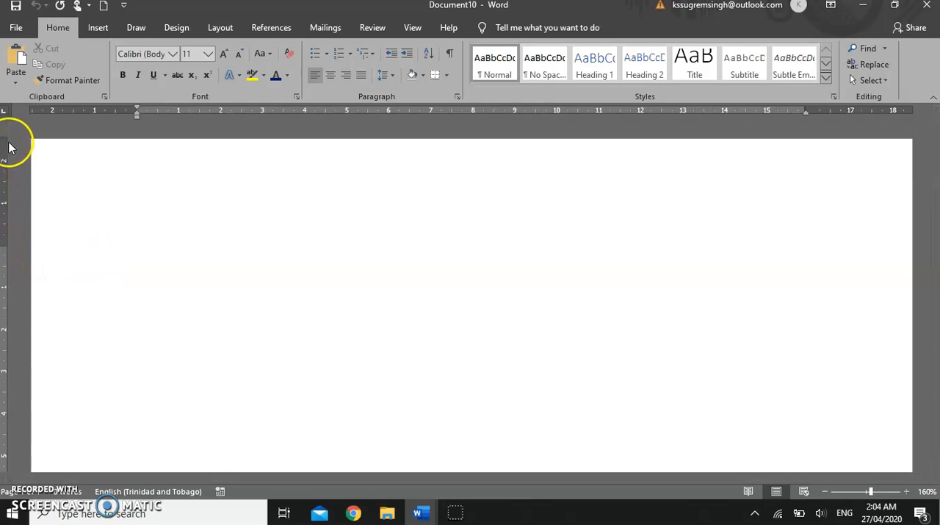
{"action": "mouse_move", "coordinate": [17, 165]}
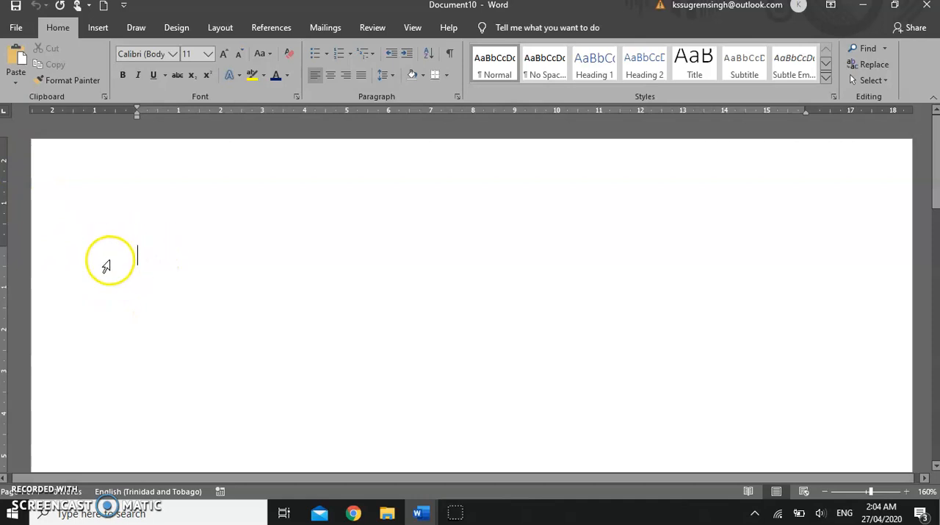
{"action": "mouse_move", "coordinate": [156, 329]}
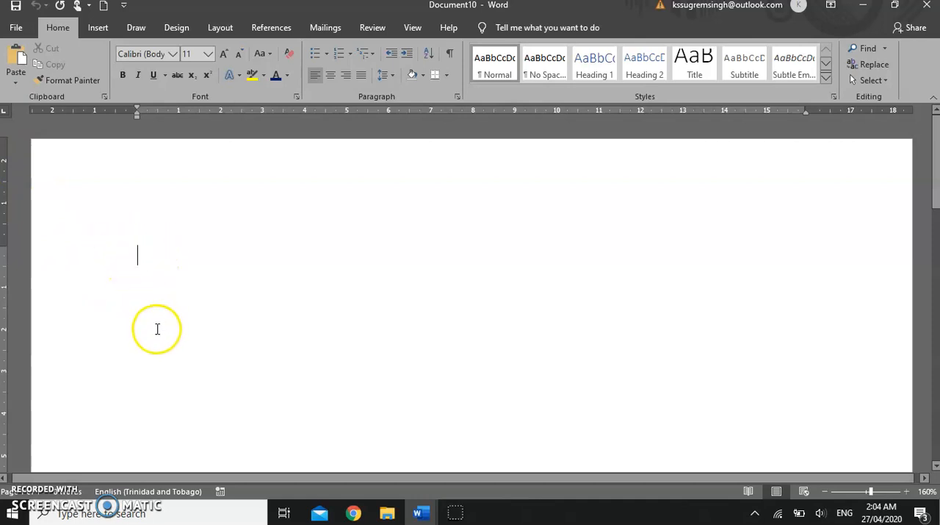
{"action": "mouse_move", "coordinate": [156, 319]}
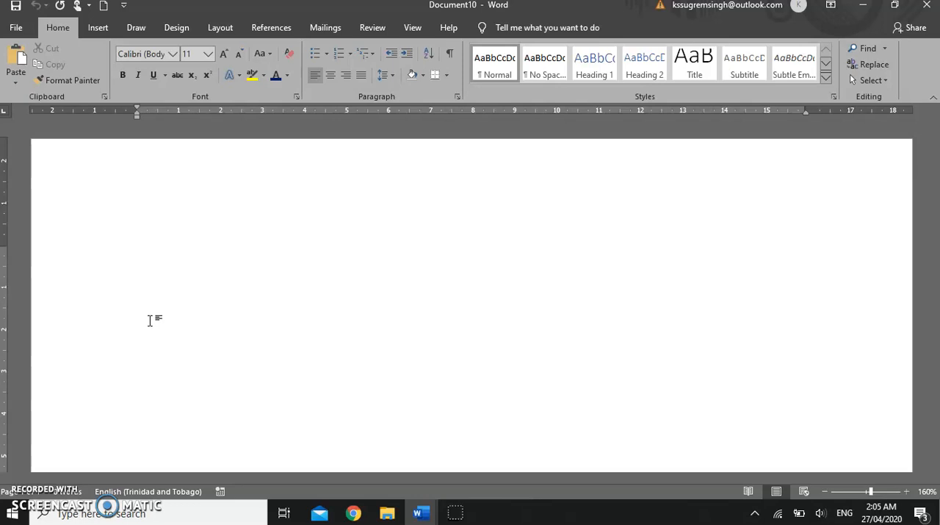
{"action": "left_click", "coordinate": [138, 255]}
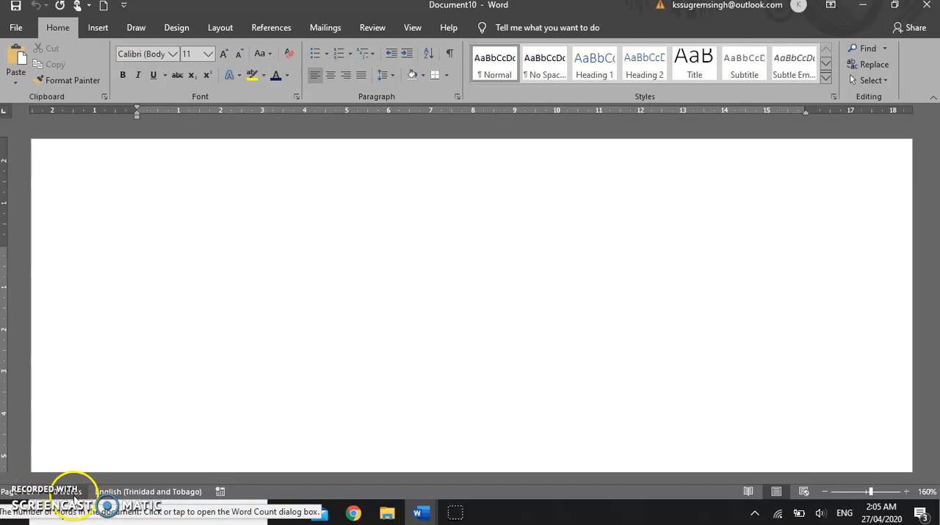
{"action": "mouse_move", "coordinate": [150, 491]}
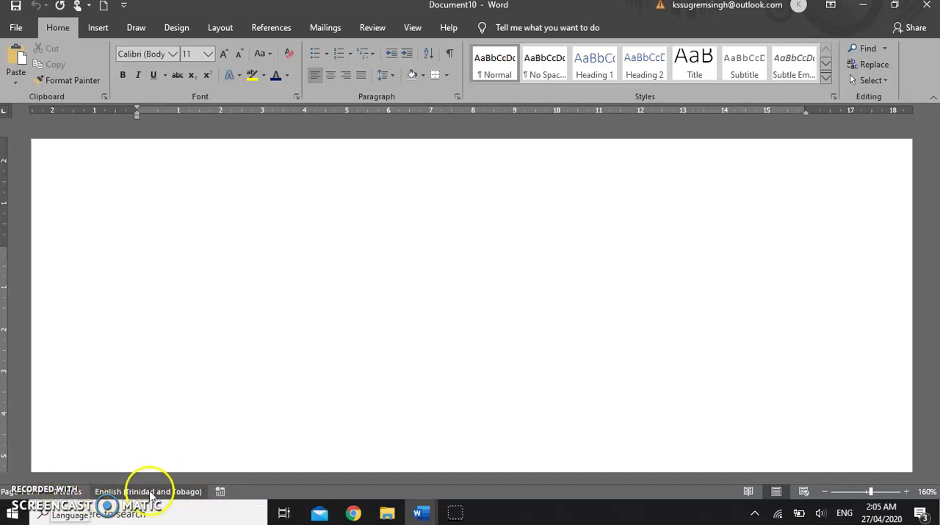
{"action": "left_click", "coordinate": [136, 256]}
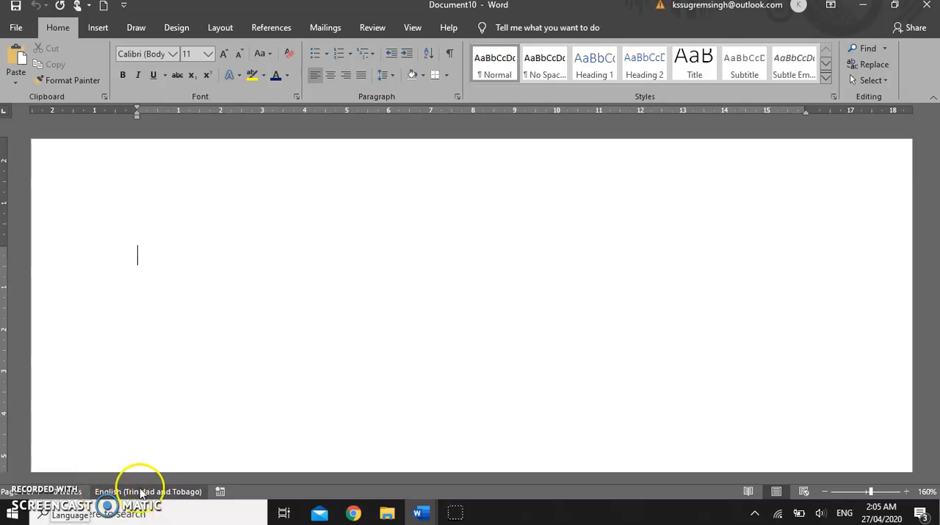
{"action": "mouse_move", "coordinate": [731, 491]}
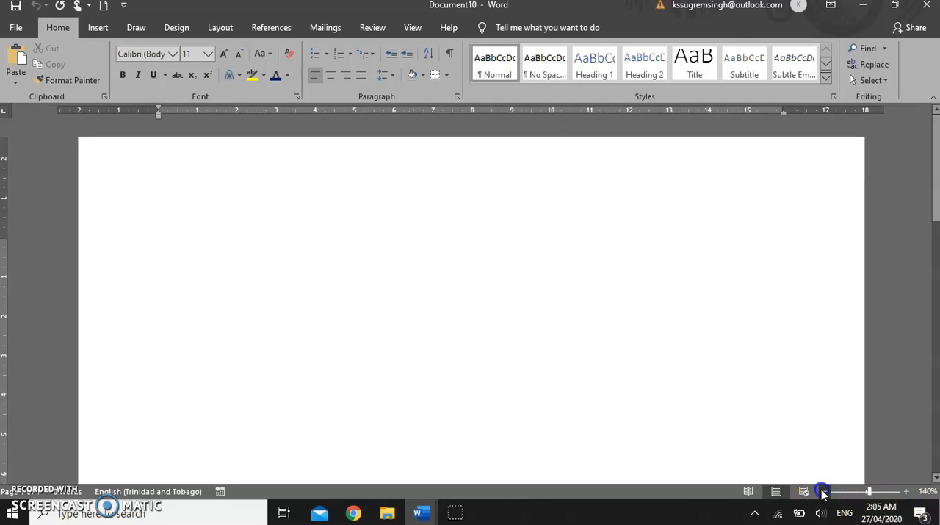
- Zoom the blank page out step by step until the view reads 100%
{"action": "left_click", "coordinate": [908, 490]}
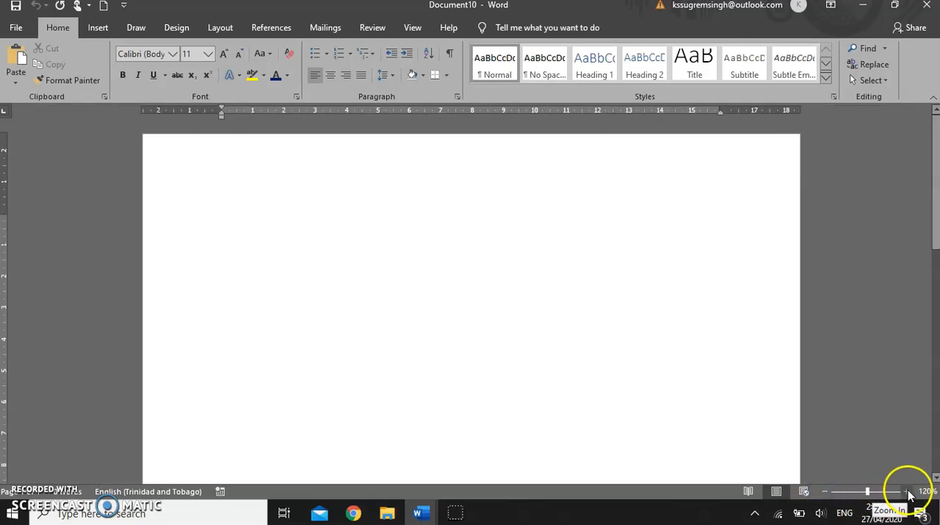
{"action": "left_click", "coordinate": [908, 491]}
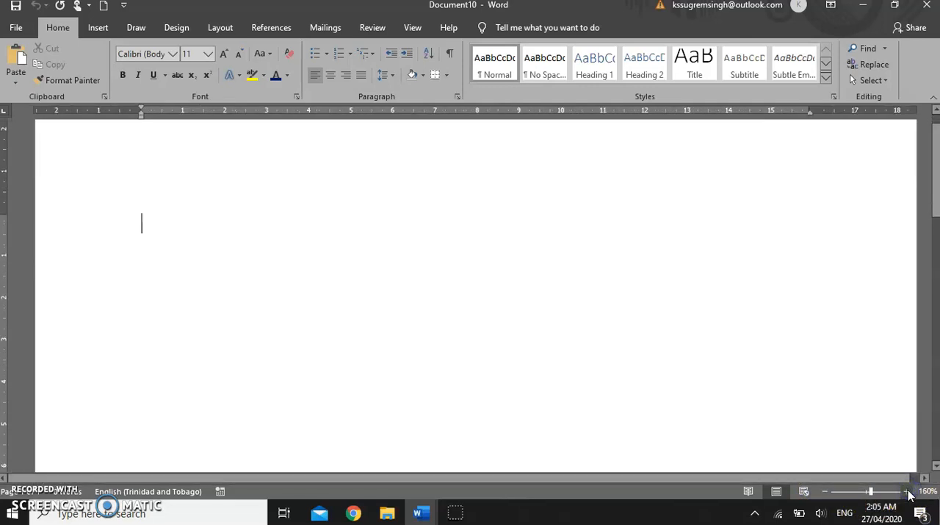
{"action": "left_click", "coordinate": [907, 490]}
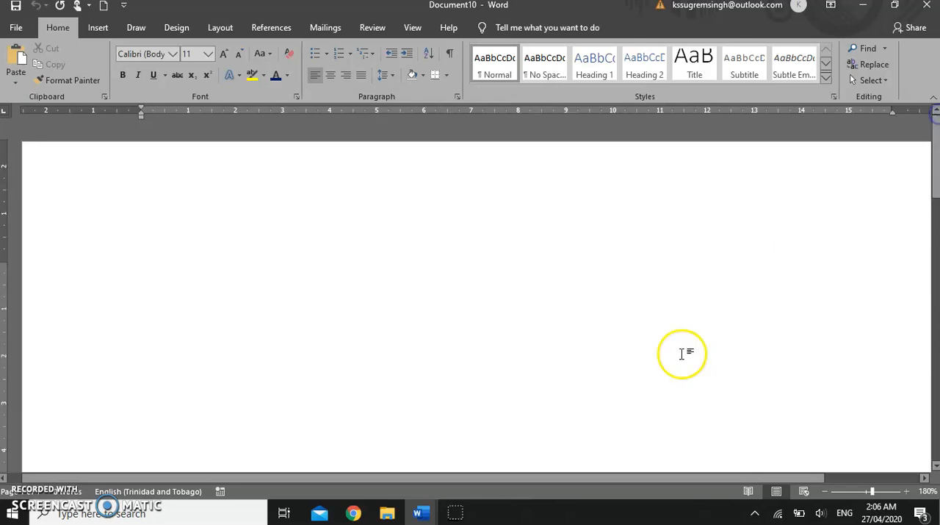
{"action": "scroll", "scroll_direction": "right", "scroll_amount": 3}
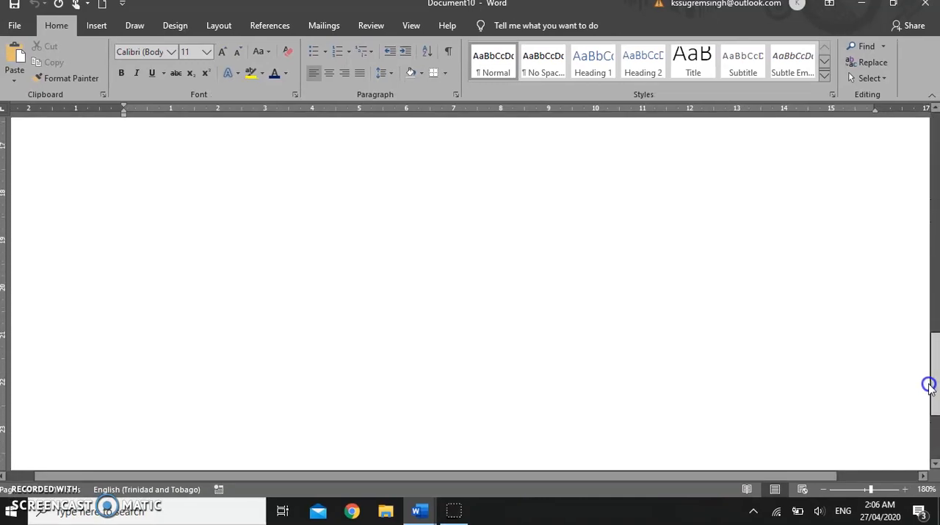
{"action": "scroll", "scroll_direction": "up", "scroll_amount": 3}
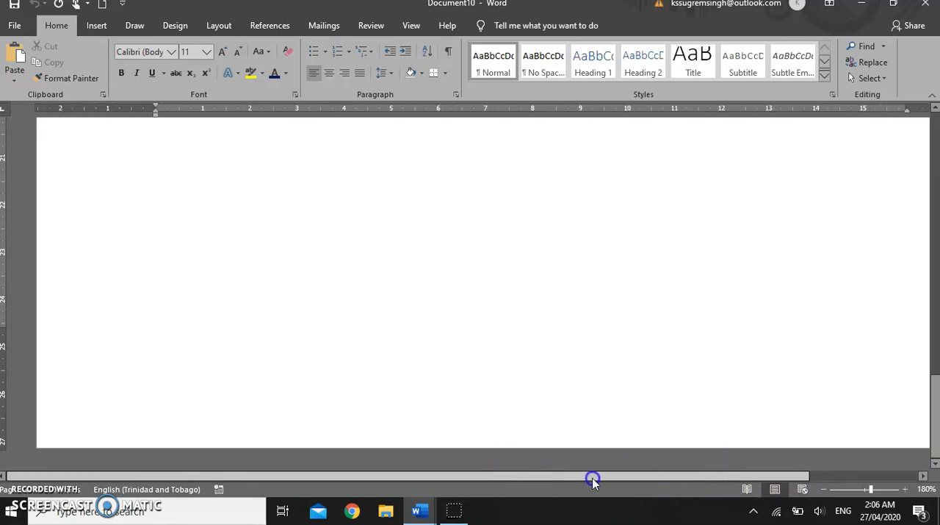
{"action": "mouse_move", "coordinate": [734, 359]}
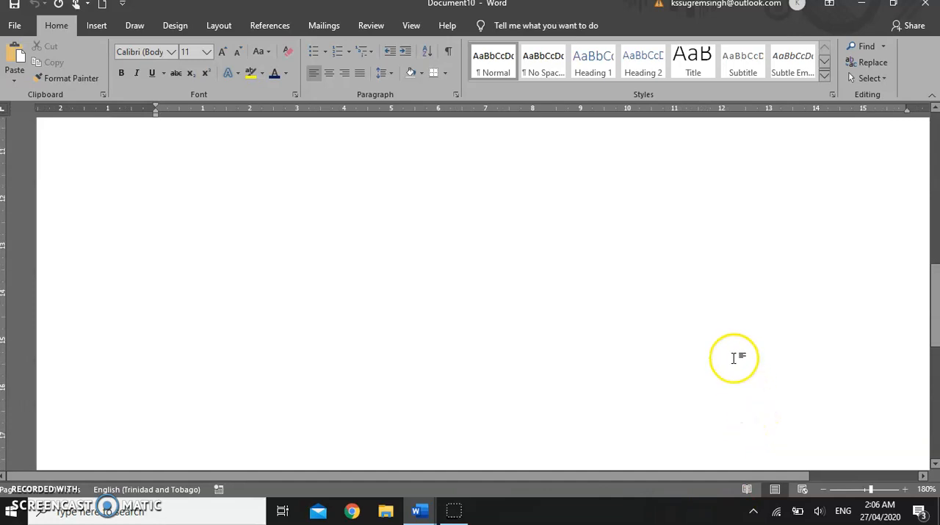
{"action": "left_click", "coordinate": [155, 272]}
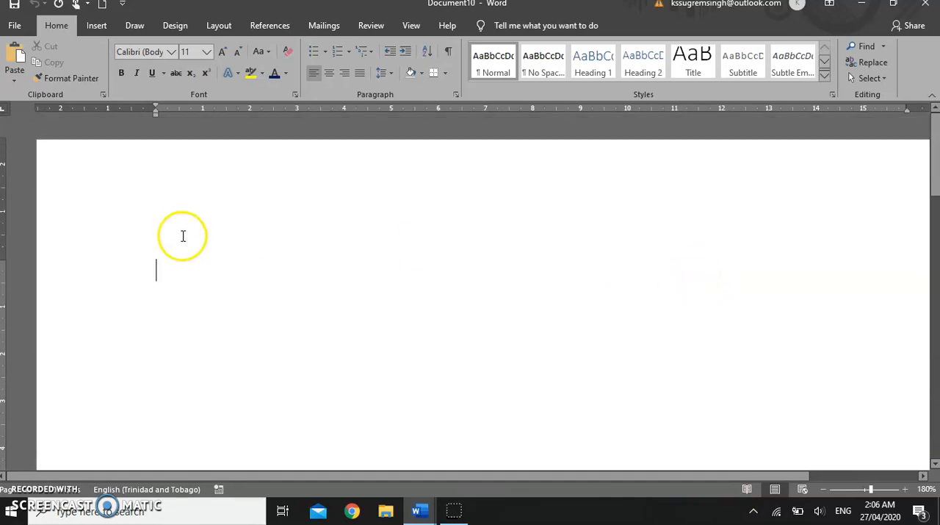
{"action": "mouse_move", "coordinate": [162, 264]}
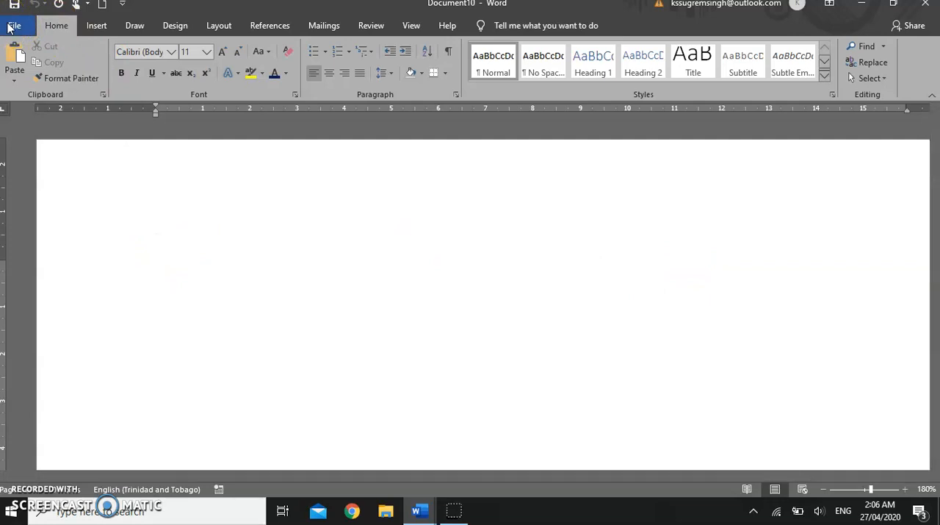
- Show the Backstage view with new-document templates and recent documents
{"action": "left_click", "coordinate": [13, 25]}
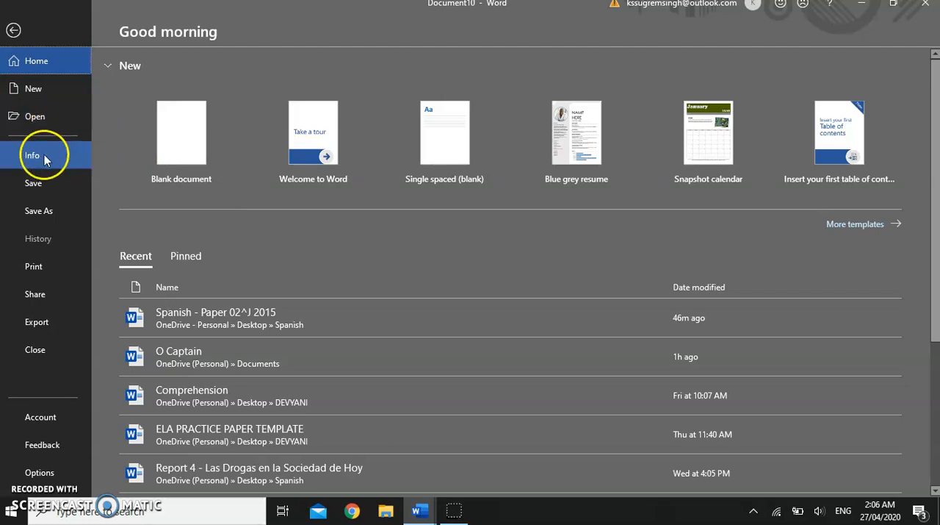
{"action": "mouse_move", "coordinate": [35, 350]}
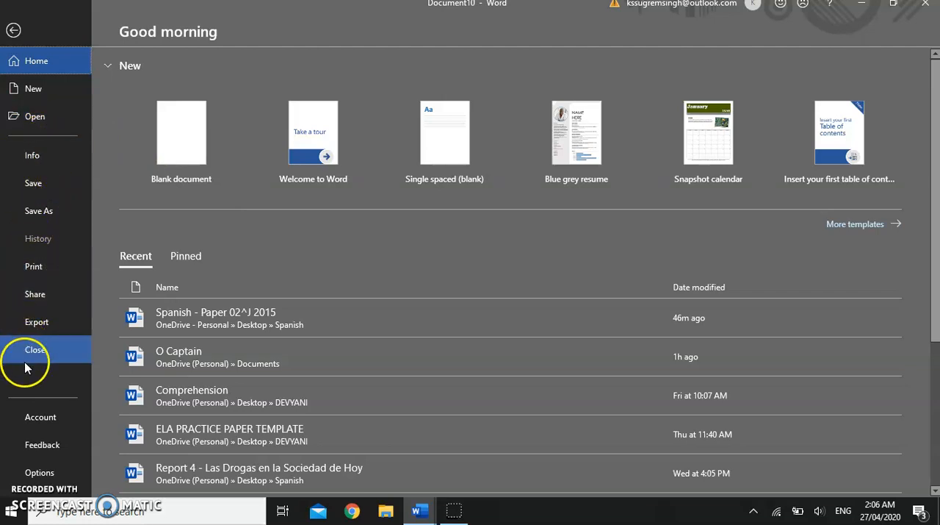
{"action": "mouse_move", "coordinate": [32, 371]}
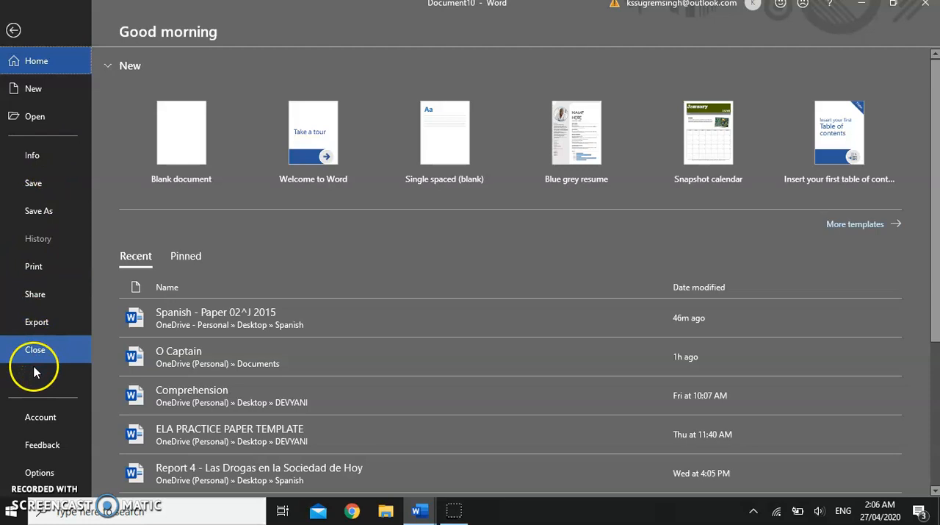
{"action": "mouse_move", "coordinate": [37, 322]}
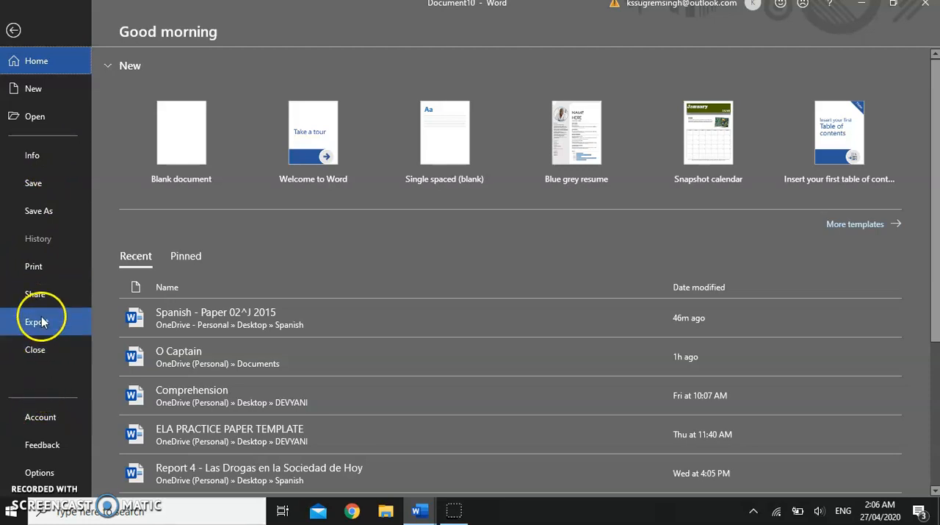
- Show the Info page with the unsaved document's properties and protection options
{"action": "left_click", "coordinate": [33, 156]}
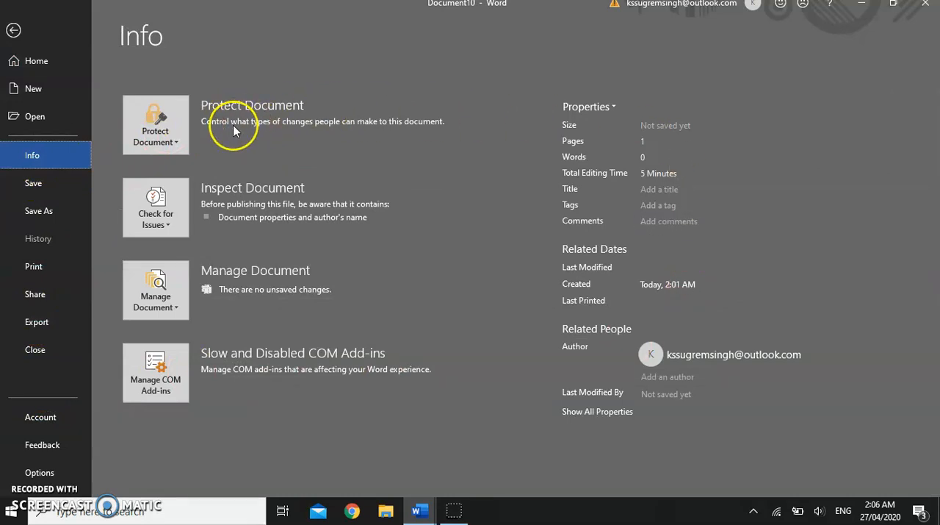
{"action": "mouse_move", "coordinate": [576, 133]}
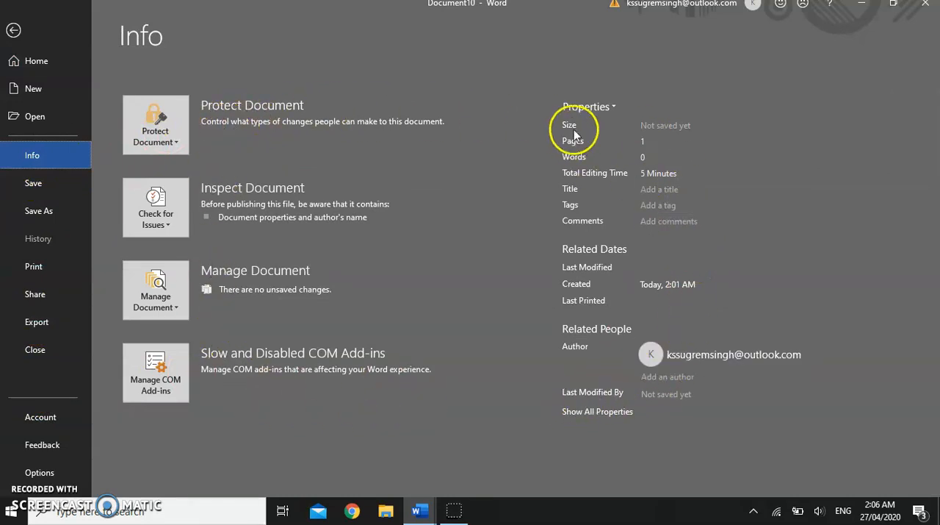
{"action": "mouse_move", "coordinate": [694, 291]}
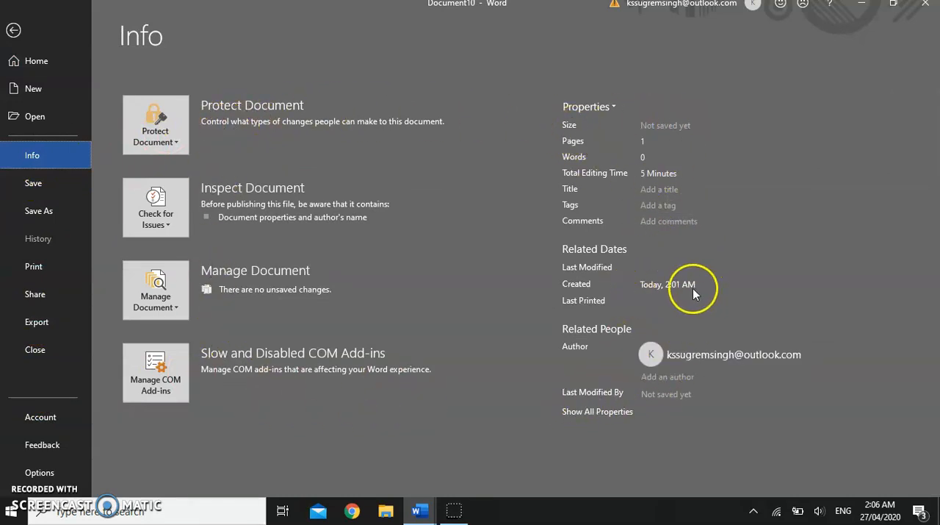
{"action": "mouse_move", "coordinate": [628, 232]}
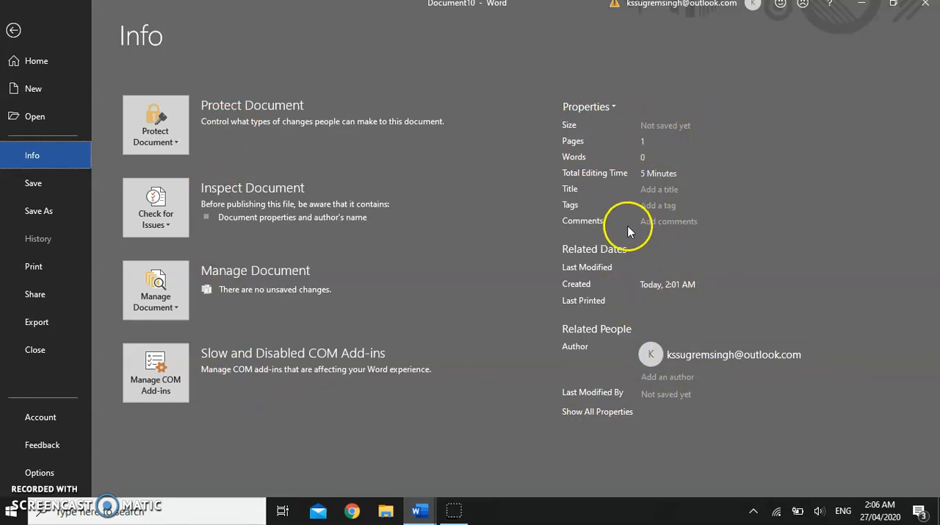
{"action": "mouse_move", "coordinate": [22, 47]}
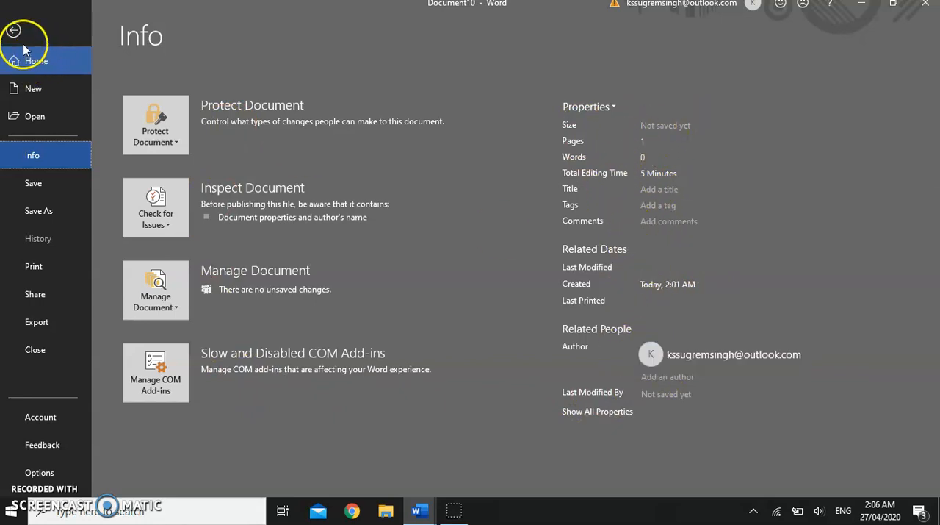
{"action": "mouse_move", "coordinate": [35, 322]}
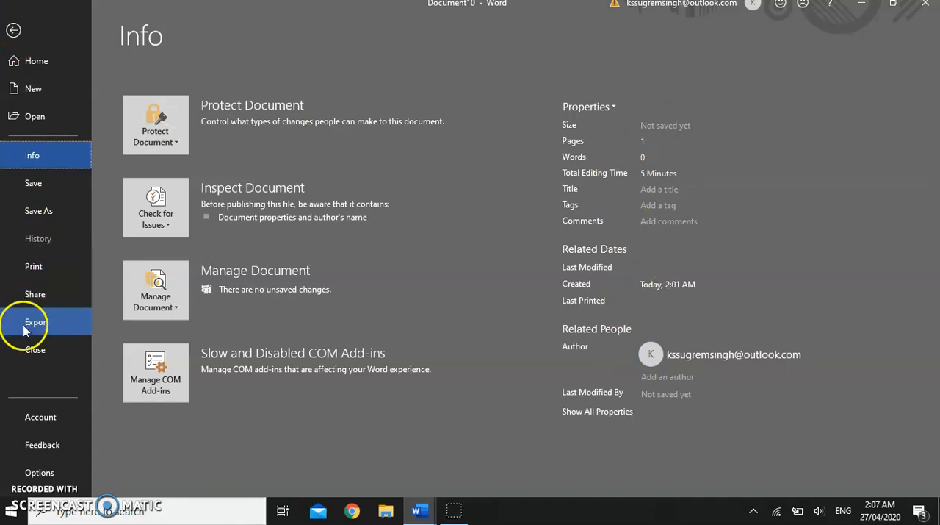
{"action": "mouse_move", "coordinate": [41, 418]}
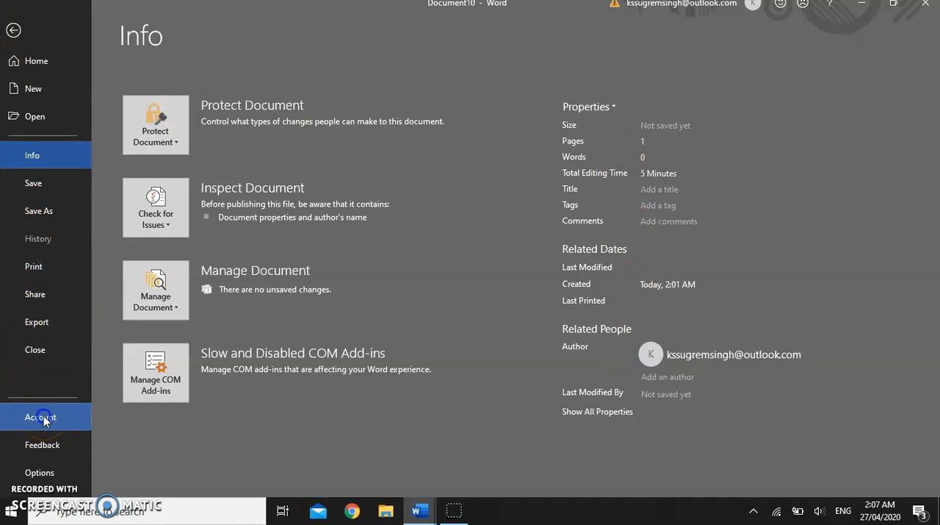
{"action": "left_click", "coordinate": [41, 417]}
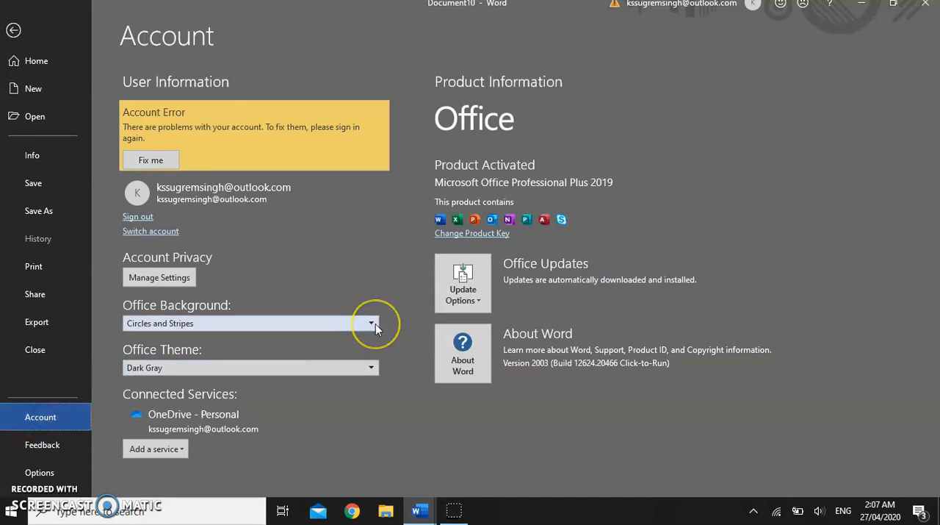
{"action": "mouse_move", "coordinate": [365, 375]}
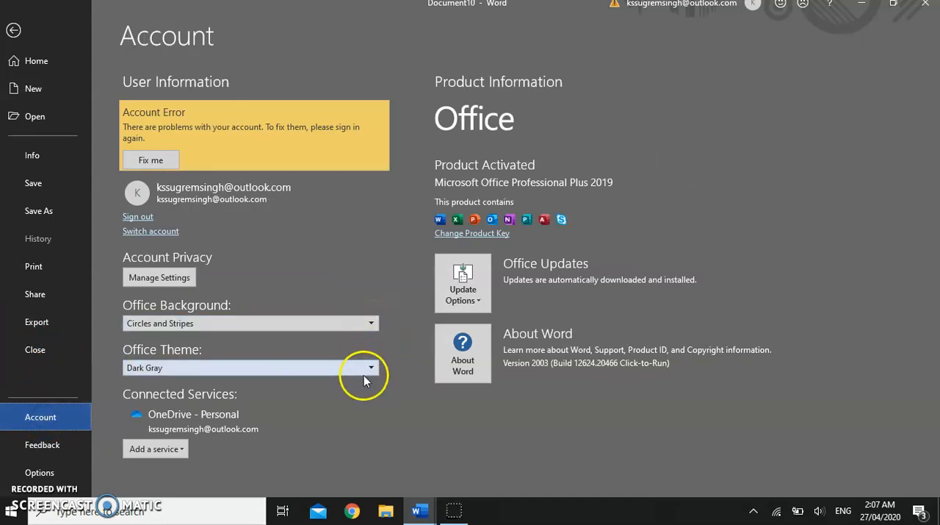
{"action": "left_click", "coordinate": [370, 367]}
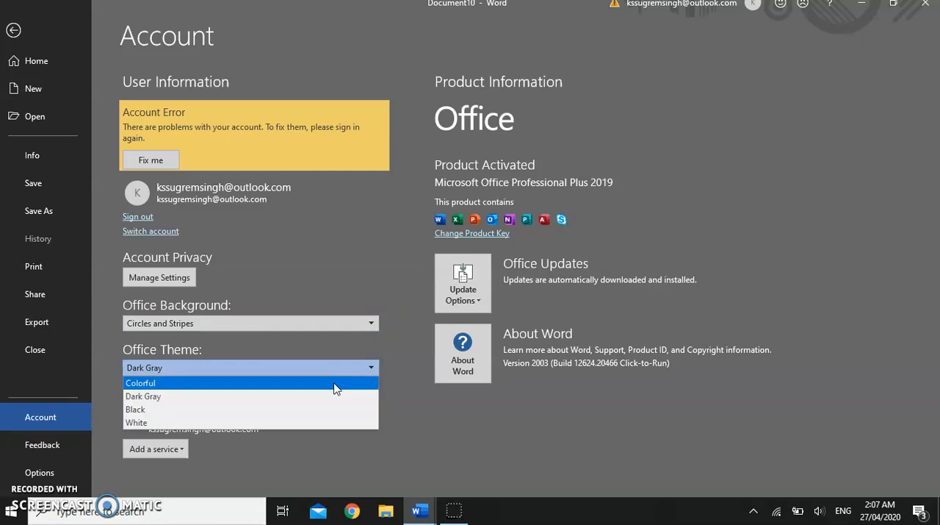
{"action": "left_click", "coordinate": [135, 408]}
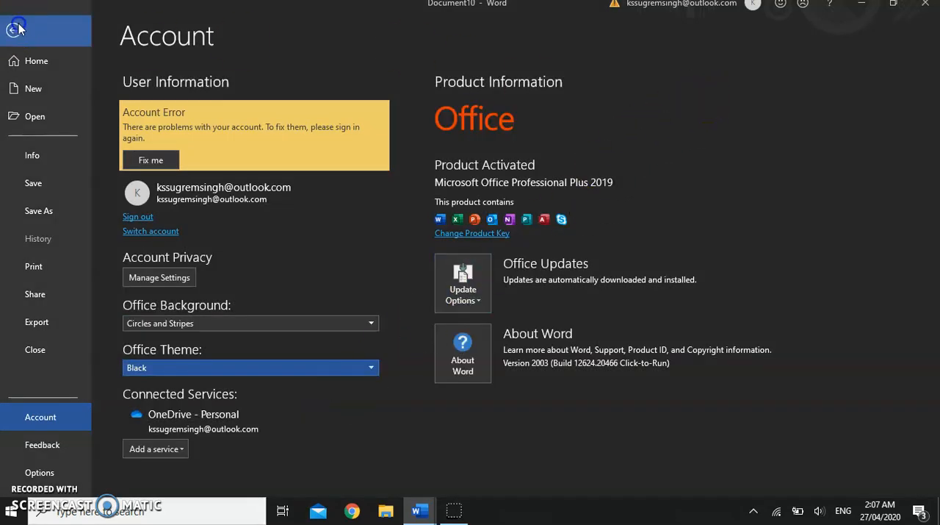
{"action": "left_click", "coordinate": [14, 22]}
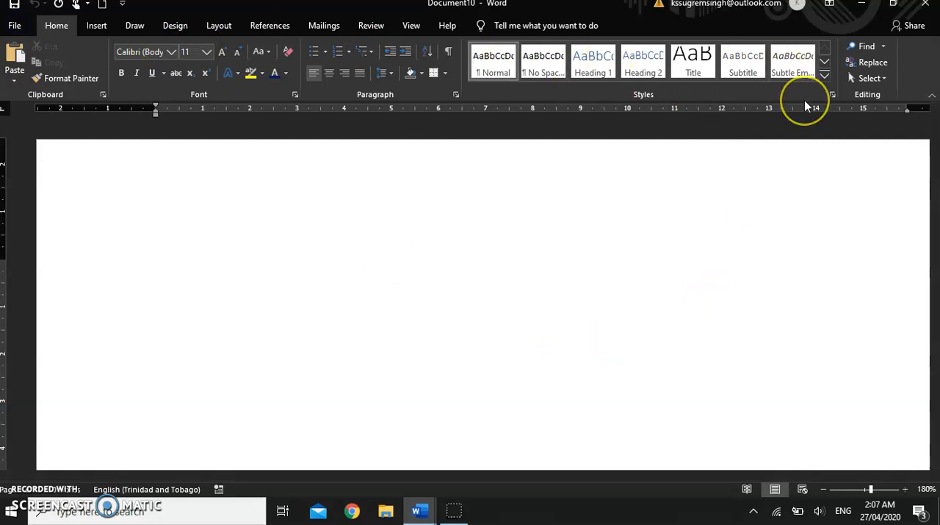
{"action": "left_click", "coordinate": [156, 272]}
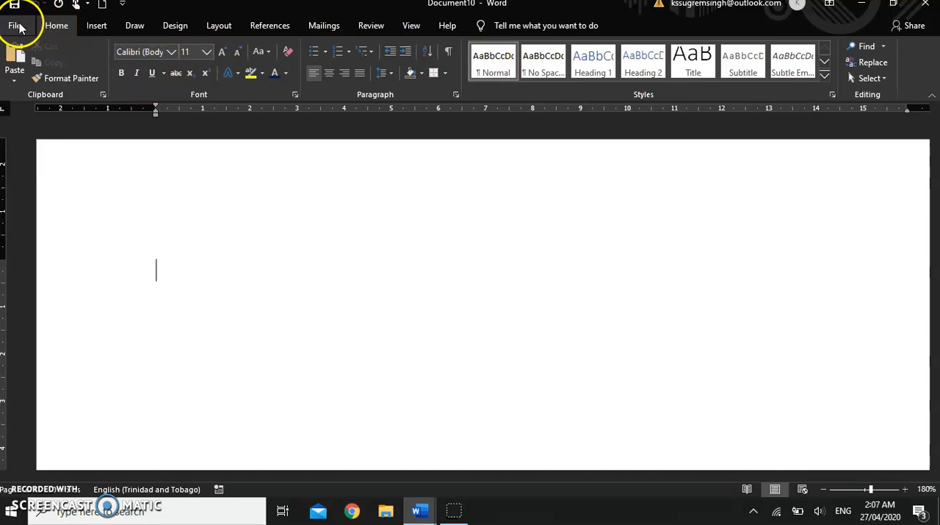
{"action": "left_click", "coordinate": [15, 25]}
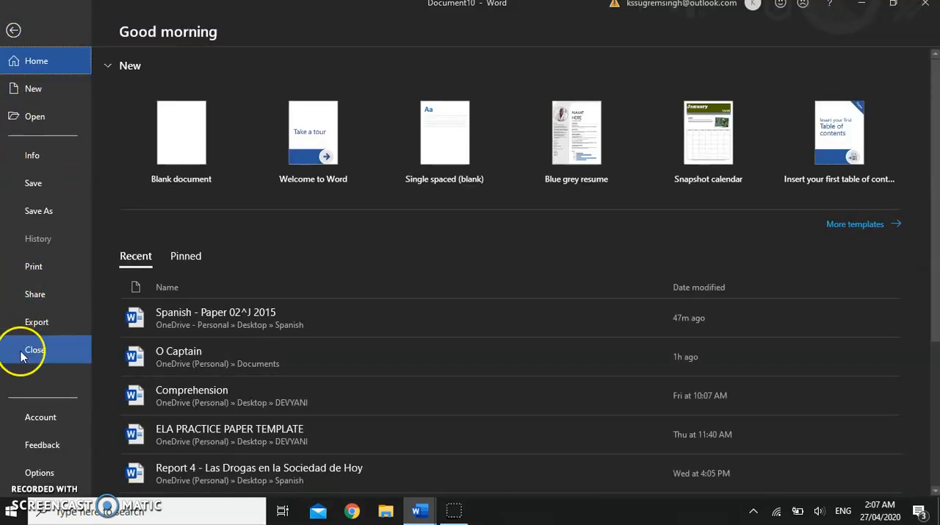
{"action": "mouse_move", "coordinate": [41, 417]}
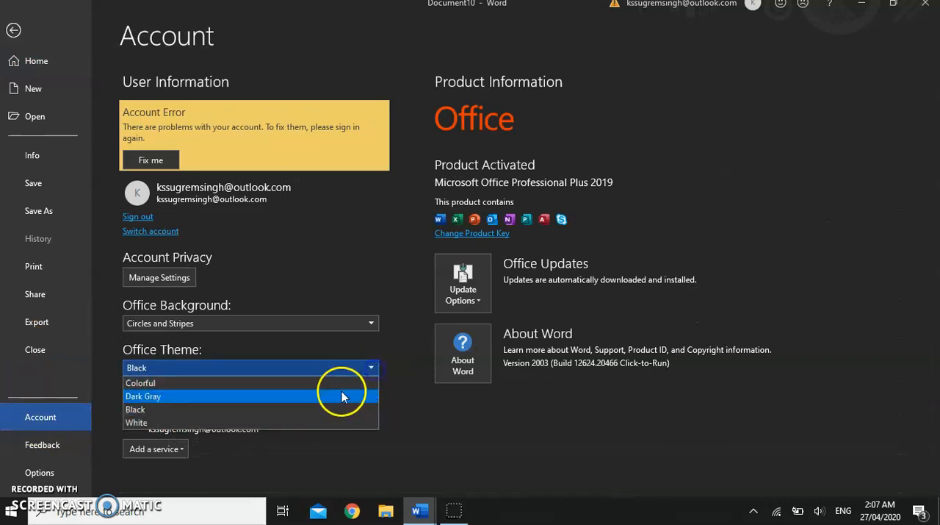
{"action": "left_click", "coordinate": [135, 422]}
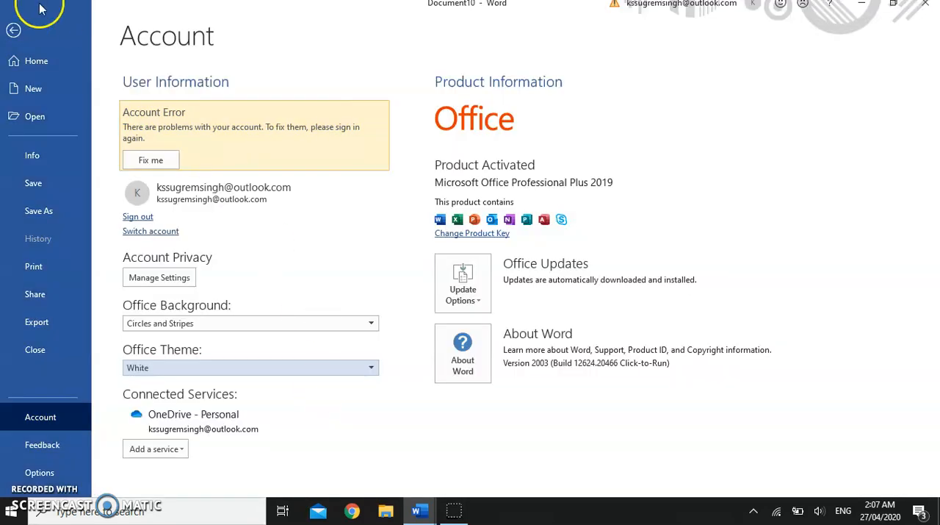
{"action": "left_click", "coordinate": [13, 31]}
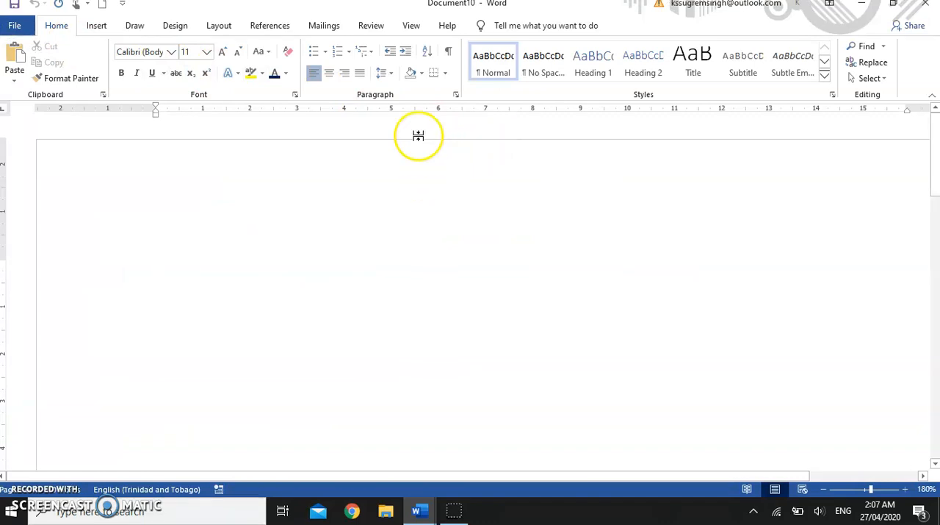
{"action": "mouse_move", "coordinate": [194, 144]}
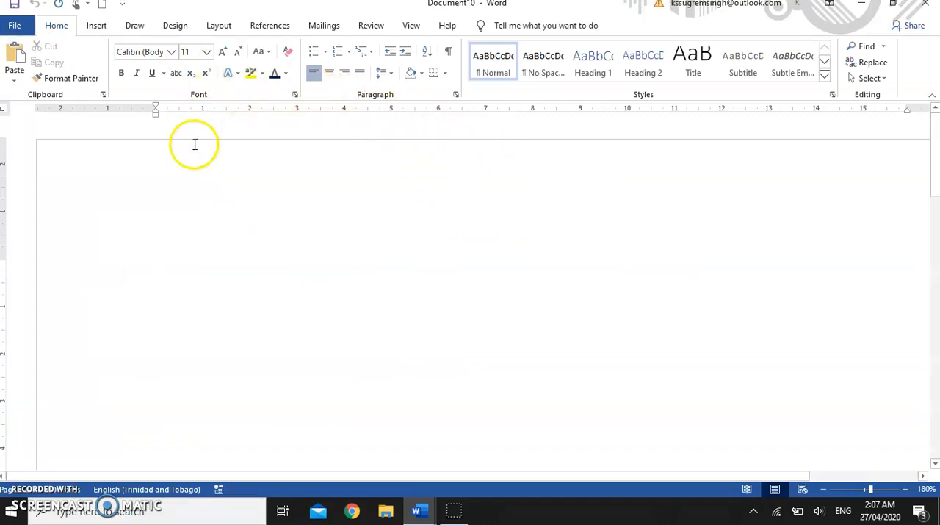
{"action": "left_click", "coordinate": [15, 25]}
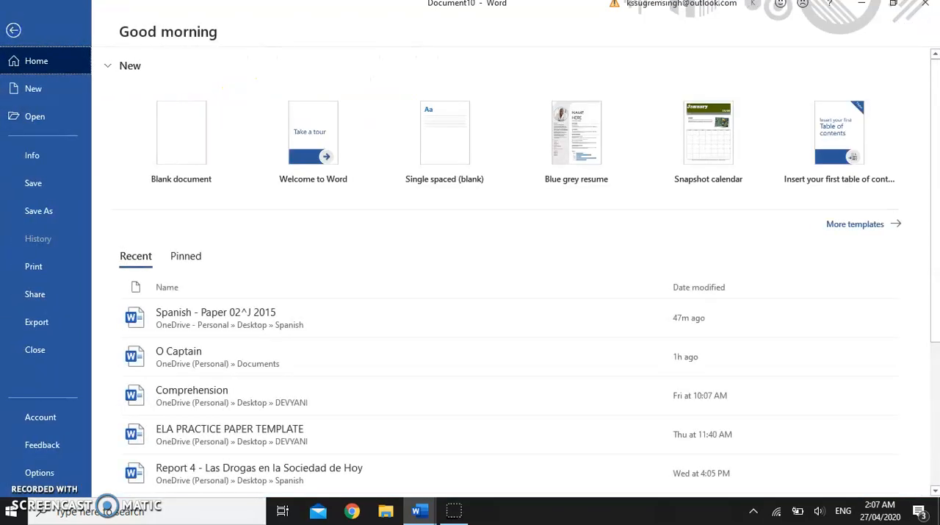
{"action": "left_click", "coordinate": [41, 417]}
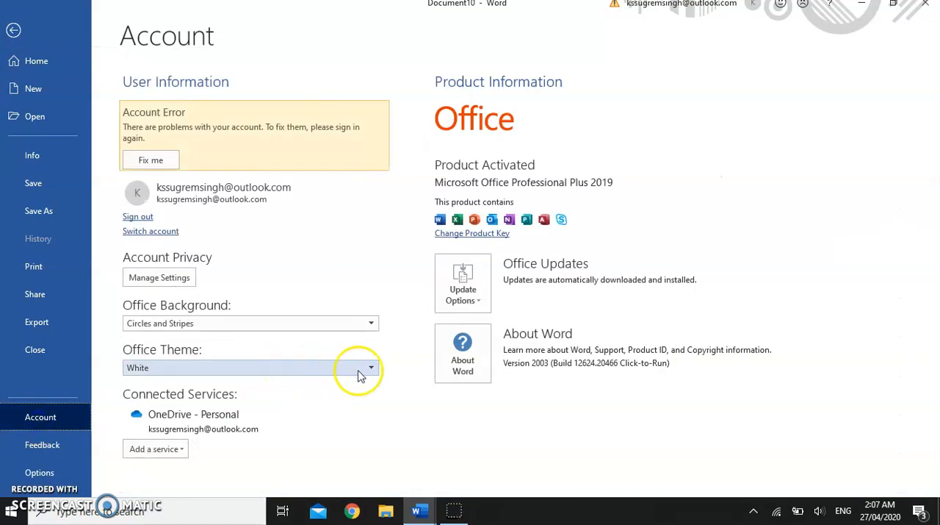
{"action": "left_click", "coordinate": [371, 368]}
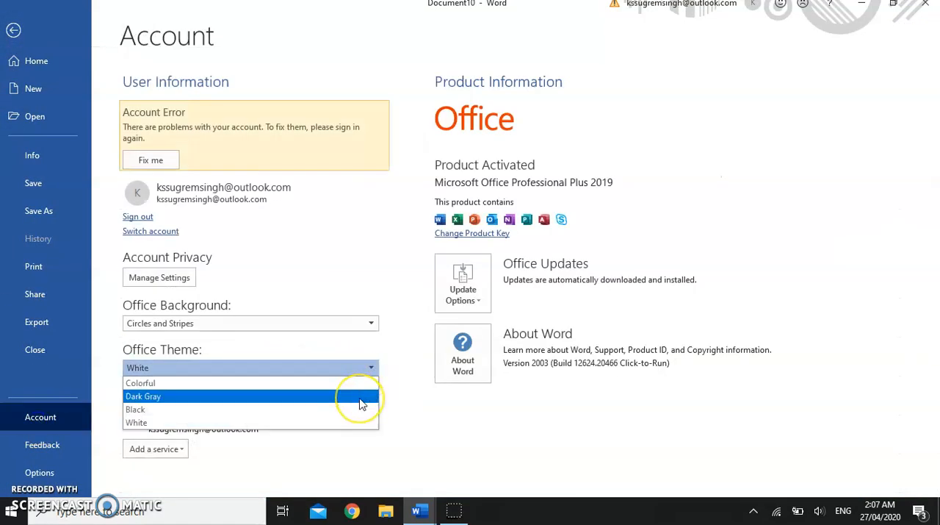
{"action": "left_click", "coordinate": [144, 397]}
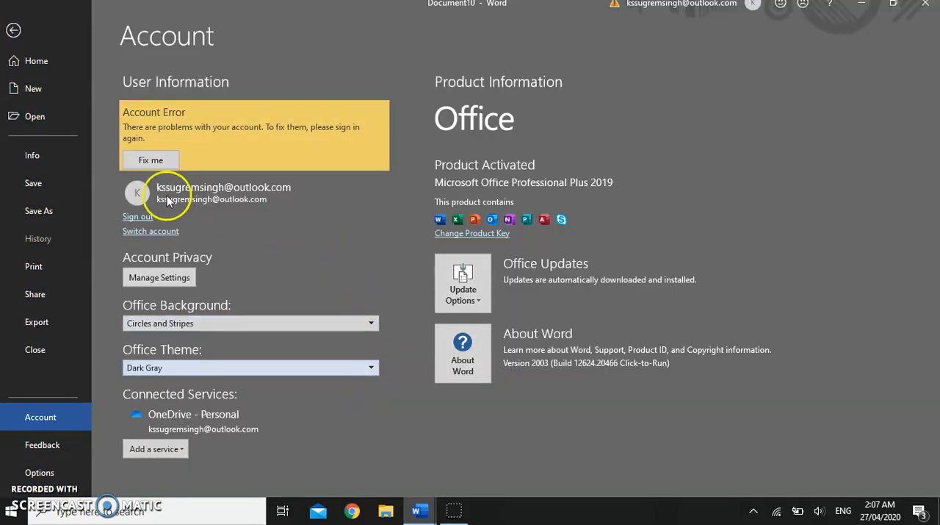
{"action": "mouse_move", "coordinate": [576, 355]}
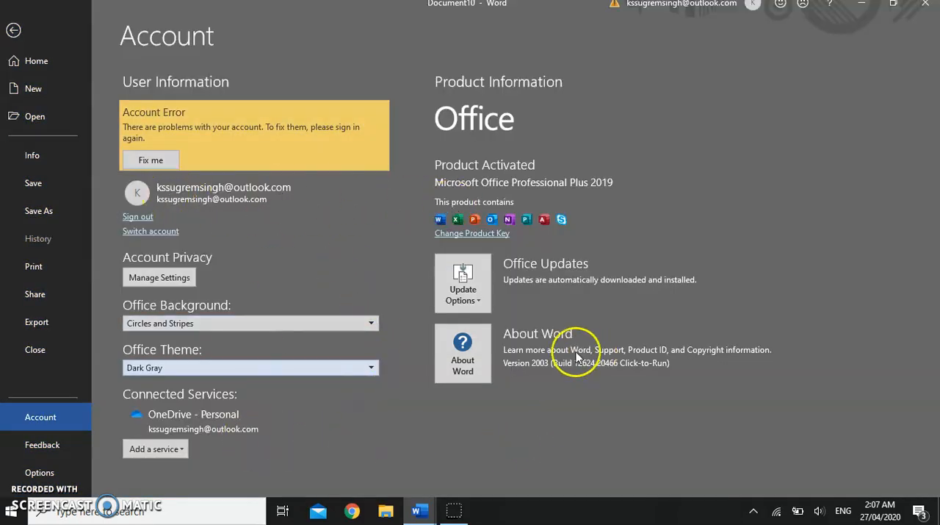
- In Word Options' Customize Ribbon, add Developer, remove Review and View, and apply
{"action": "left_click", "coordinate": [13, 29]}
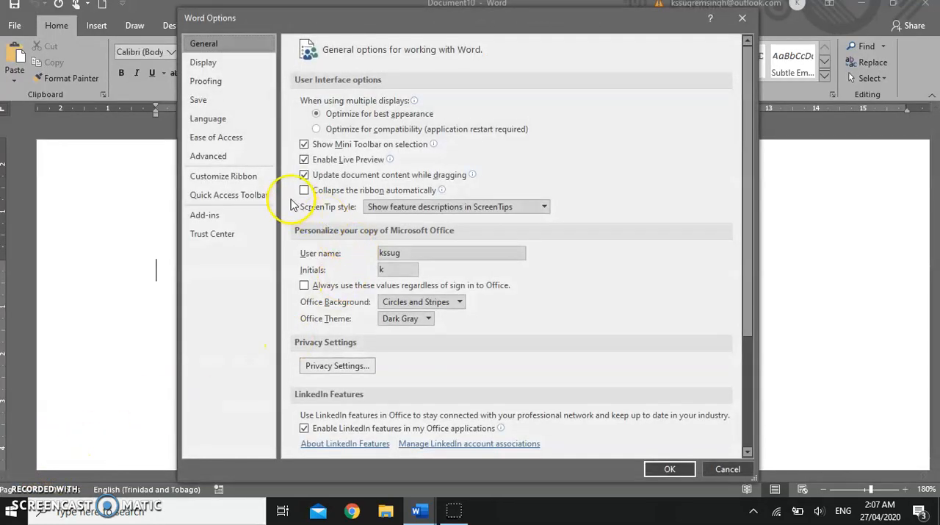
{"action": "mouse_move", "coordinate": [311, 383]}
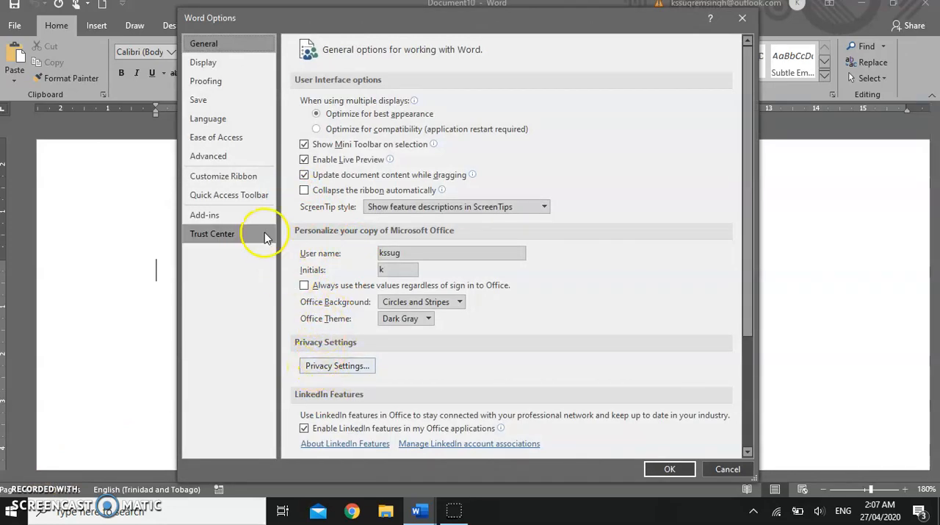
{"action": "left_click", "coordinate": [224, 175]}
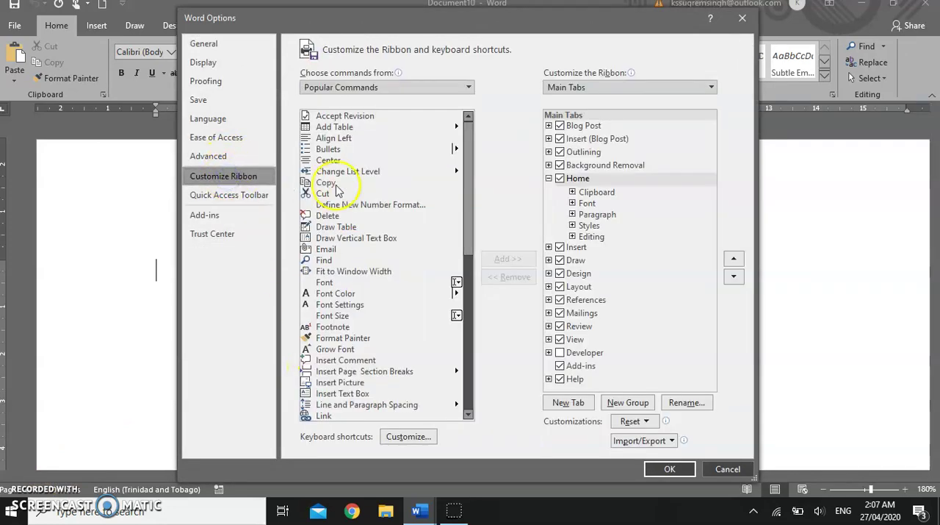
{"action": "mouse_move", "coordinate": [301, 341]}
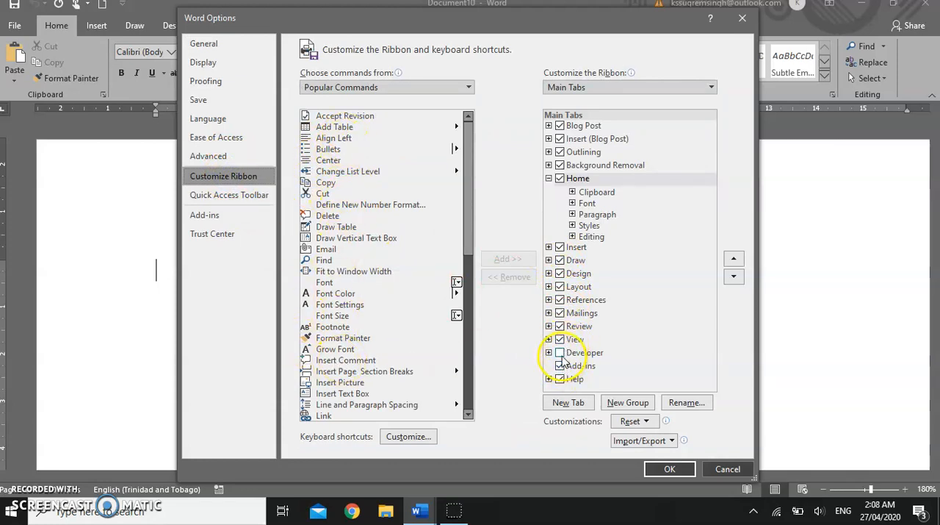
{"action": "mouse_move", "coordinate": [560, 398]}
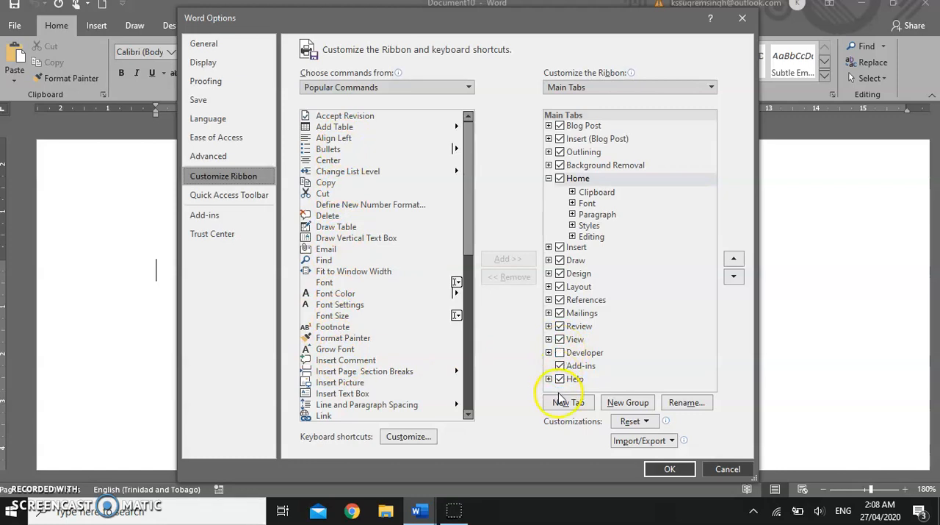
{"action": "mouse_move", "coordinate": [561, 327]}
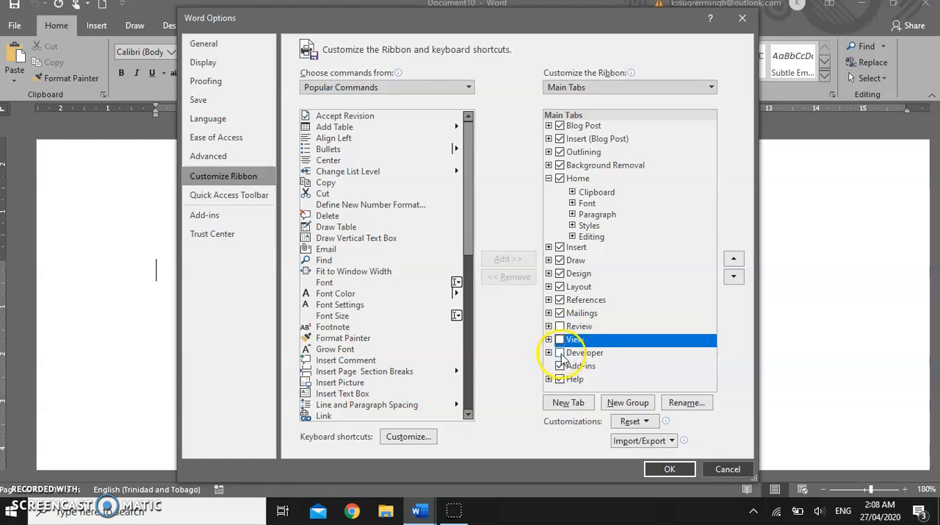
{"action": "left_click", "coordinate": [560, 351]}
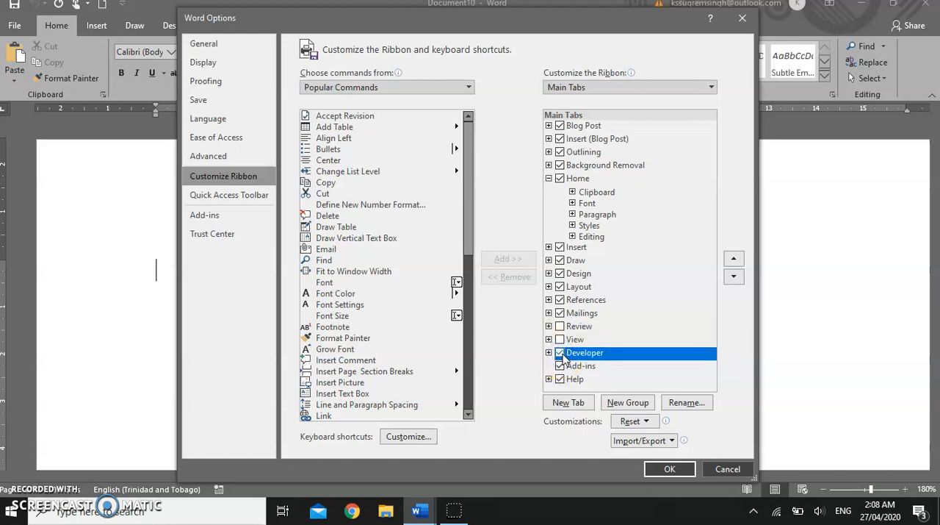
{"action": "mouse_move", "coordinate": [637, 364]}
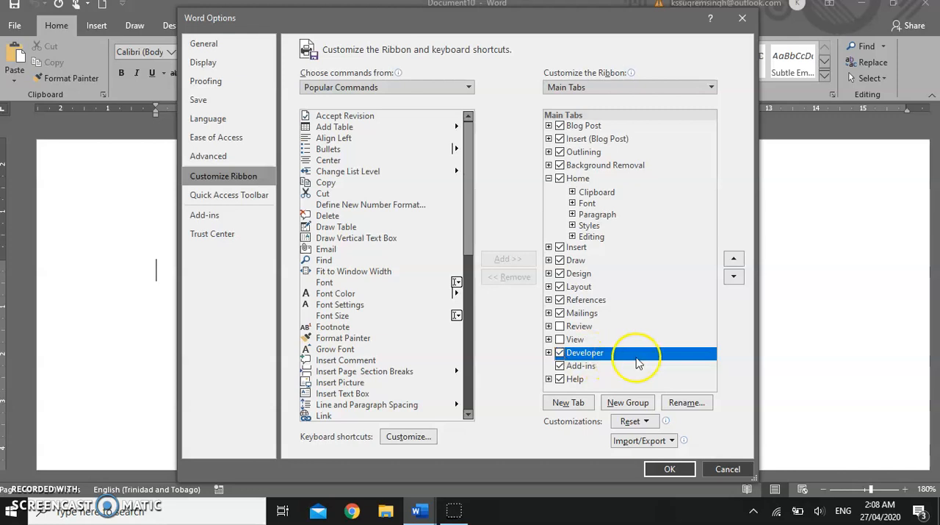
{"action": "left_click", "coordinate": [670, 469]}
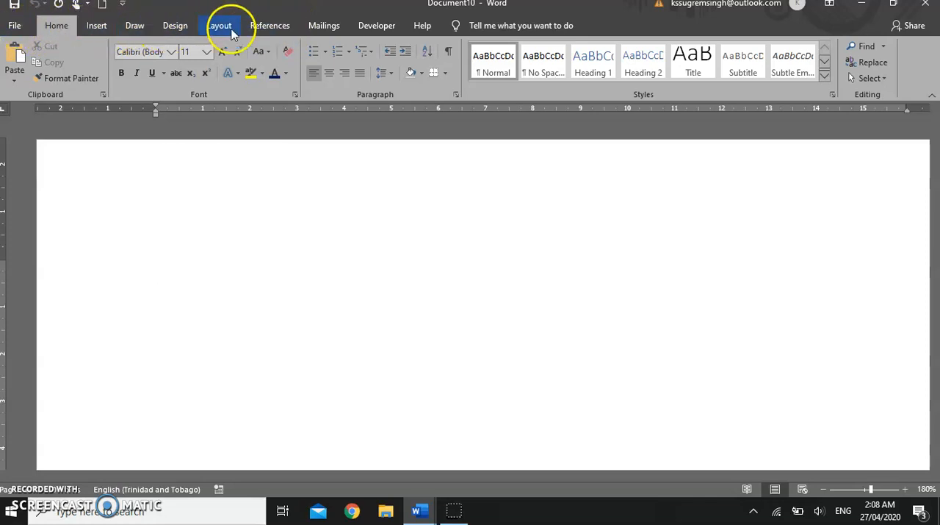
{"action": "mouse_move", "coordinate": [377, 25]}
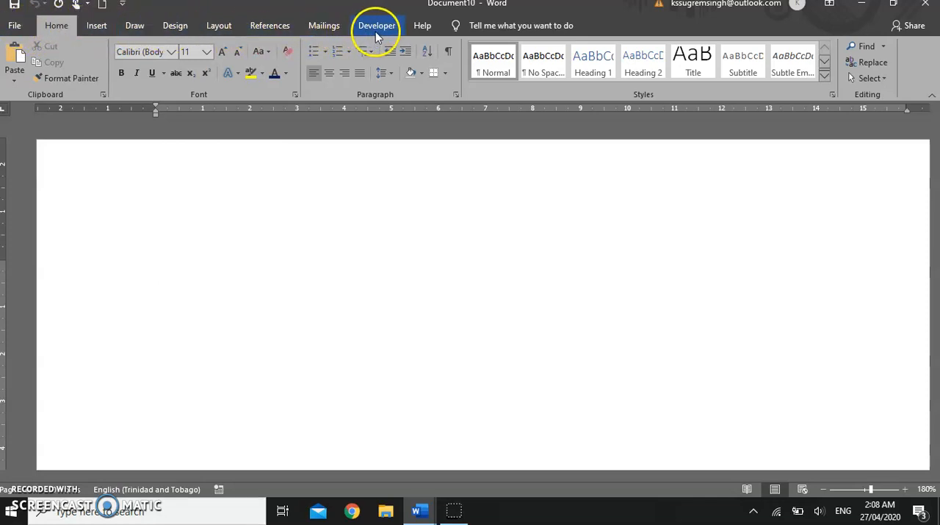
- In Customize Ribbon, restore View, leave Developer unchecked and confirm with OK
{"action": "left_click", "coordinate": [376, 25]}
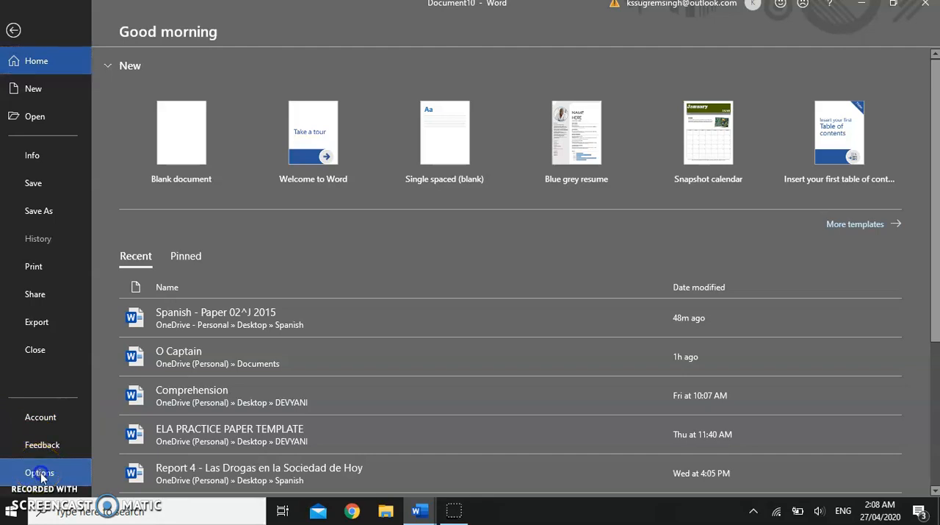
{"action": "left_click", "coordinate": [38, 473]}
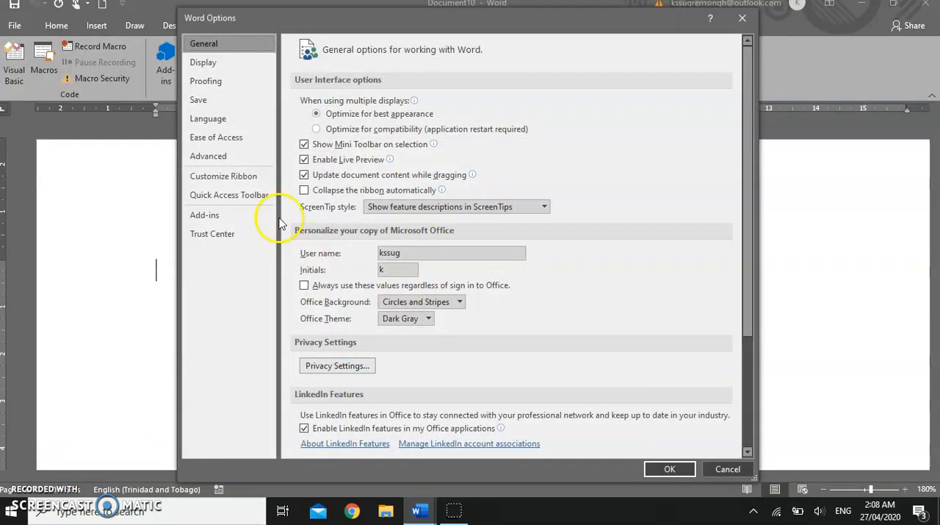
{"action": "mouse_move", "coordinate": [235, 194]}
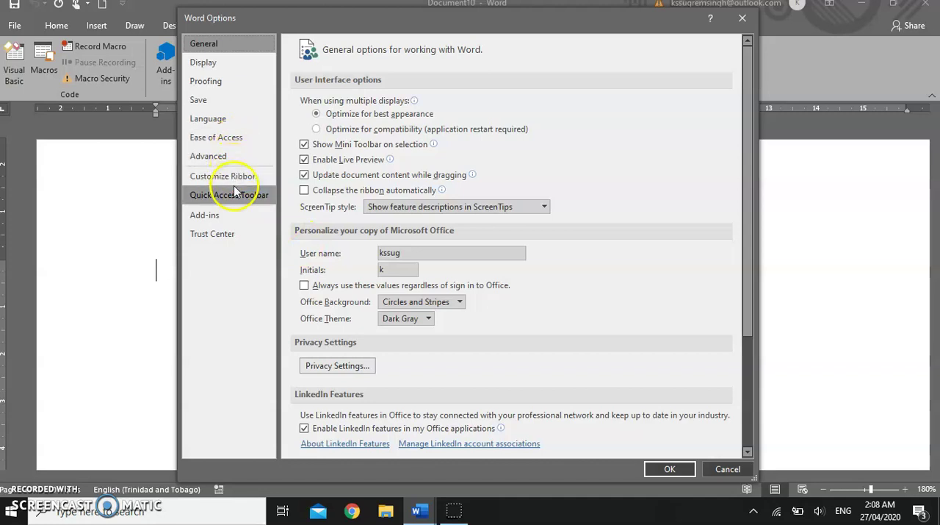
{"action": "left_click", "coordinate": [223, 175]}
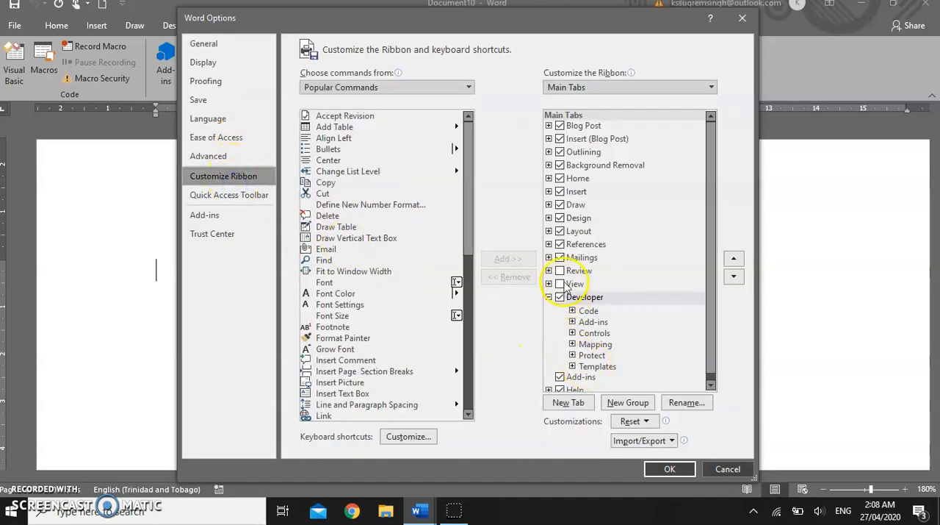
{"action": "left_click", "coordinate": [576, 284]}
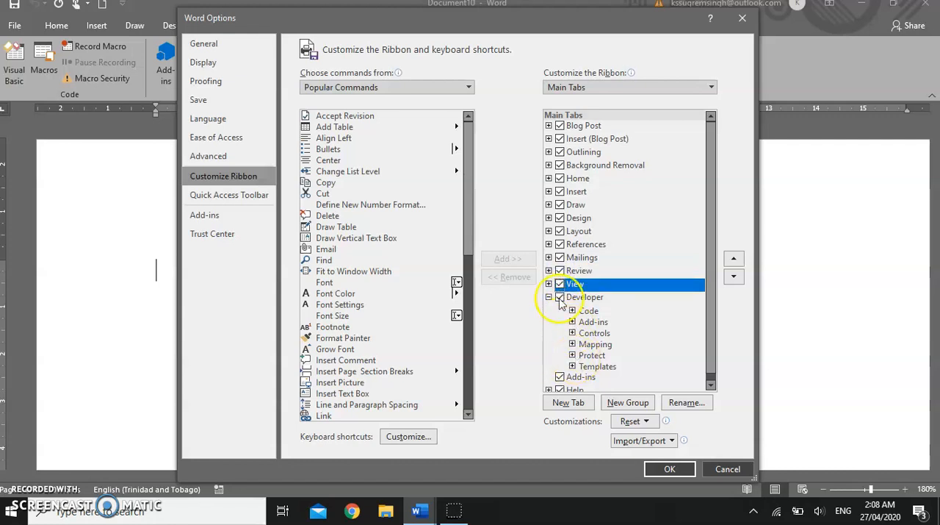
{"action": "left_click", "coordinate": [560, 297]}
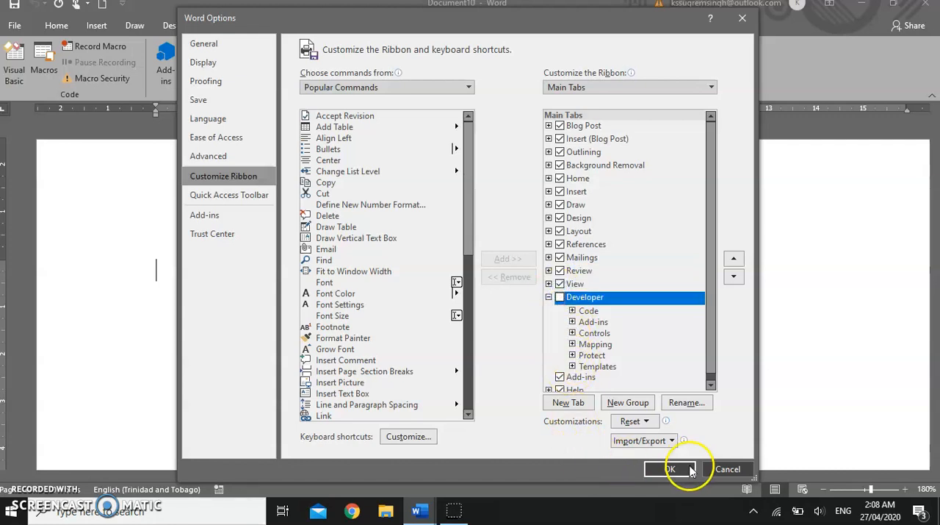
{"action": "left_click", "coordinate": [670, 468]}
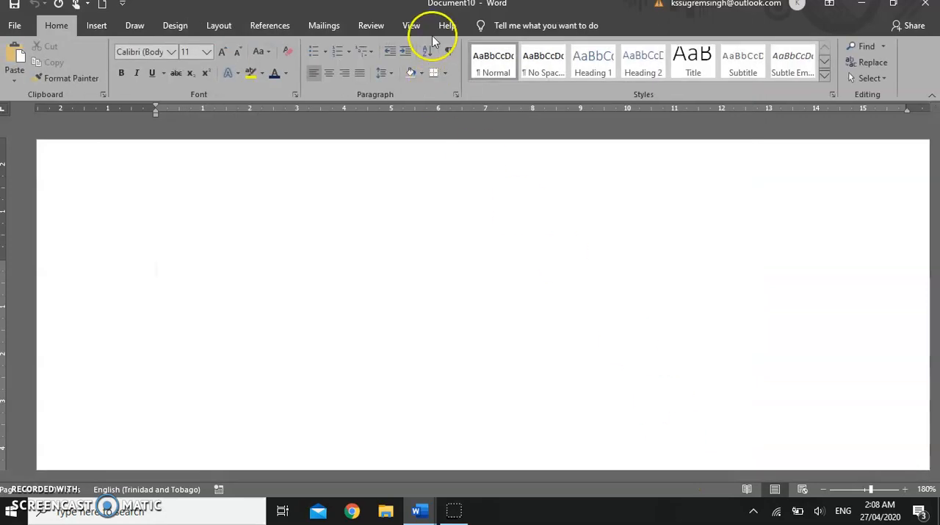
{"action": "mouse_move", "coordinate": [370, 25]}
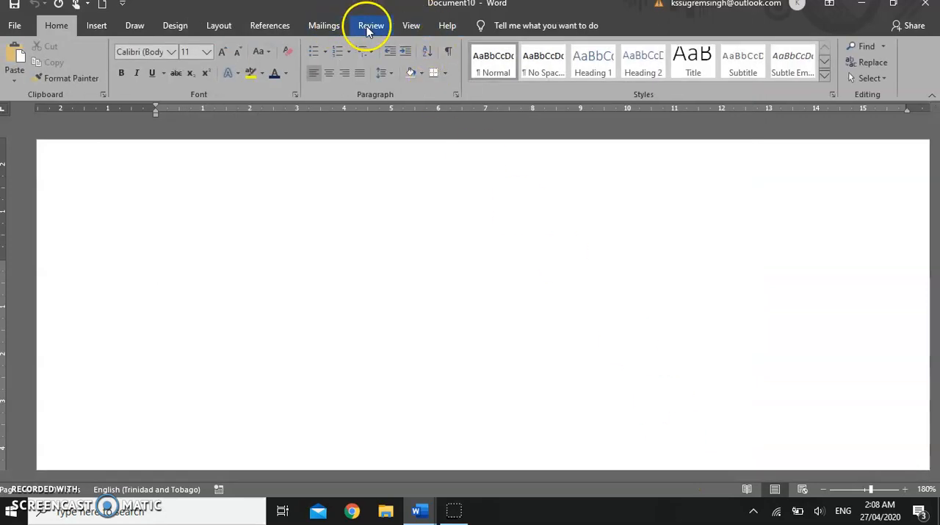
{"action": "mouse_move", "coordinate": [411, 25]}
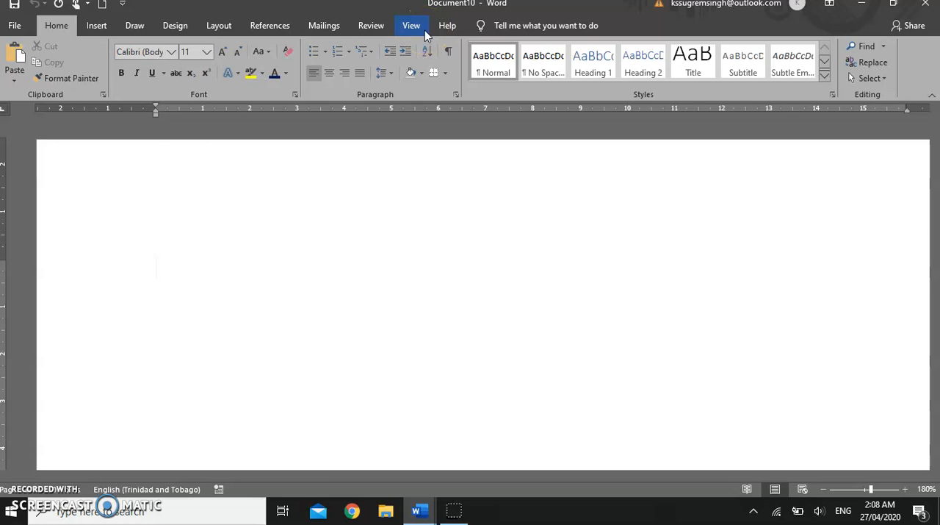
- Write 'The quick brown fox jumps over the lazy dog.' at the top of the page
{"action": "left_click", "coordinate": [182, 261]}
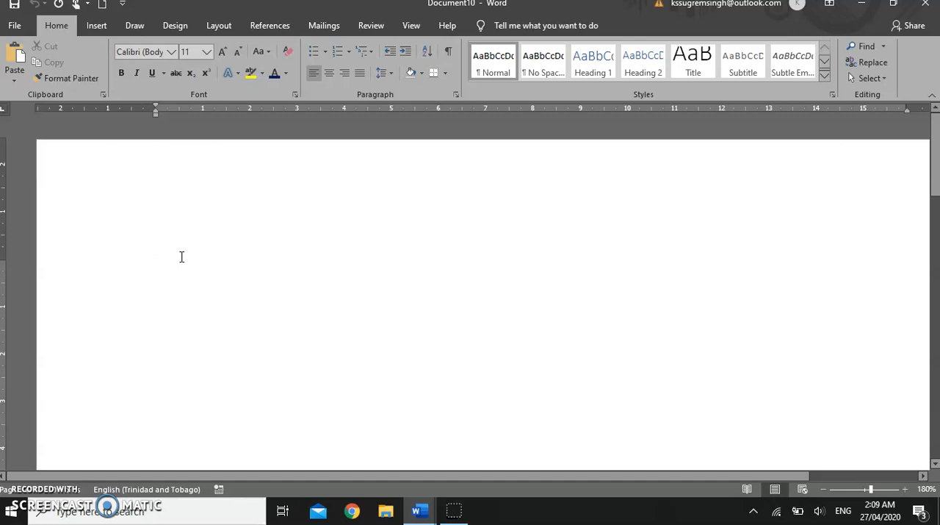
{"action": "left_click", "coordinate": [156, 270]}
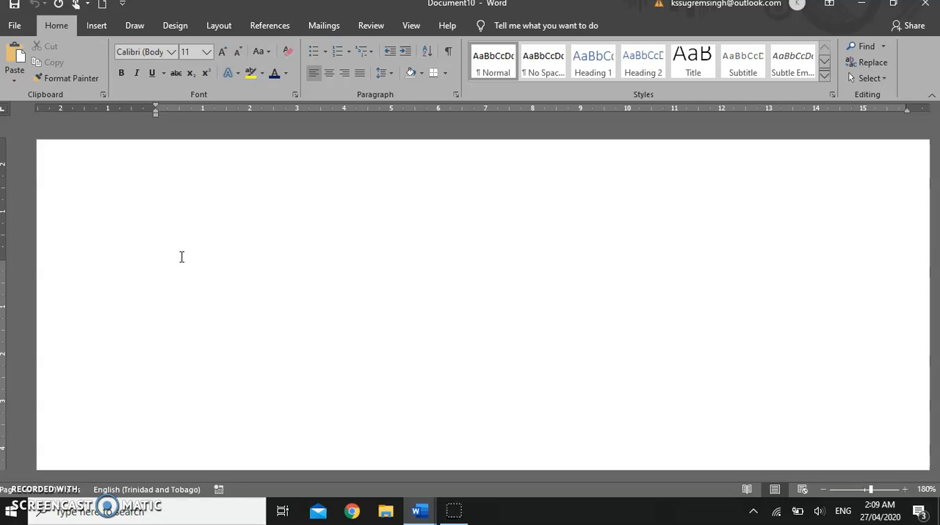
{"action": "type", "text": "The"}
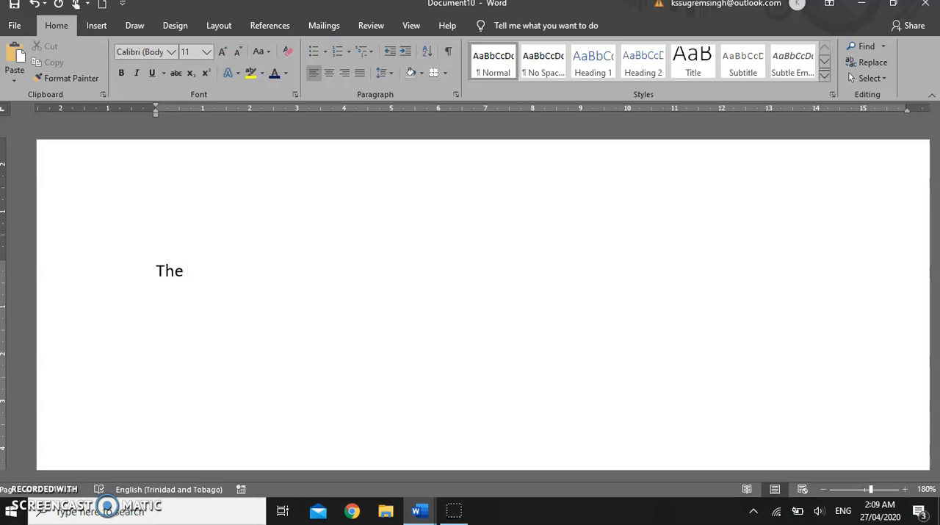
{"action": "type", "text": "qui"}
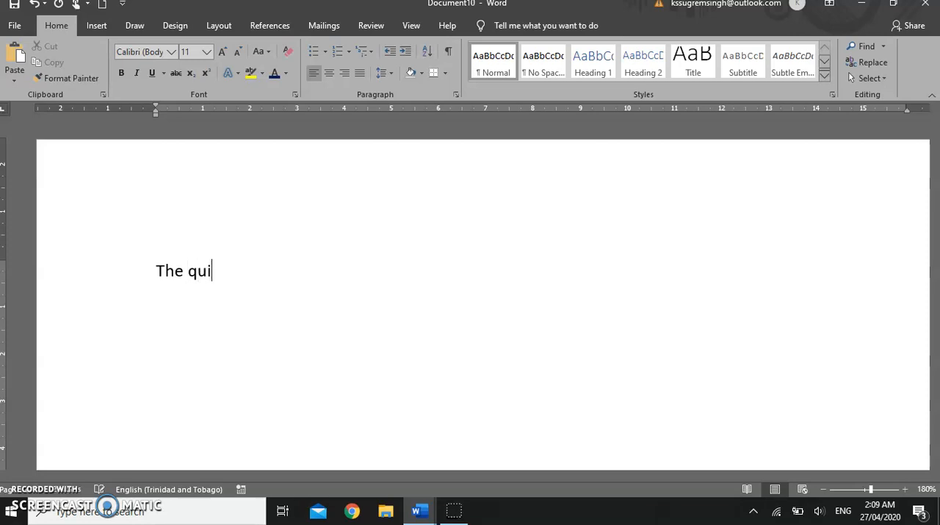
{"action": "type", "text": "ck brown f"}
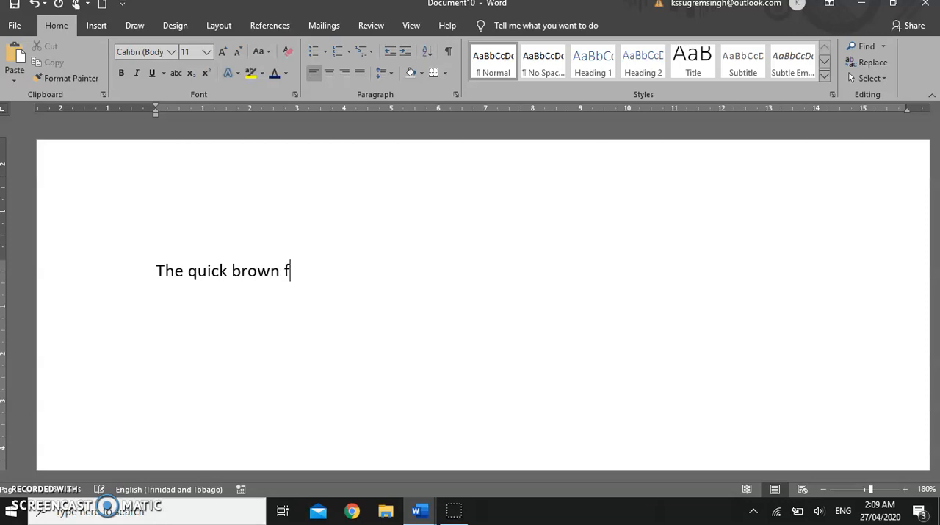
{"action": "type", "text": "ox jump"}
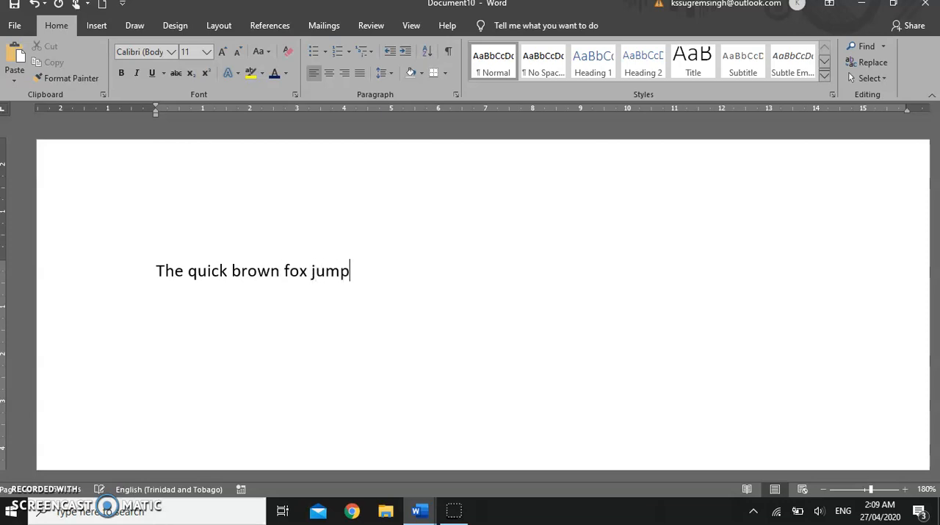
{"action": "type", "text": "s over t"}
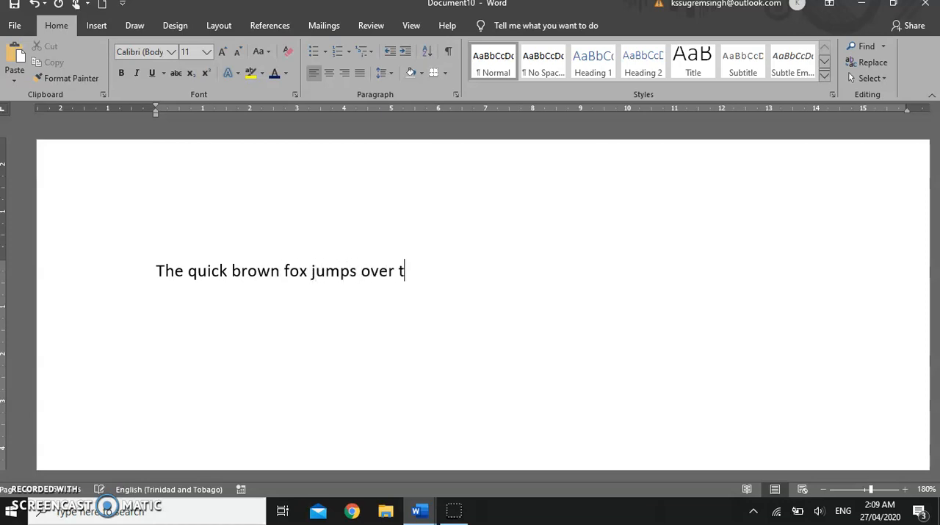
{"action": "type", "text": "he lazy"}
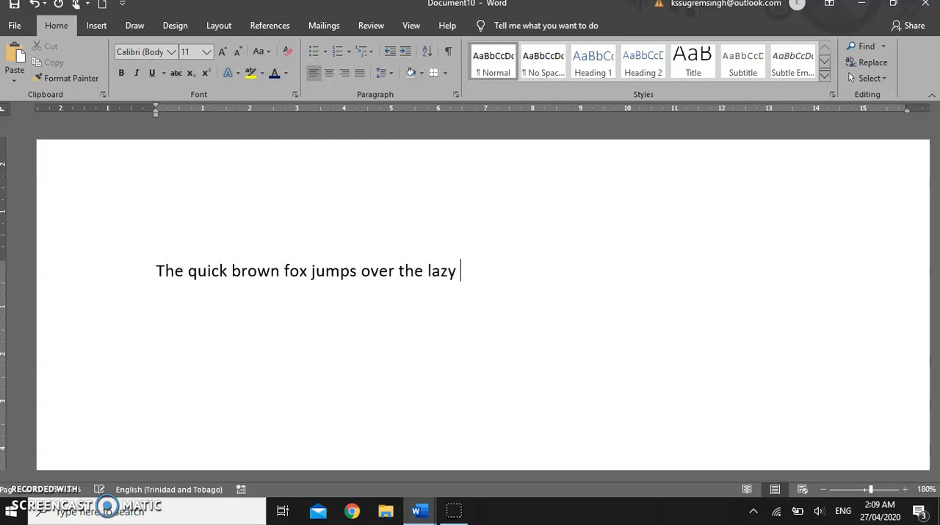
{"action": "type", "text": "dog"}
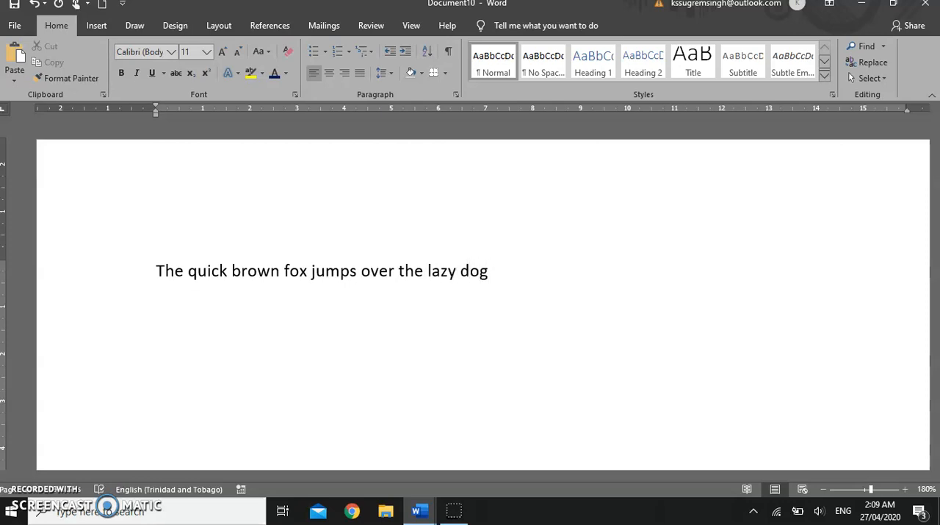
{"action": "type", "text": "."}
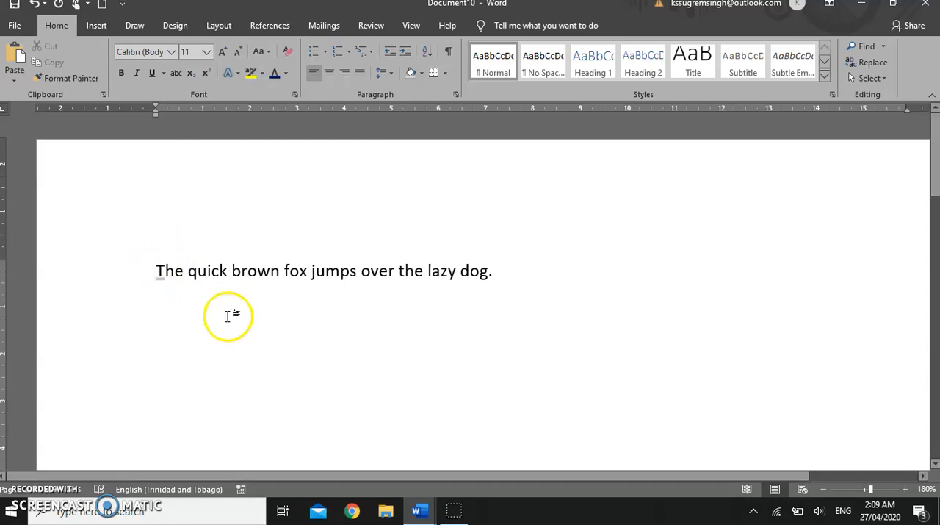
{"action": "mouse_move", "coordinate": [244, 342]}
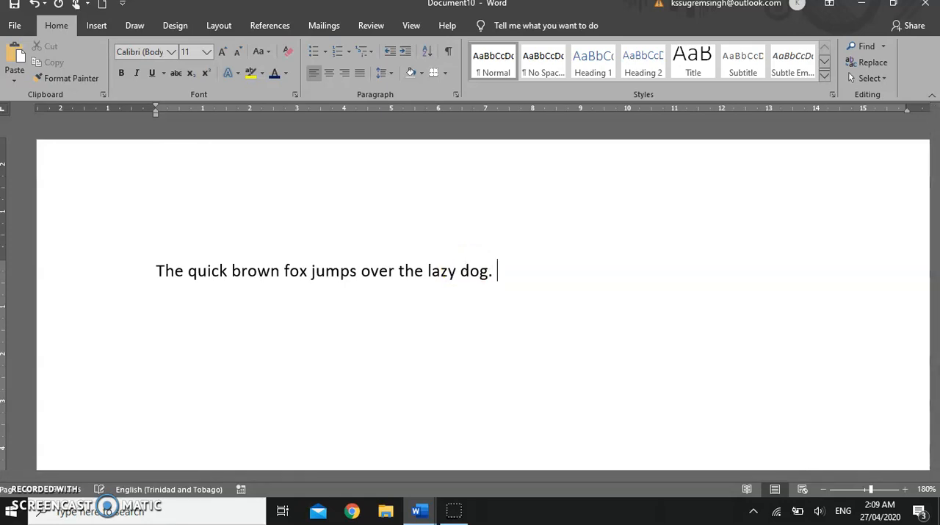
- Write 'Shelly sold sea shells on the sea shore.'
{"action": "type", "text": "S"}
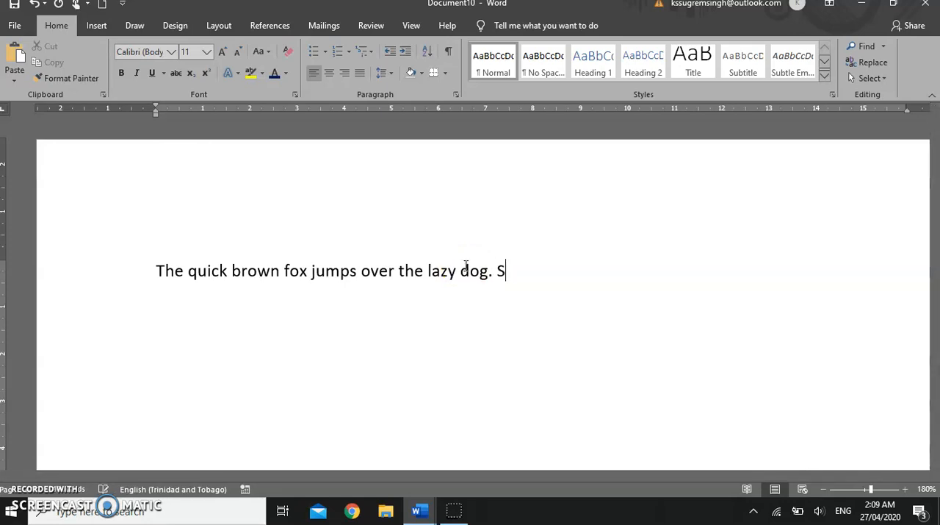
{"action": "type", "text": "helly sold"}
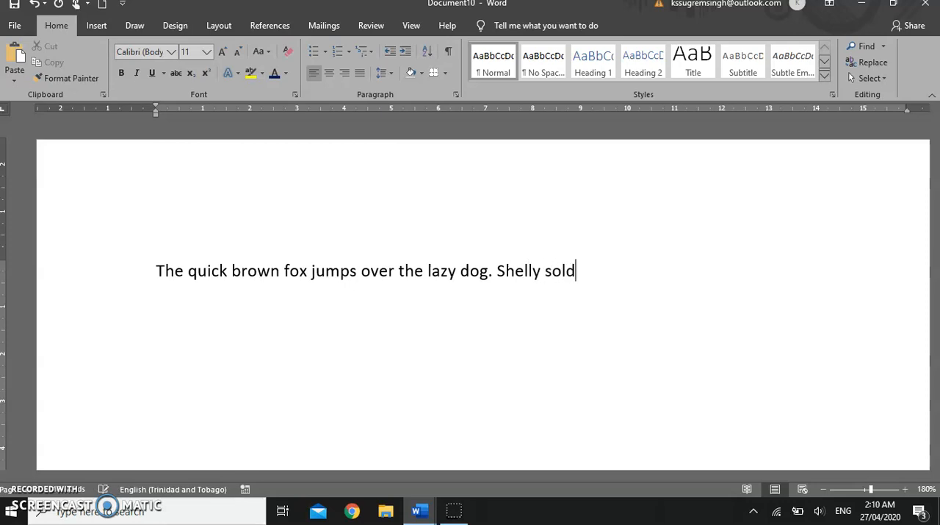
{"action": "type", "text": "sea"}
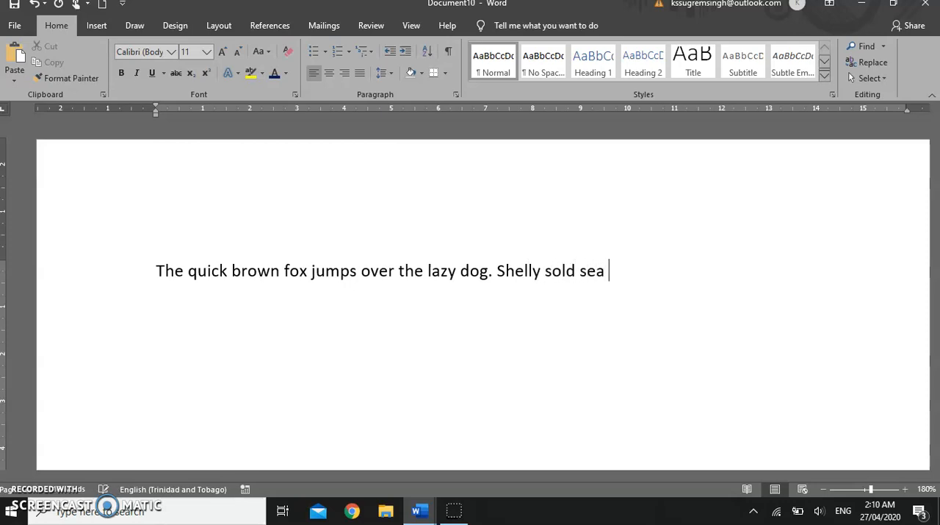
{"action": "type", "text": "shells on"}
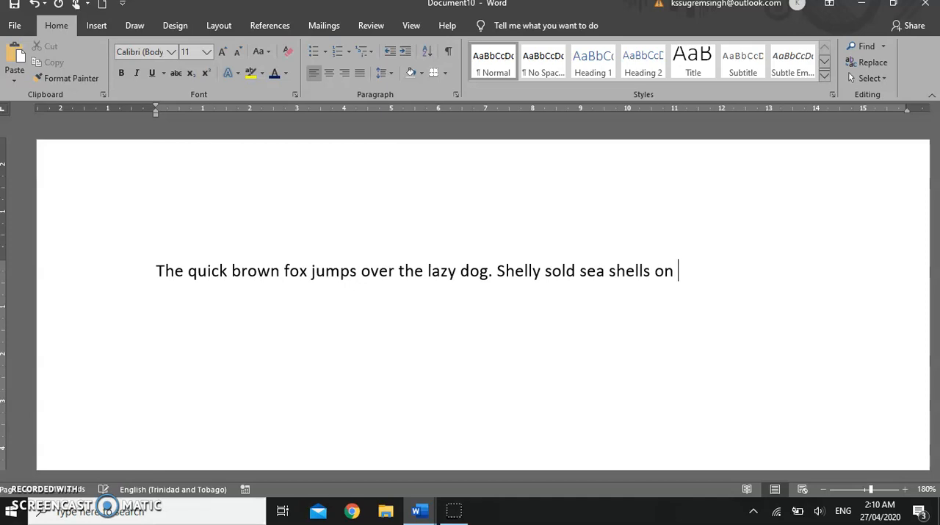
{"action": "type", "text": "the sea sho"}
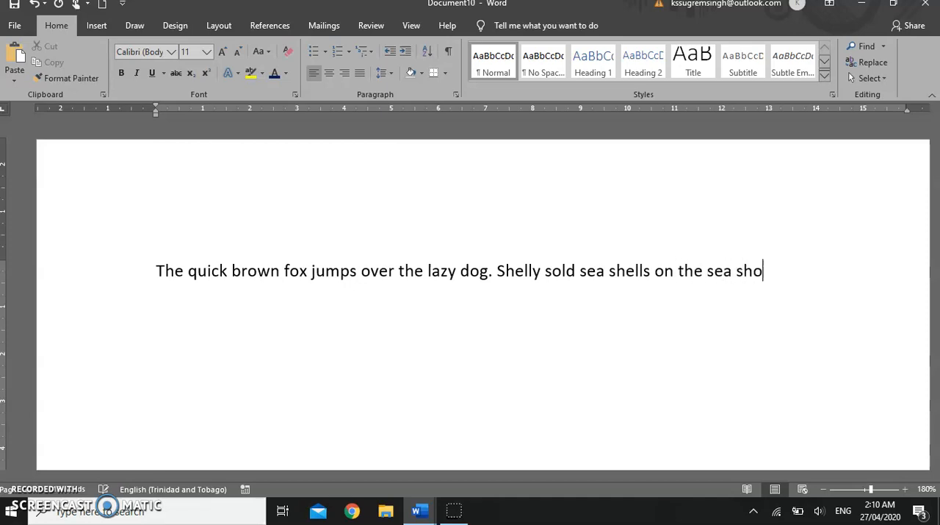
{"action": "type", "text": "re."}
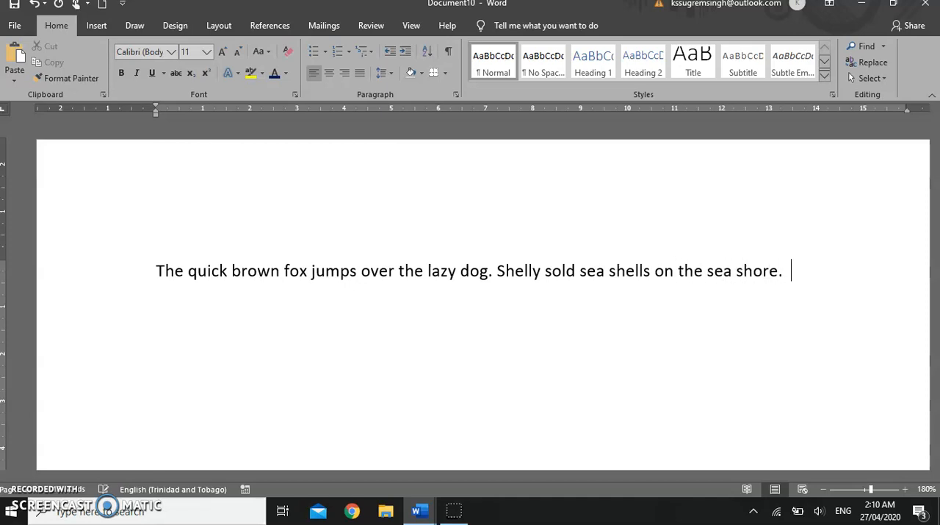
- Write 'The rain in Spain falls mainly on the plains.'
{"action": "type", "text": "The rai"}
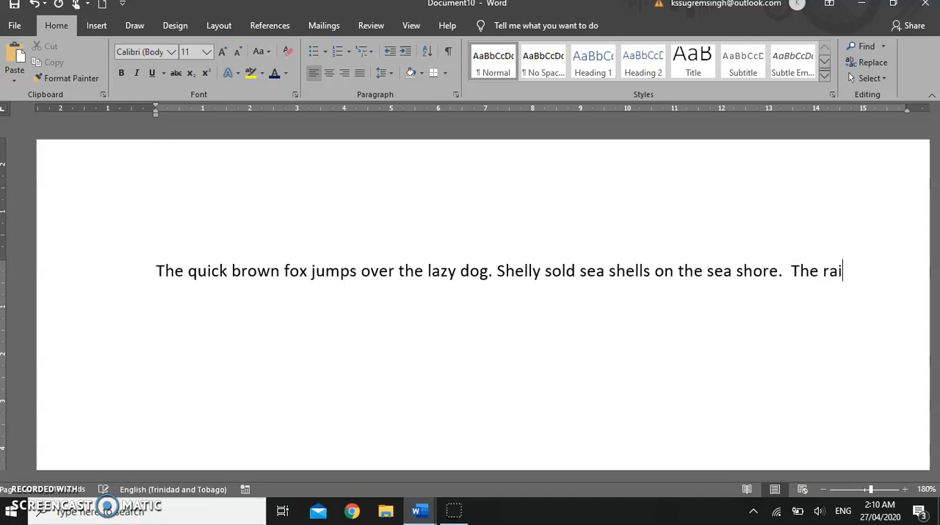
{"action": "type", "text": "n in S"}
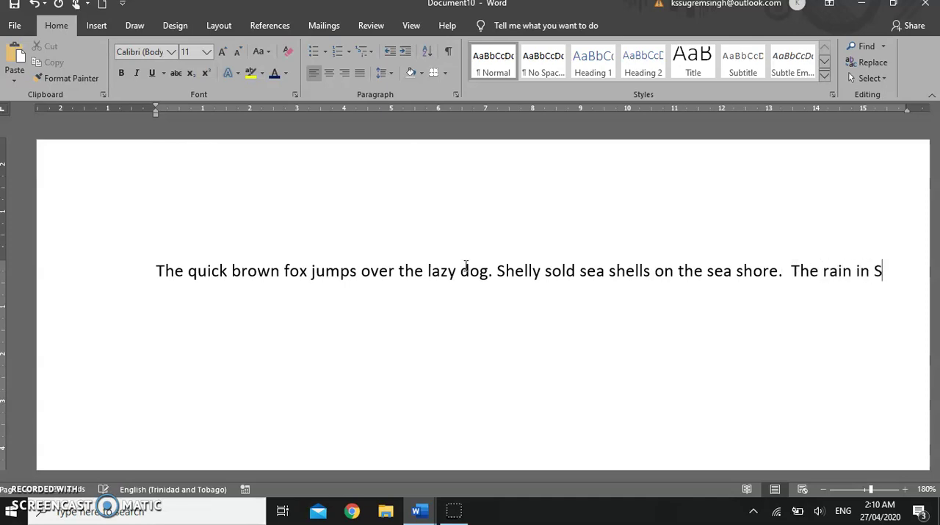
{"action": "type", "text": "pain falls"}
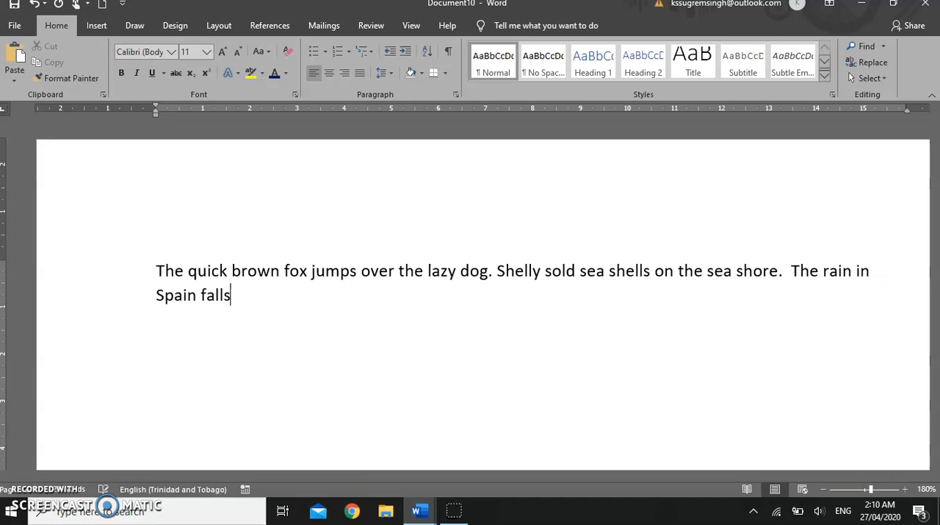
{"action": "type", "text": "mainly on"}
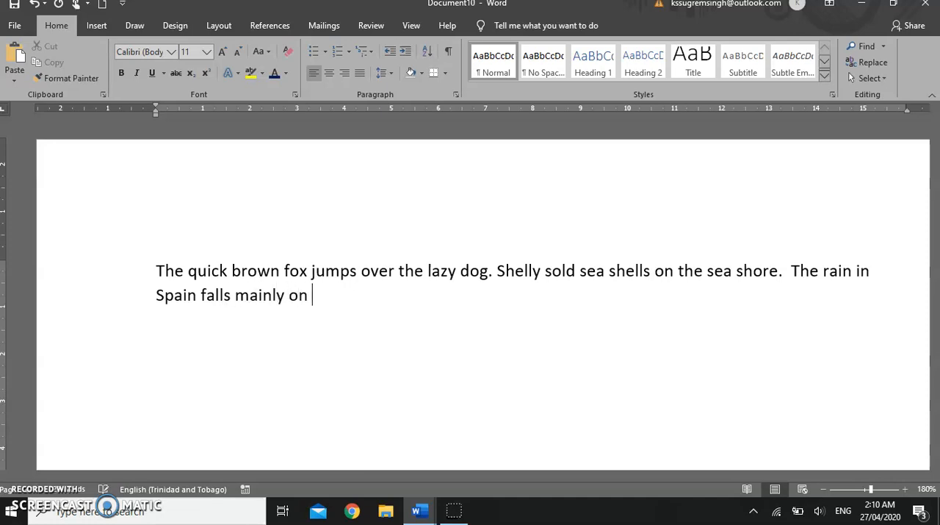
{"action": "type", "text": "the plains"}
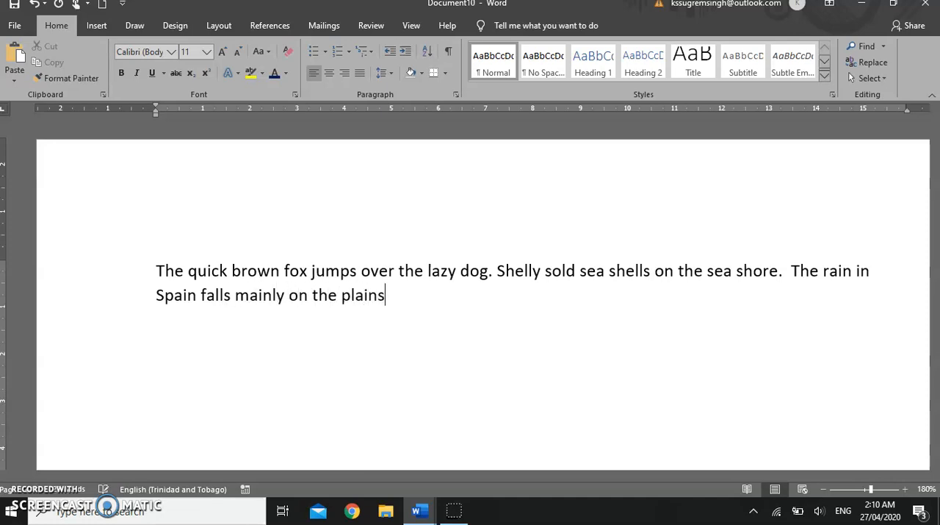
{"action": "type", "text": "."}
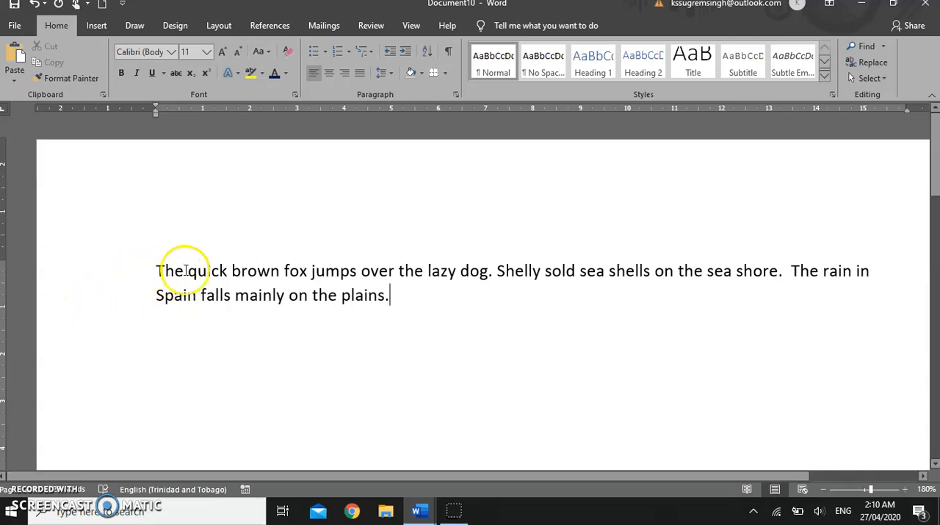
{"action": "mouse_move", "coordinate": [614, 297]}
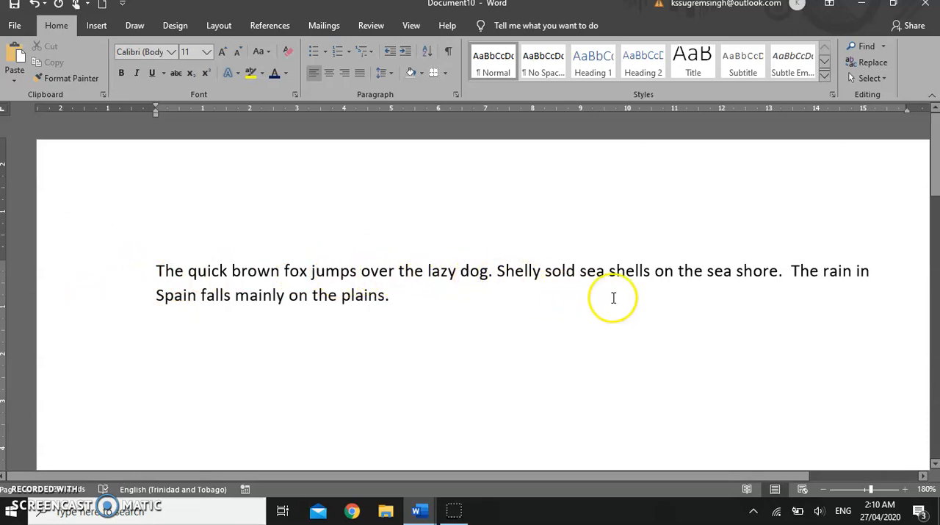
{"action": "mouse_move", "coordinate": [873, 270]}
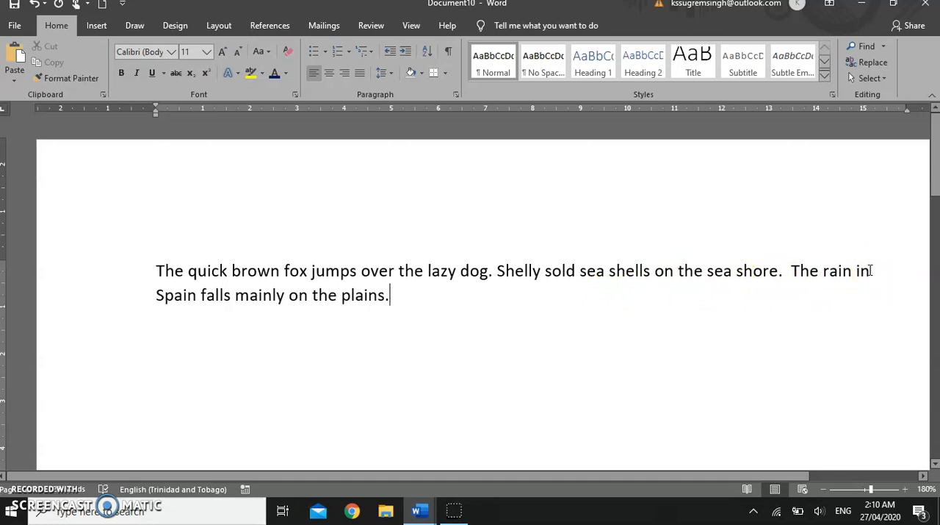
{"action": "mouse_move", "coordinate": [221, 258]}
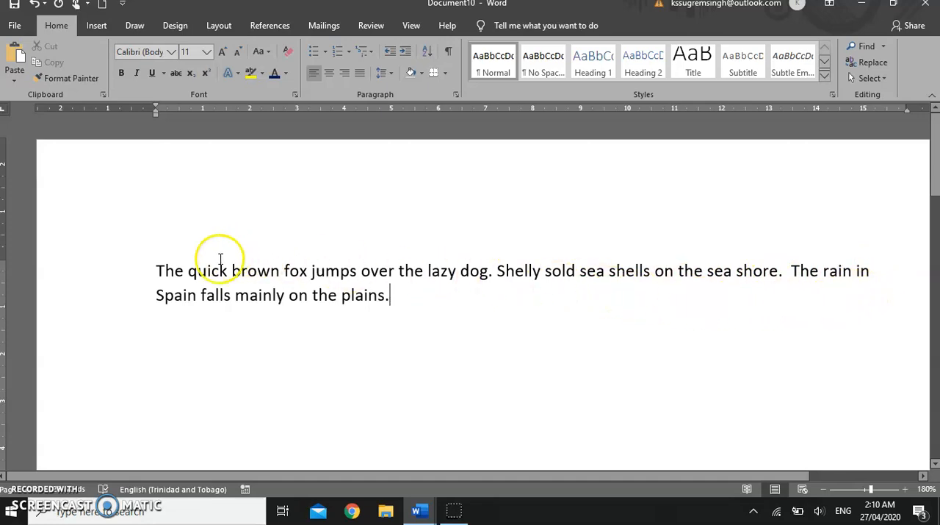
{"action": "mouse_move", "coordinate": [330, 282]}
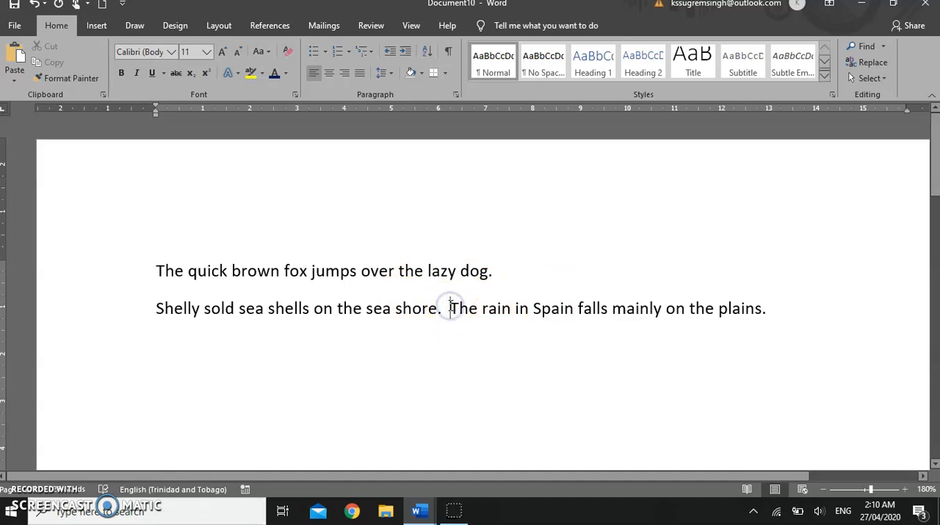
- Move the rain sentence onto its own line and start a new line beneath it
{"action": "key", "text": "Enter"}
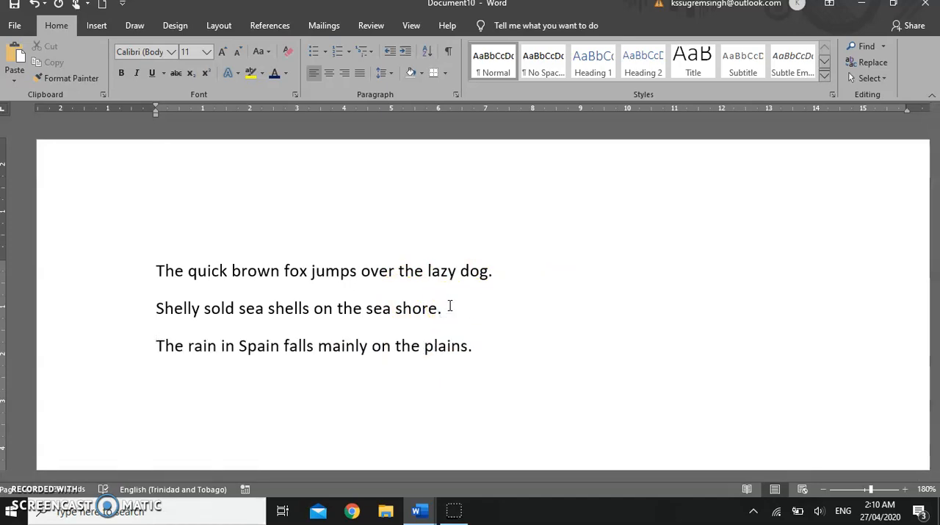
{"action": "mouse_move", "coordinate": [135, 287]}
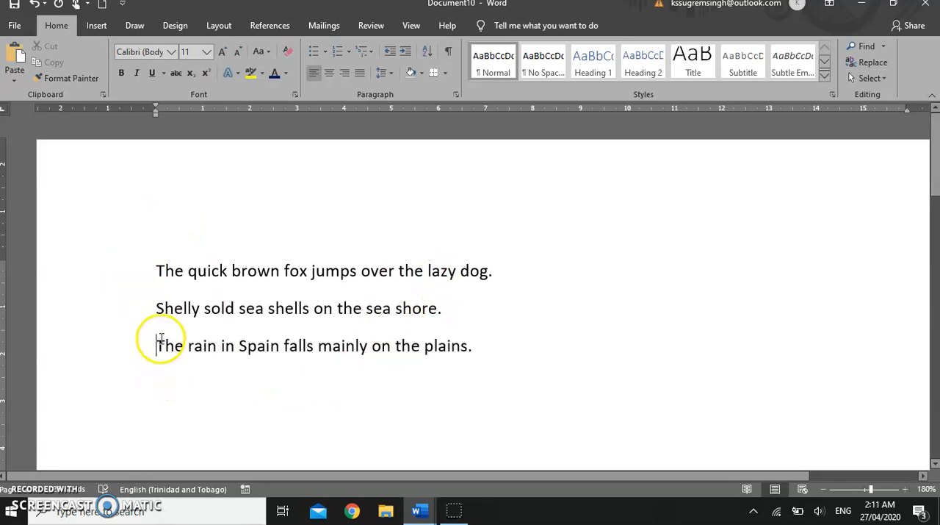
{"action": "mouse_move", "coordinate": [500, 270]}
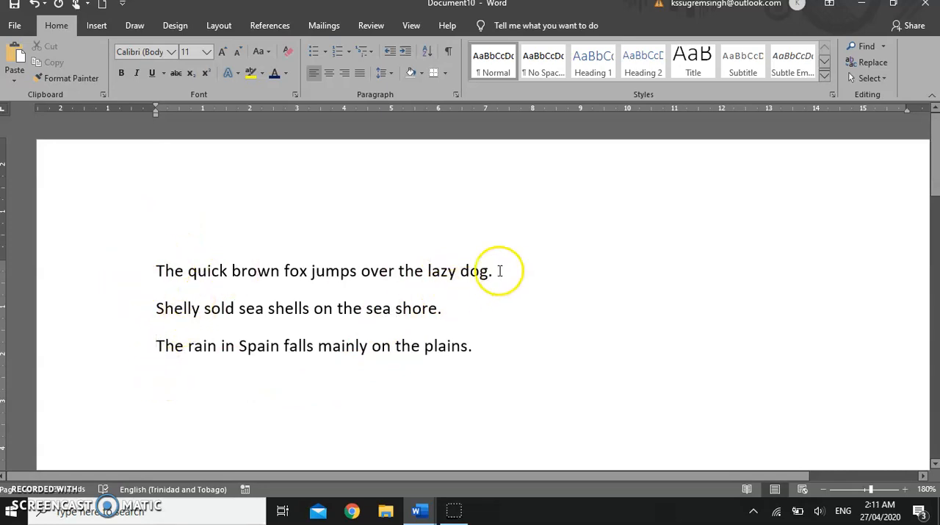
{"action": "left_click", "coordinate": [473, 345]}
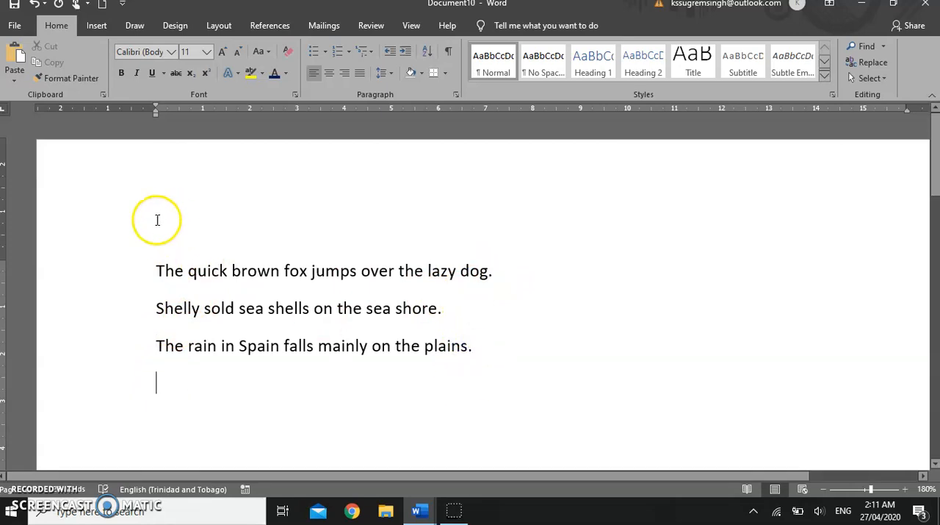
{"action": "mouse_move", "coordinate": [182, 272]}
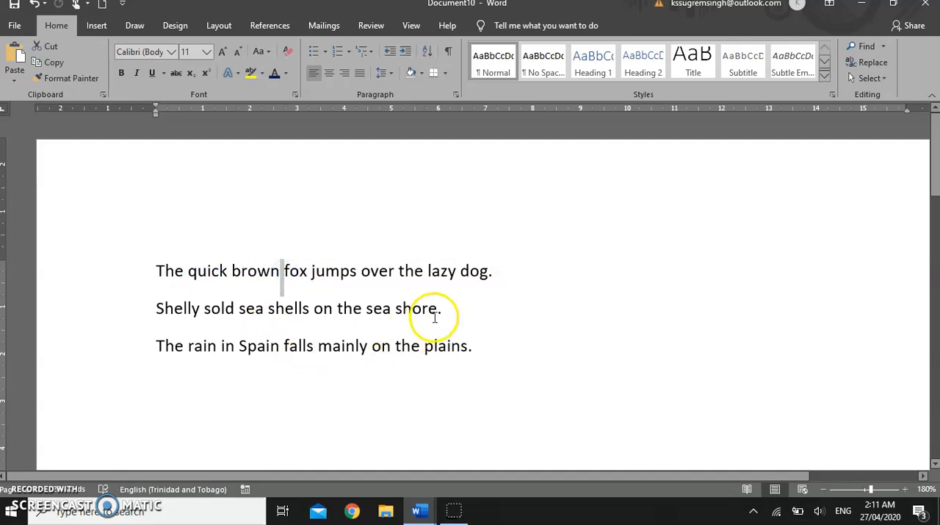
{"action": "mouse_move", "coordinate": [294, 309]}
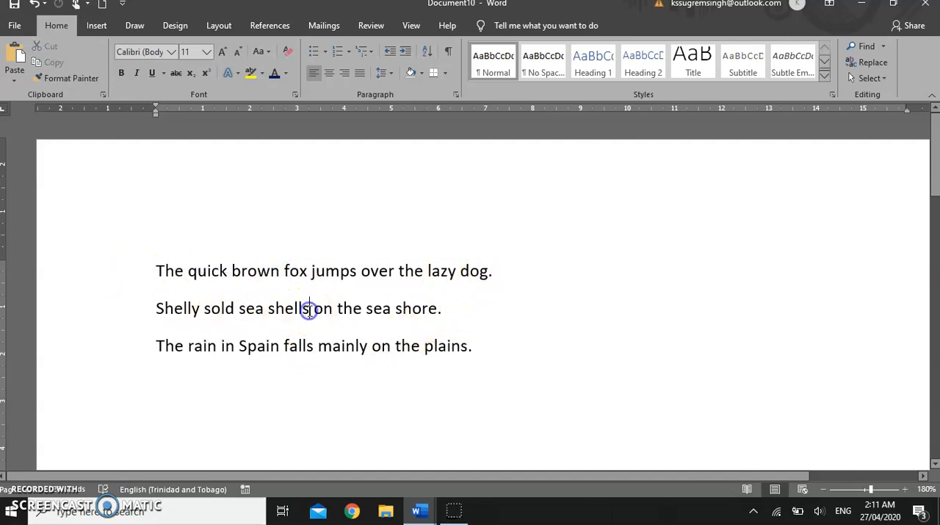
{"action": "mouse_move", "coordinate": [288, 375]}
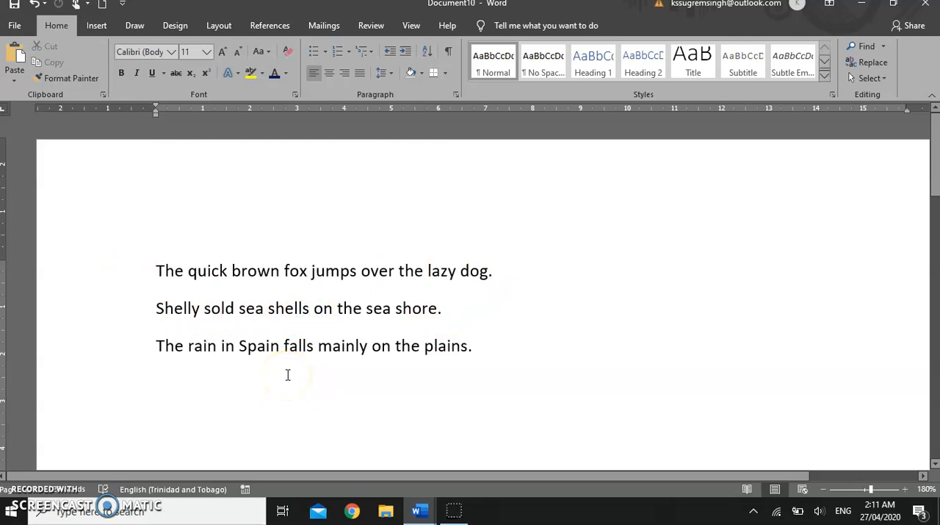
- Insert a comma directly after 'shells' in the sea shells sentence
{"action": "left_click", "coordinate": [308, 309]}
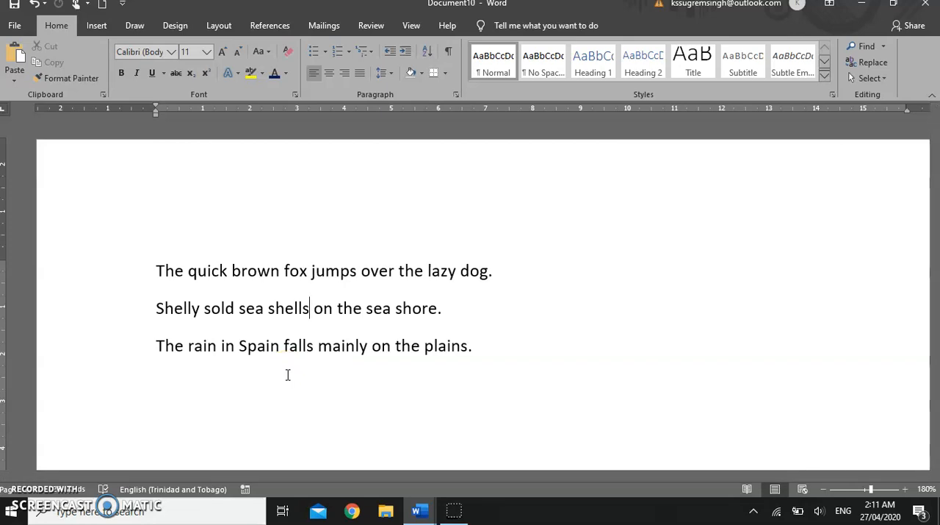
{"action": "type", "text": ","}
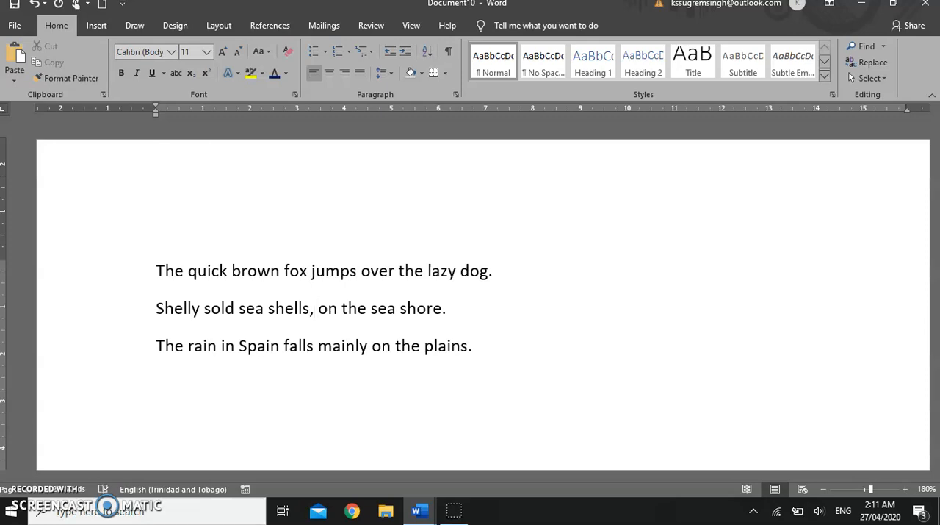
{"action": "left_click", "coordinate": [314, 309]}
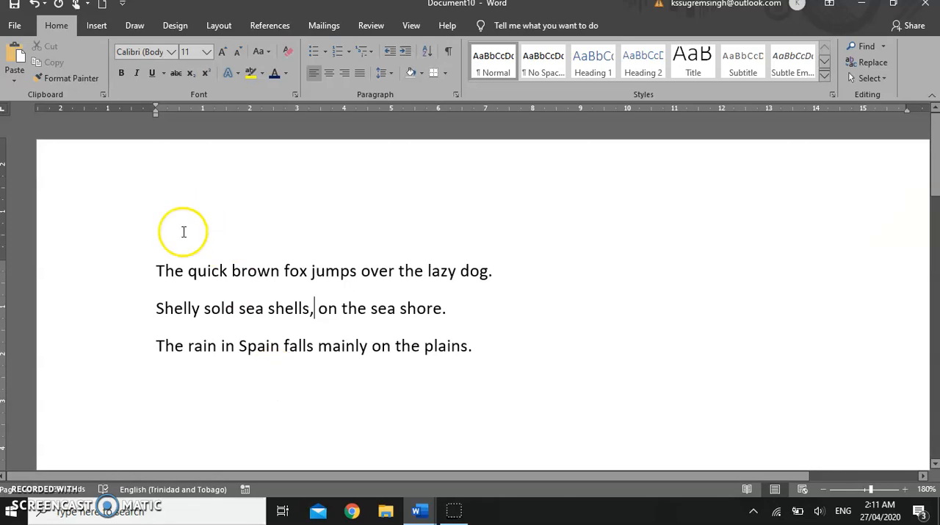
{"action": "mouse_move", "coordinate": [300, 331]}
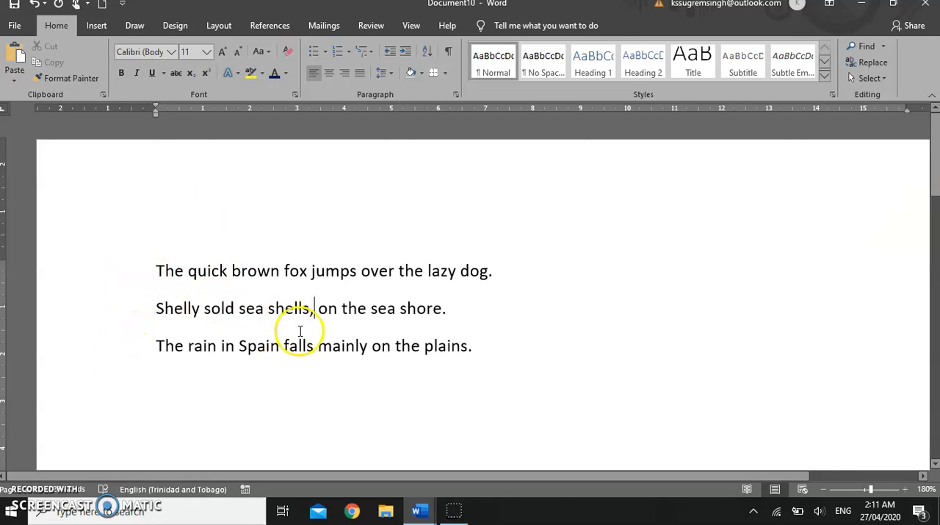
{"action": "mouse_move", "coordinate": [235, 290]}
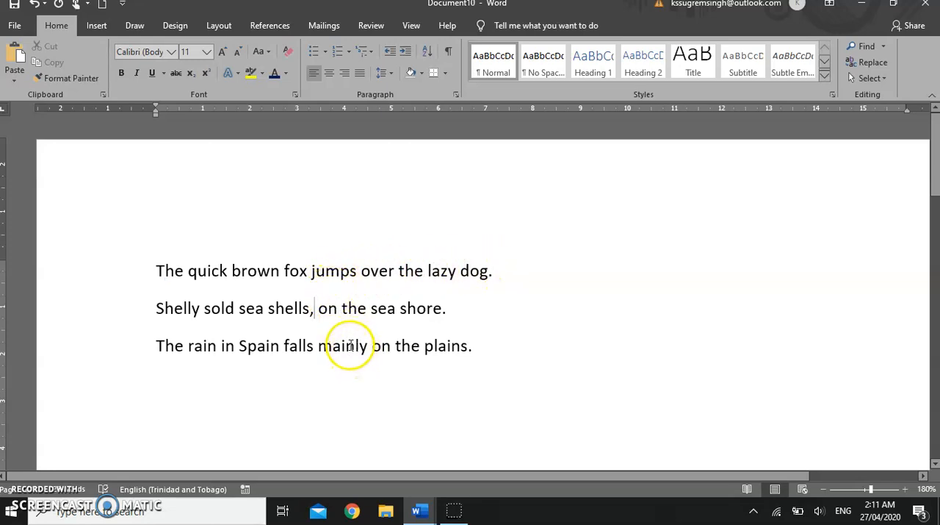
{"action": "mouse_move", "coordinate": [351, 270]}
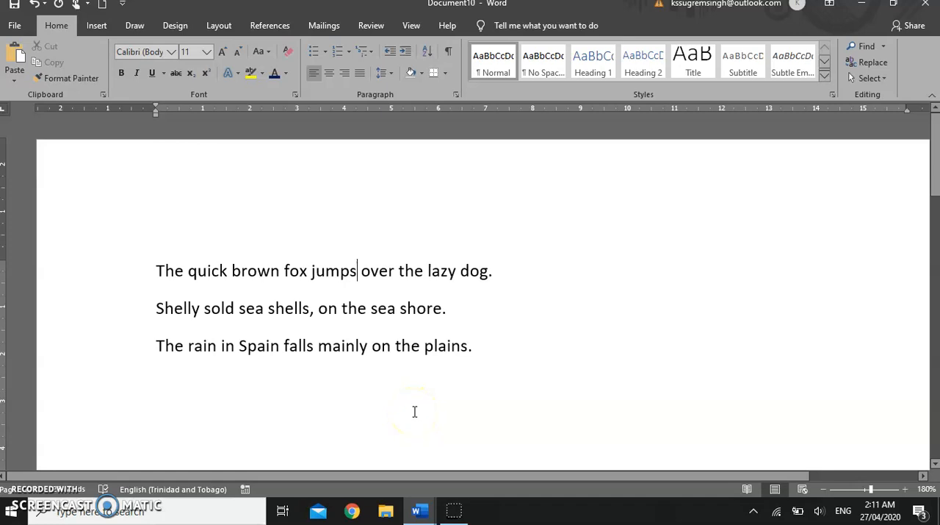
- Delete the s of 'jumps' and add 'ed' so it reads 'jumped'
{"action": "key", "text": "Backspace"}
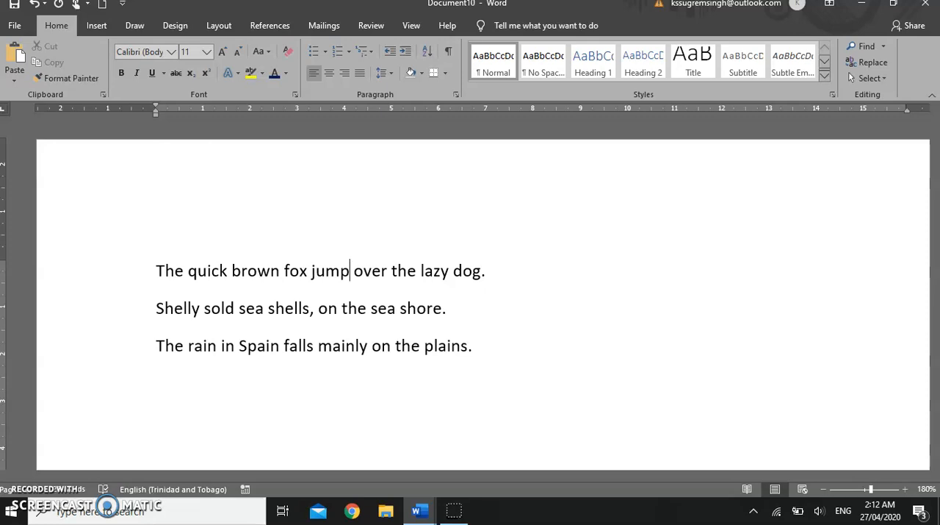
{"action": "type", "text": "ed"}
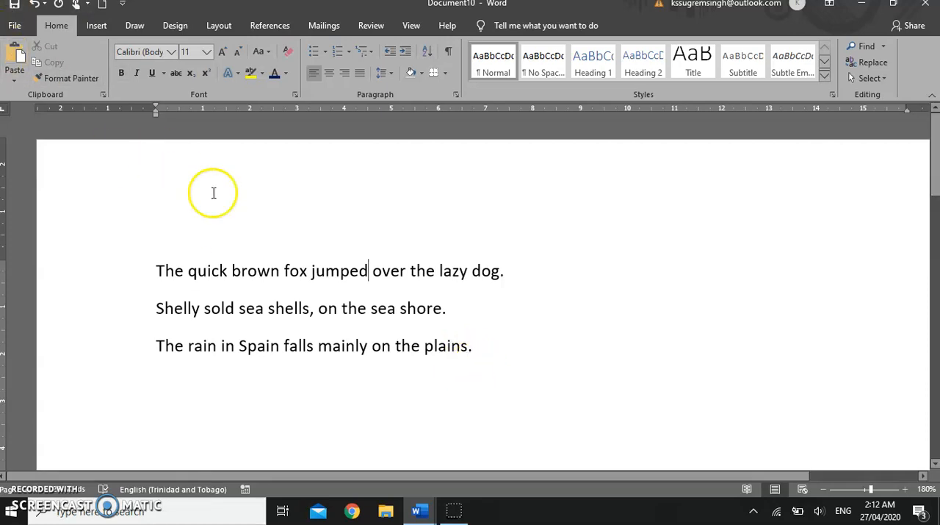
{"action": "mouse_move", "coordinate": [268, 309]}
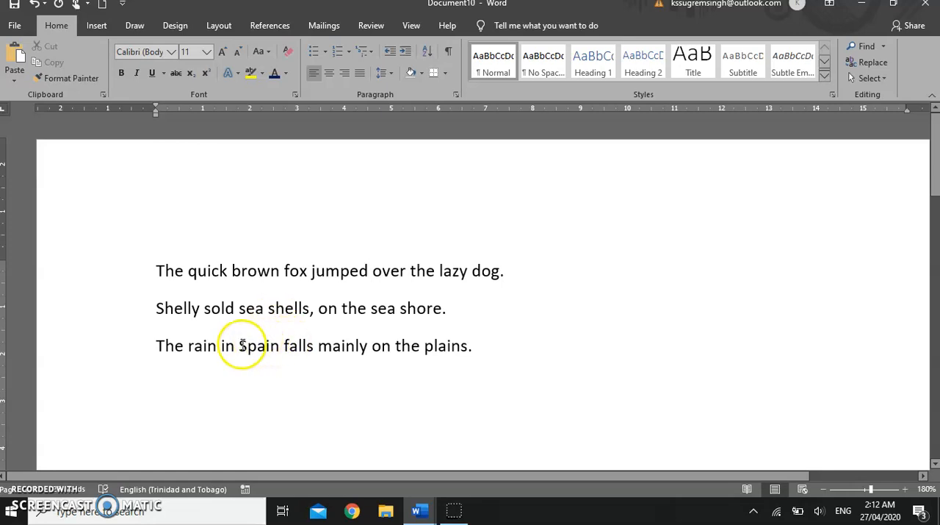
{"action": "mouse_move", "coordinate": [429, 347]}
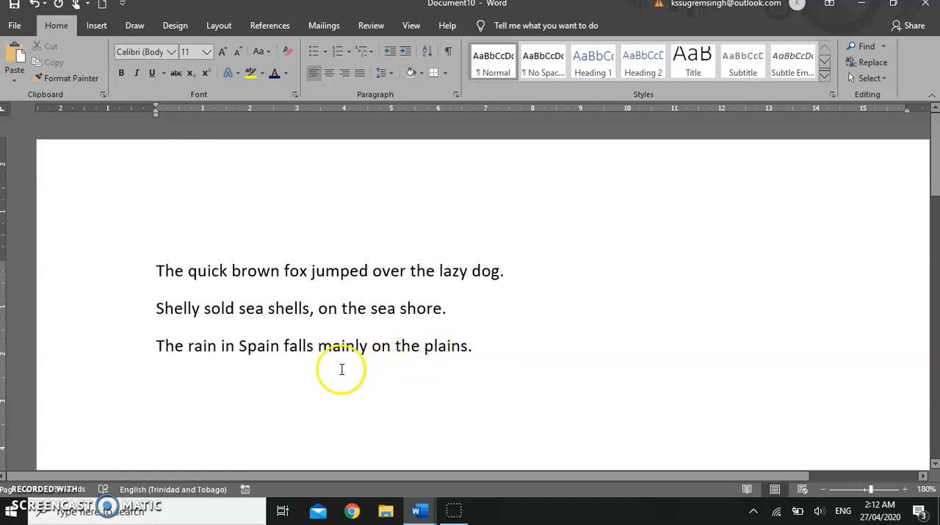
{"action": "mouse_move", "coordinate": [279, 427]}
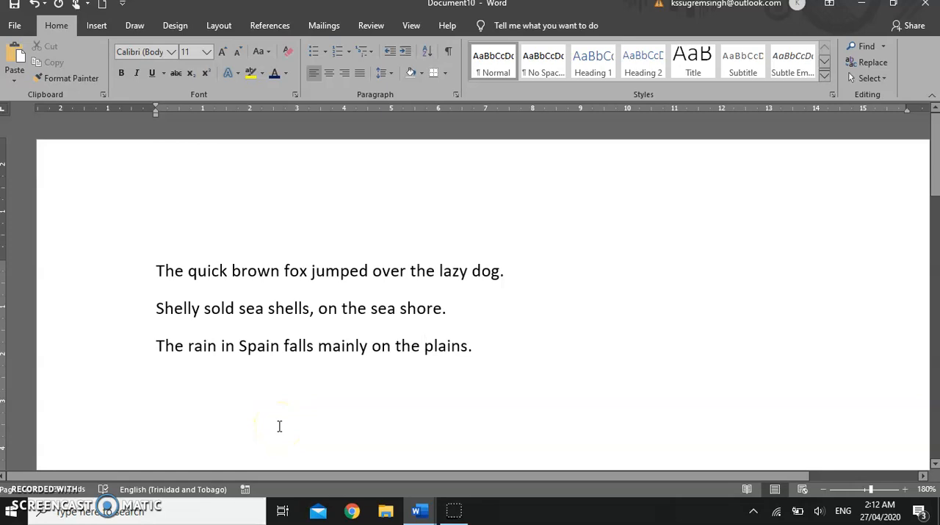
- Replace the lowercase p of 'plains' with a capital P to read 'Plains'
{"action": "left_click", "coordinate": [425, 345]}
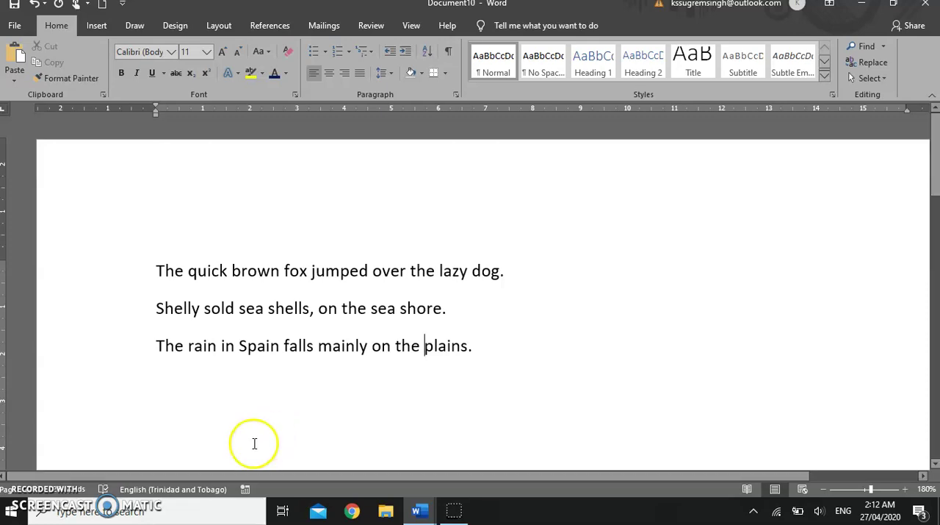
{"action": "mouse_move", "coordinate": [425, 346]}
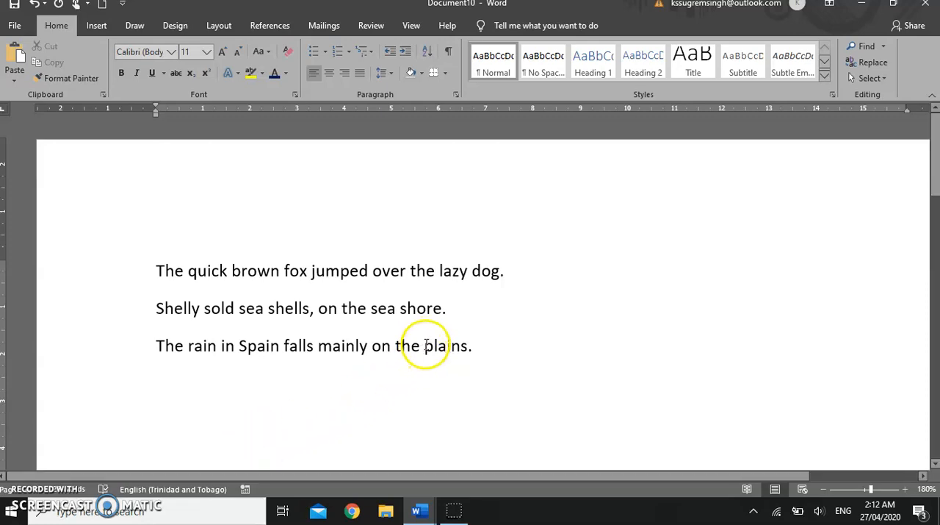
{"action": "mouse_move", "coordinate": [376, 366]}
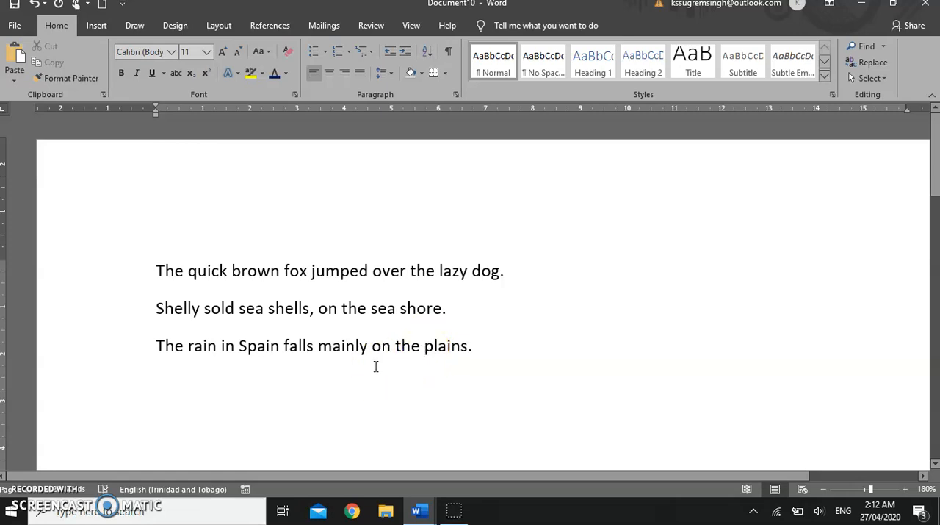
{"action": "left_click", "coordinate": [424, 345]}
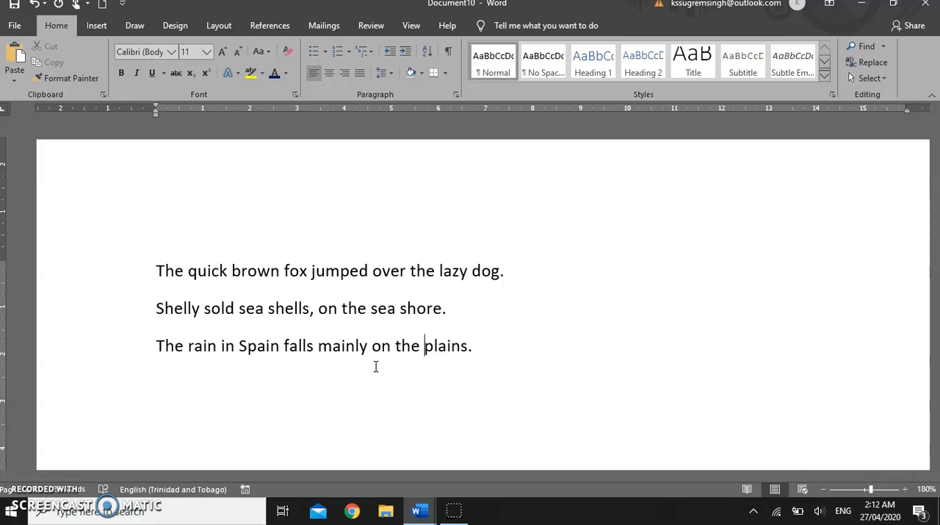
{"action": "key", "text": "Backspace"}
{"action": "type", "text": "P"}
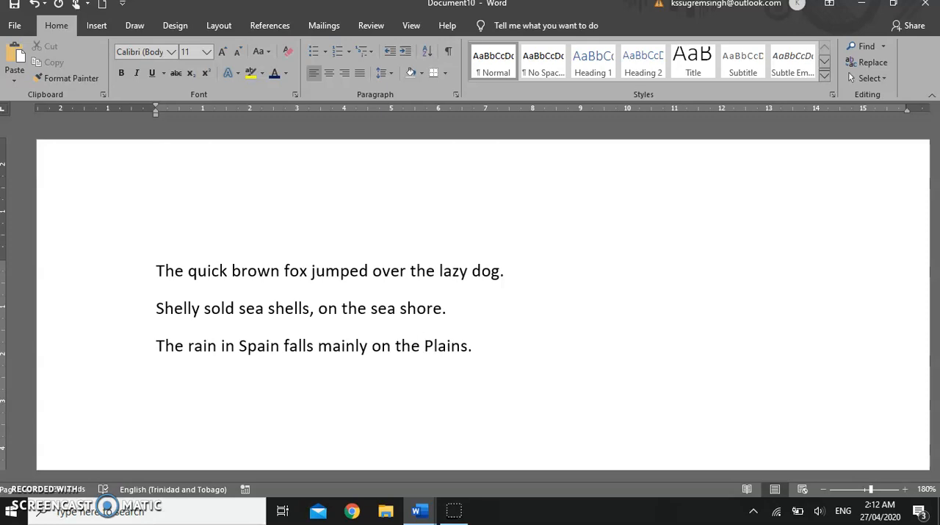
{"action": "key", "text": "Backspace"}
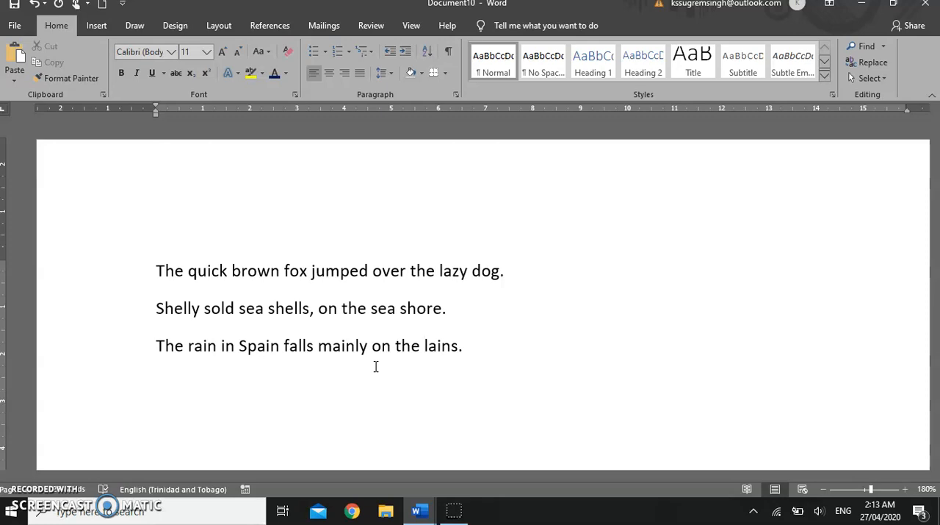
{"action": "type", "text": "P"}
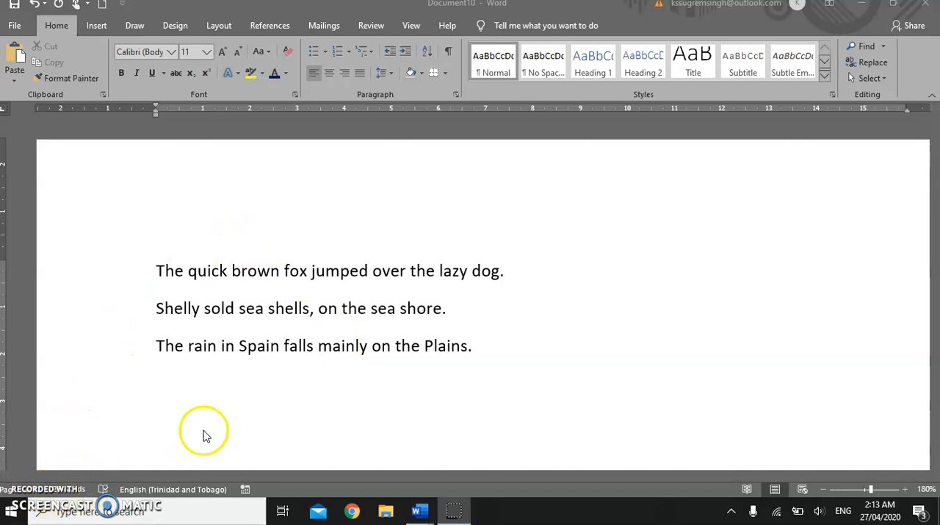
{"action": "mouse_move", "coordinate": [14, 28]}
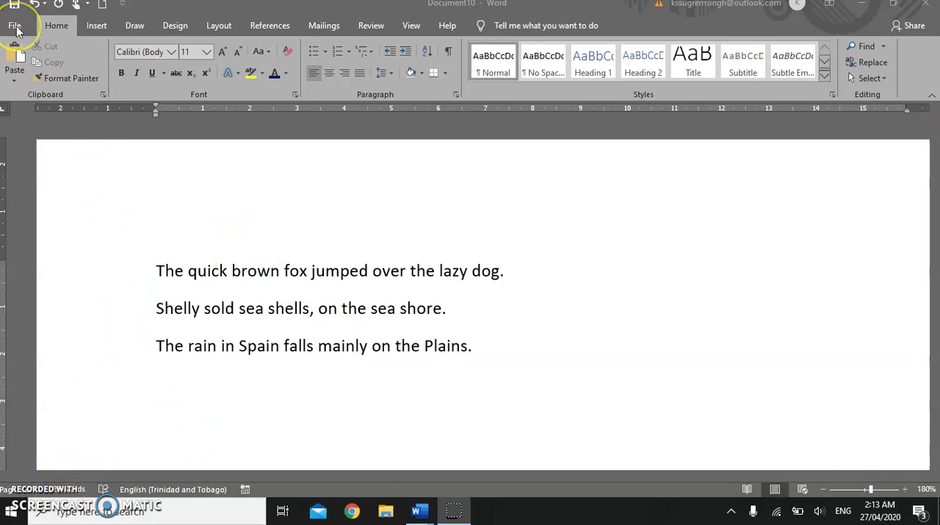
- Save the document as 'Sample' in Documents via File > Save As > This PC
{"action": "left_click", "coordinate": [432, 345]}
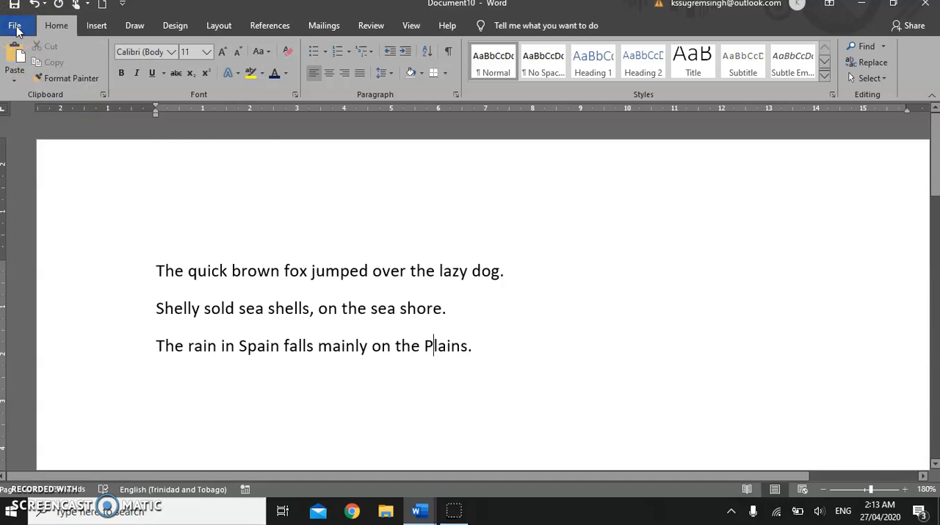
{"action": "left_click", "coordinate": [15, 25]}
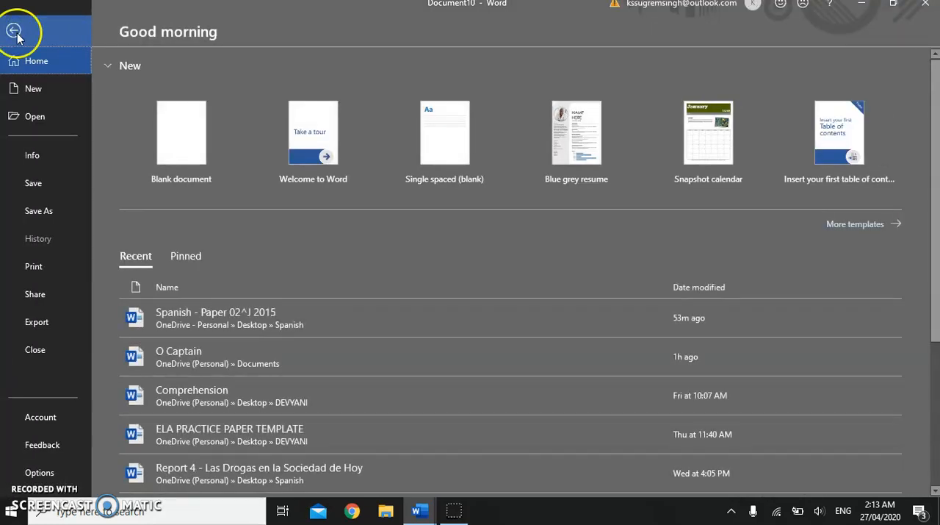
{"action": "left_click", "coordinate": [38, 212]}
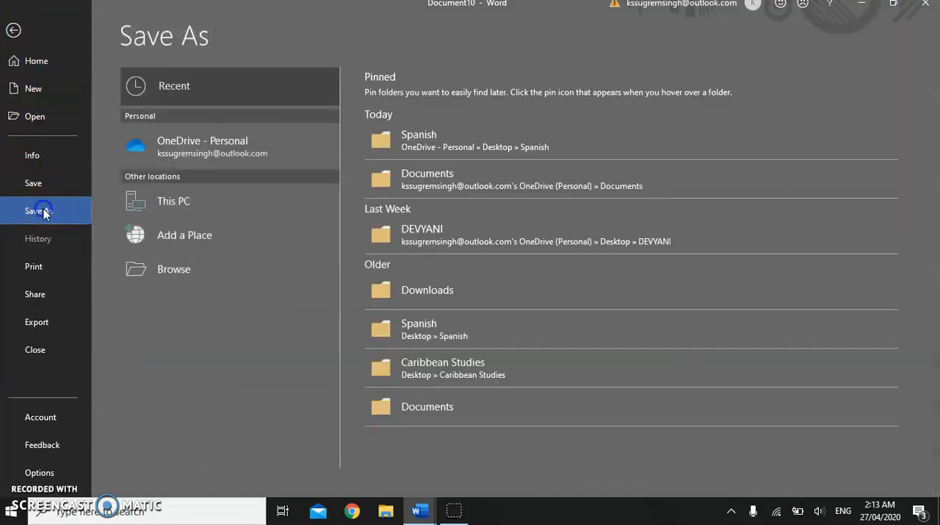
{"action": "mouse_move", "coordinate": [141, 249]}
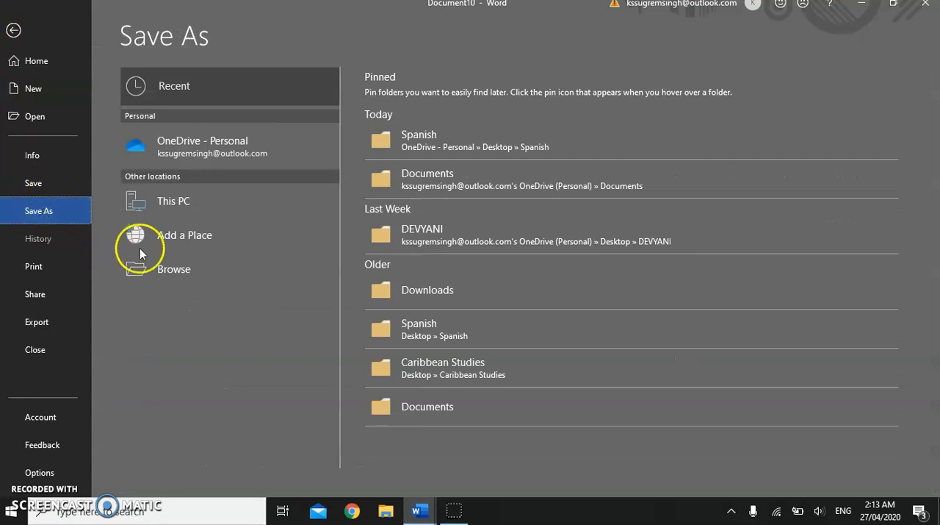
{"action": "mouse_move", "coordinate": [174, 200]}
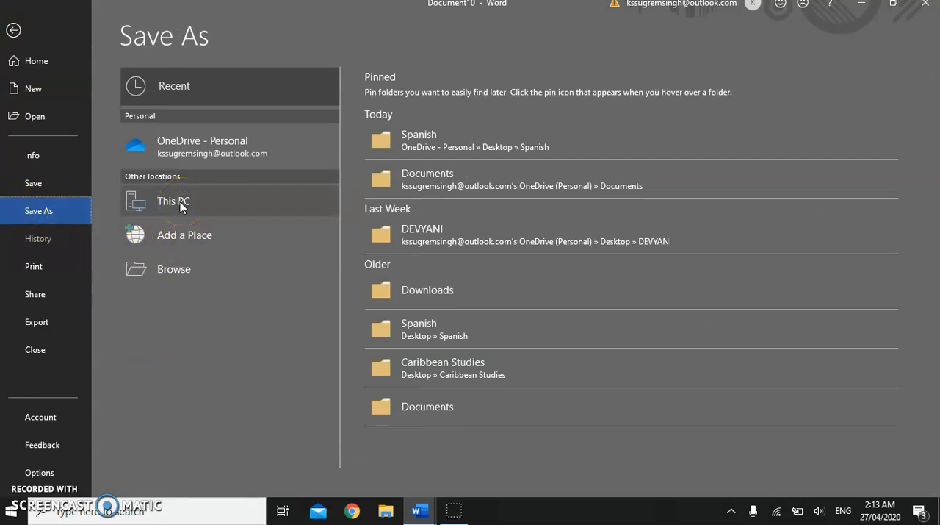
{"action": "left_click", "coordinate": [173, 200]}
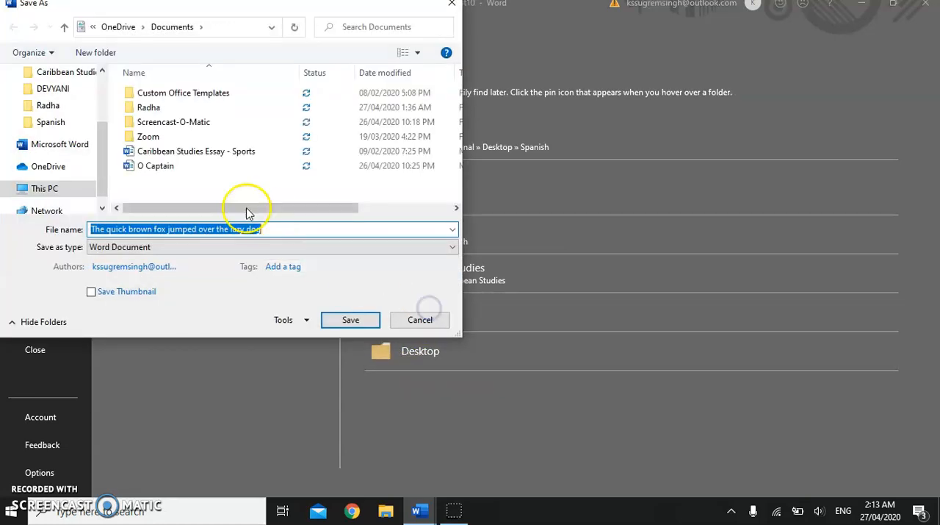
{"action": "left_click", "coordinate": [276, 229]}
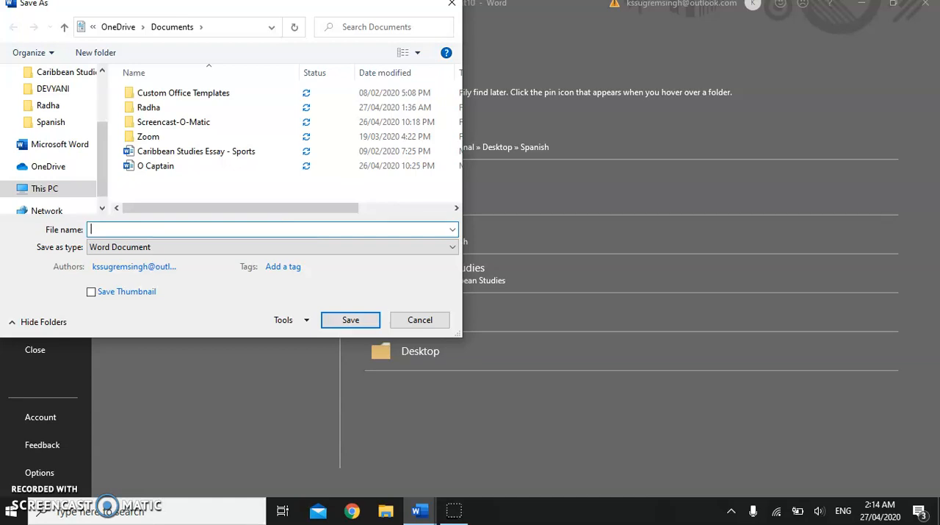
{"action": "type", "text": "Sample"}
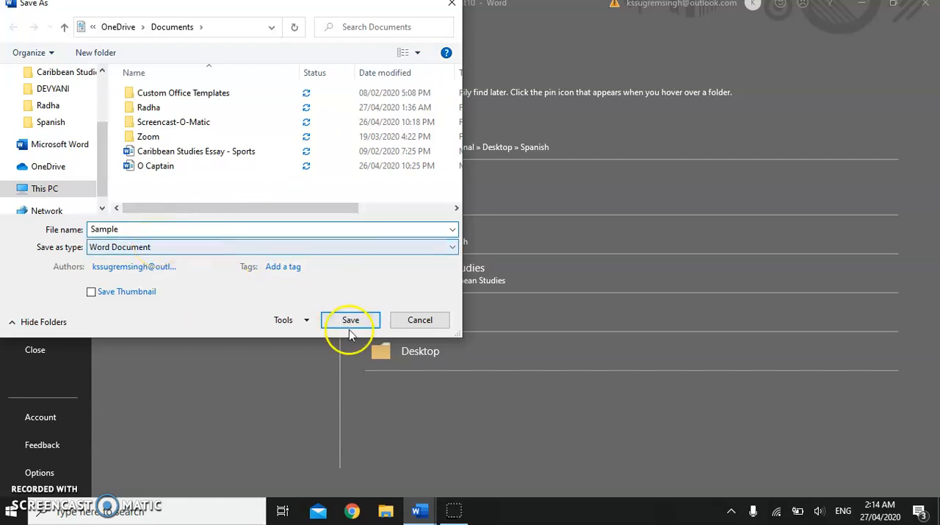
{"action": "left_click", "coordinate": [350, 319]}
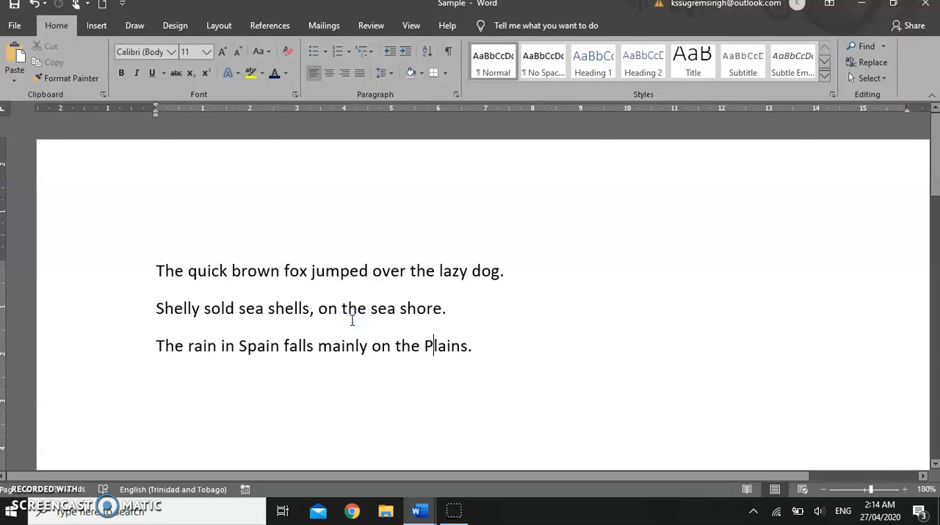
{"action": "mouse_move", "coordinate": [370, 329]}
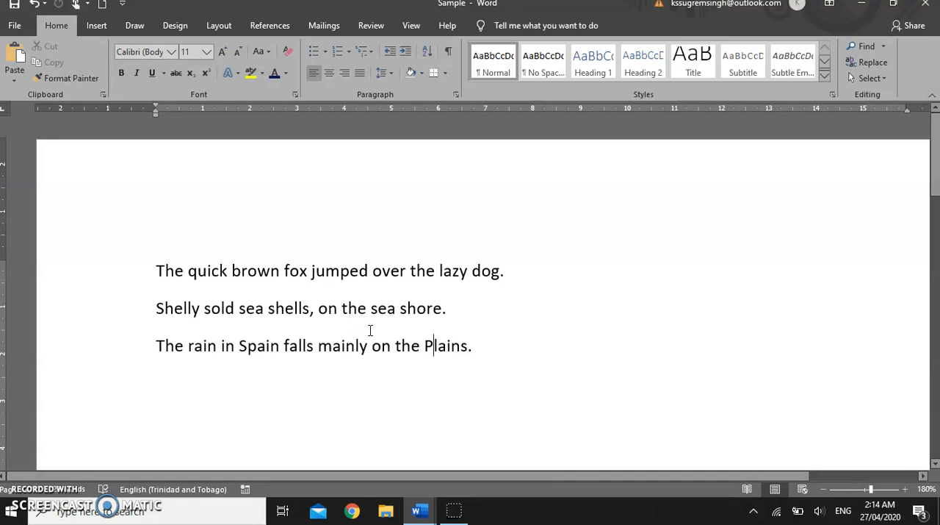
{"action": "mouse_move", "coordinate": [514, 217]}
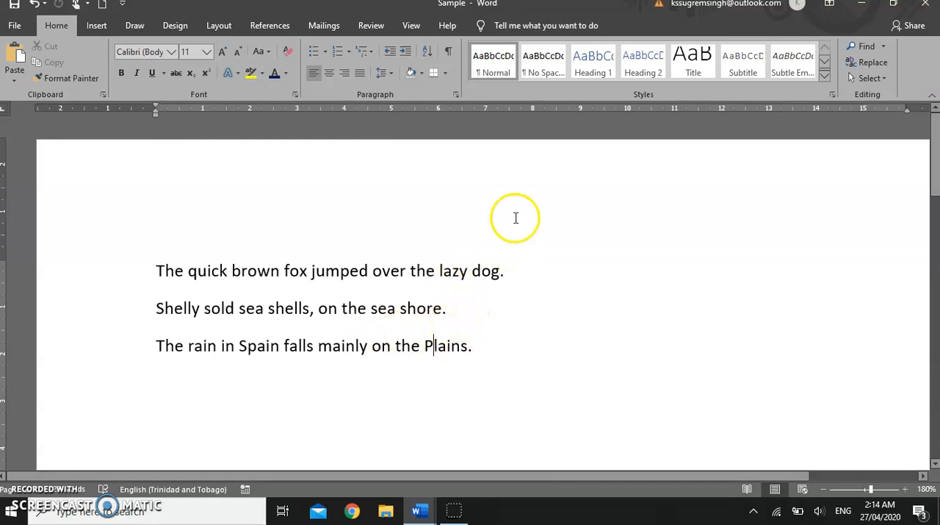
{"action": "mouse_move", "coordinate": [441, 8]}
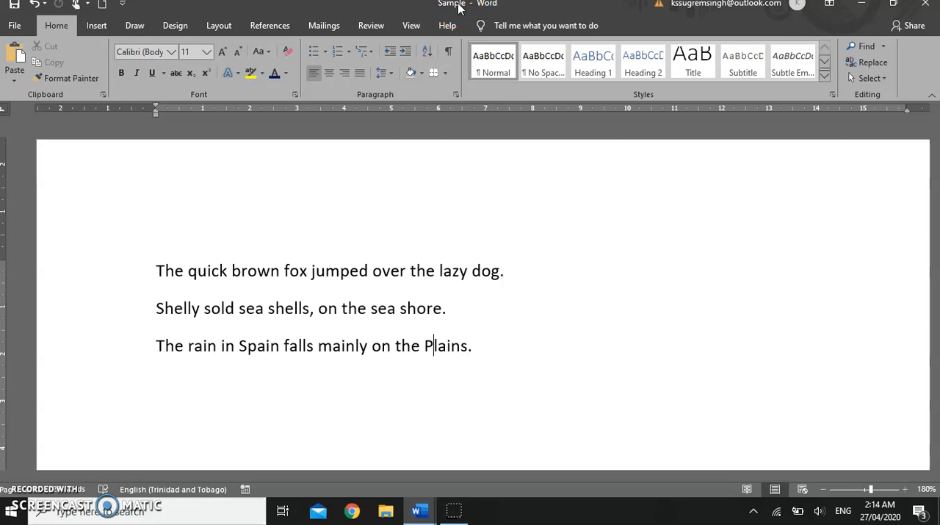
{"action": "mouse_move", "coordinate": [482, 9]}
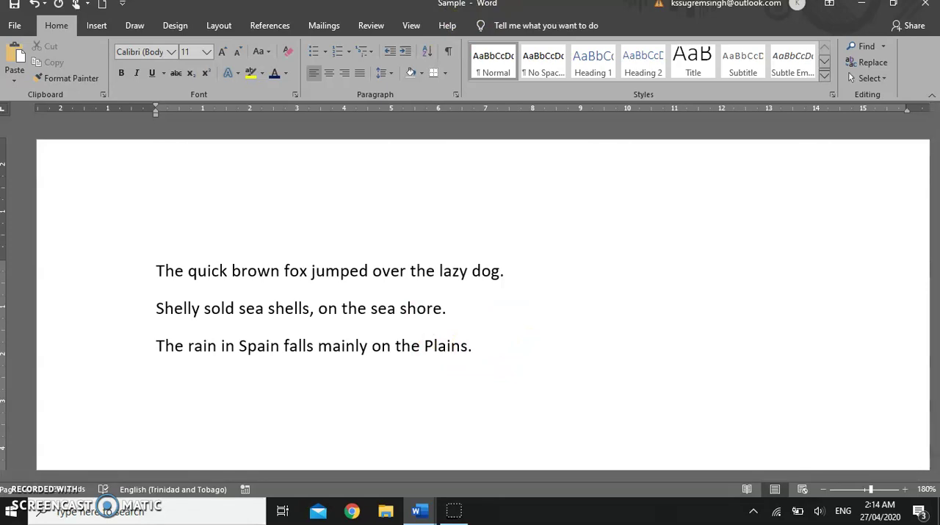
- Write 'Peter Piper picked a peck of pickled peppers.' on the fourth line
{"action": "type", "text": "Pe"}
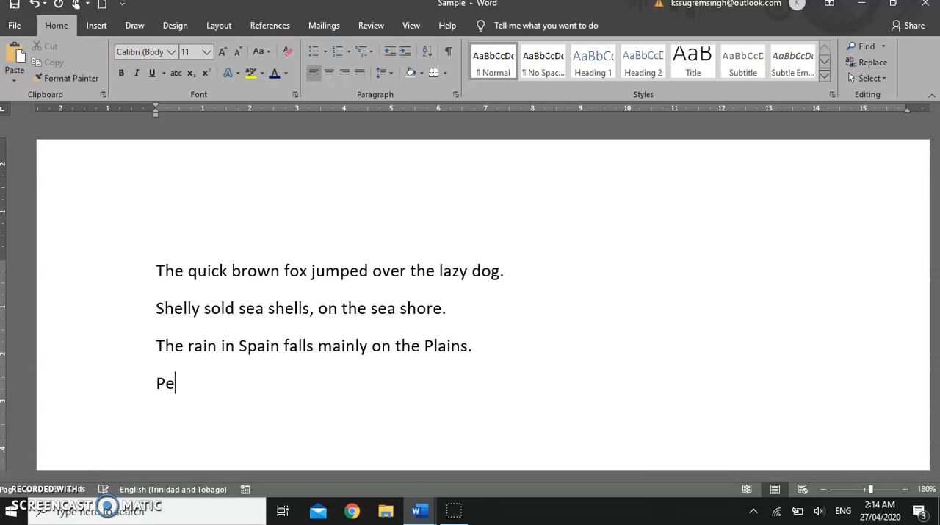
{"action": "type", "text": "ter Pi"}
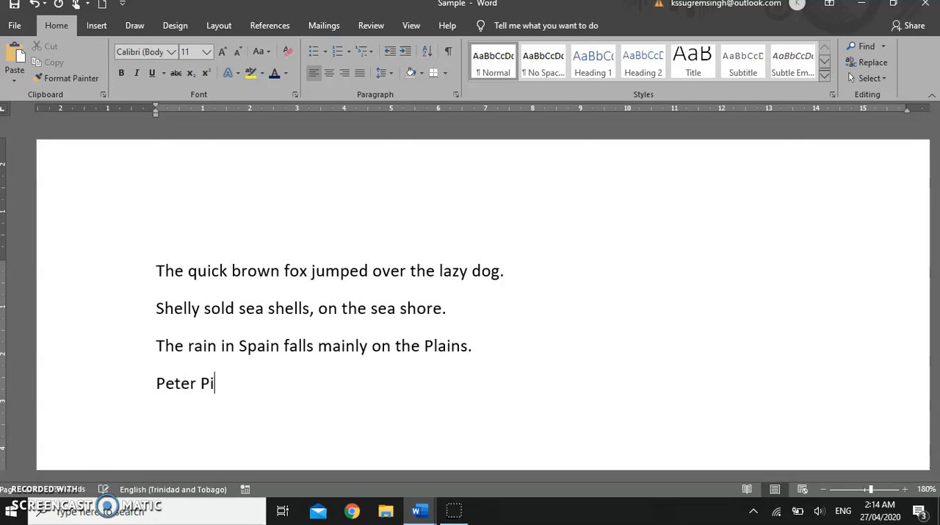
{"action": "type", "text": "per picked"}
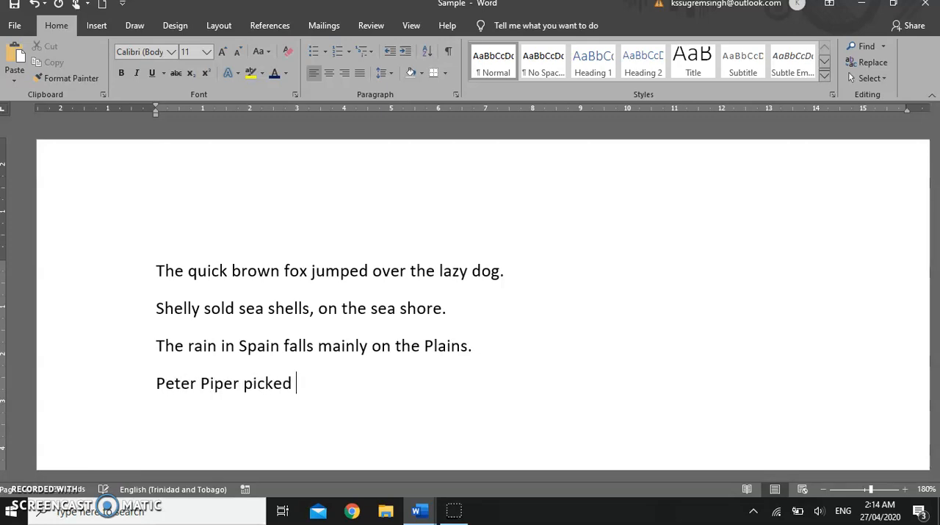
{"action": "type", "text": "a peck of pick"}
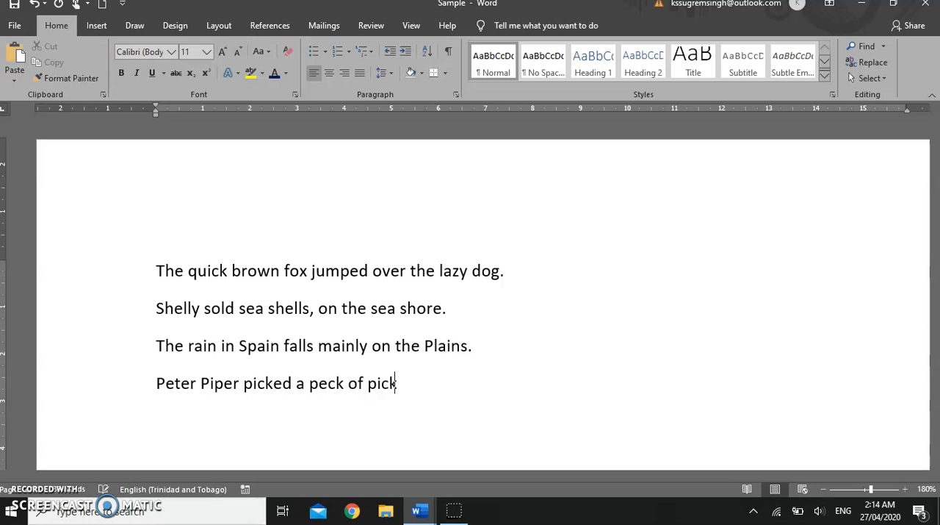
{"action": "type", "text": "led peppers"}
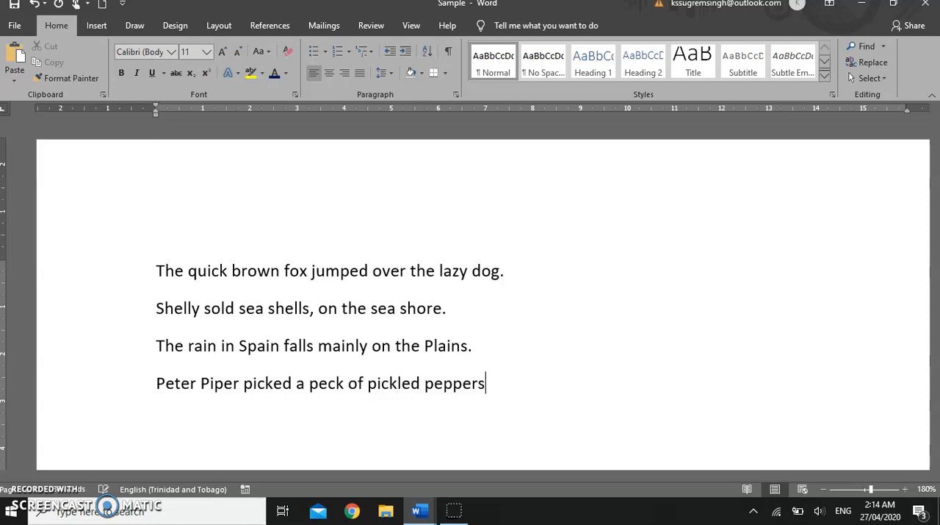
{"action": "type", "text": "."}
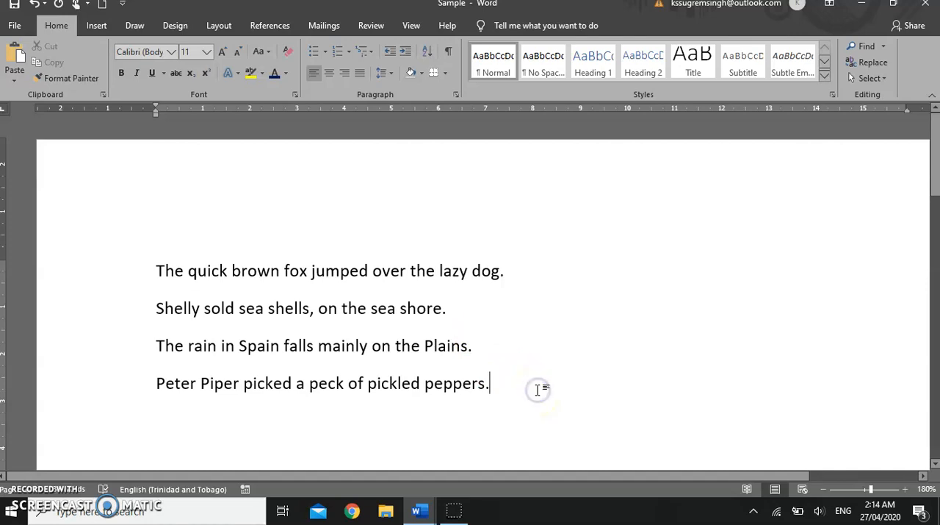
{"action": "mouse_move", "coordinate": [438, 326]}
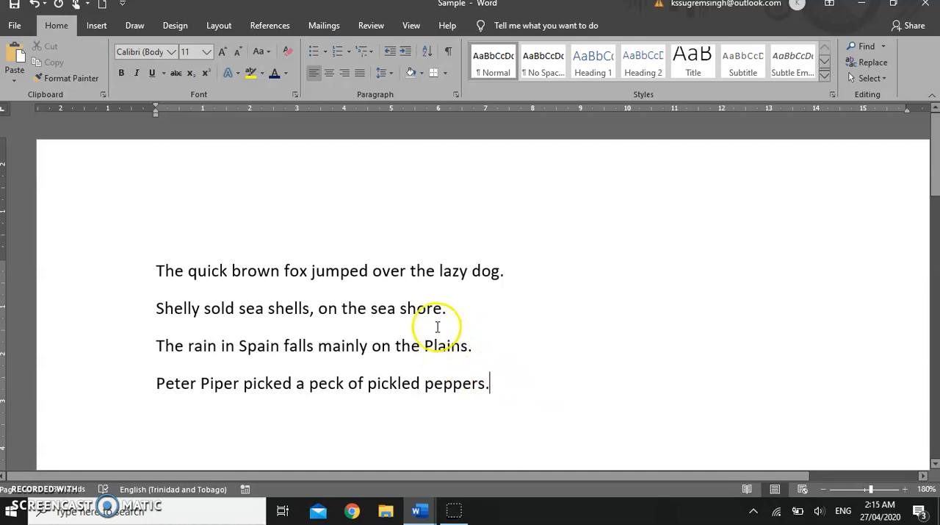
{"action": "left_click", "coordinate": [14, 25]}
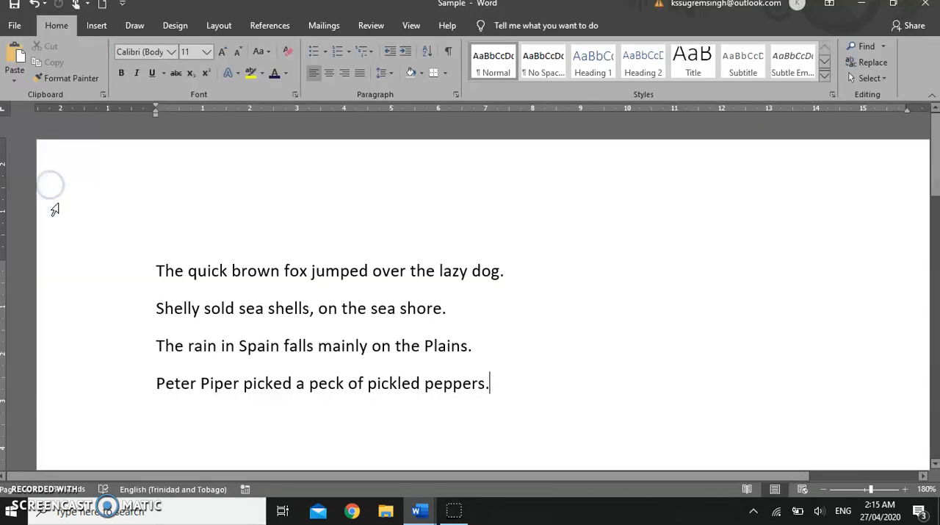
{"action": "mouse_move", "coordinate": [350, 332]}
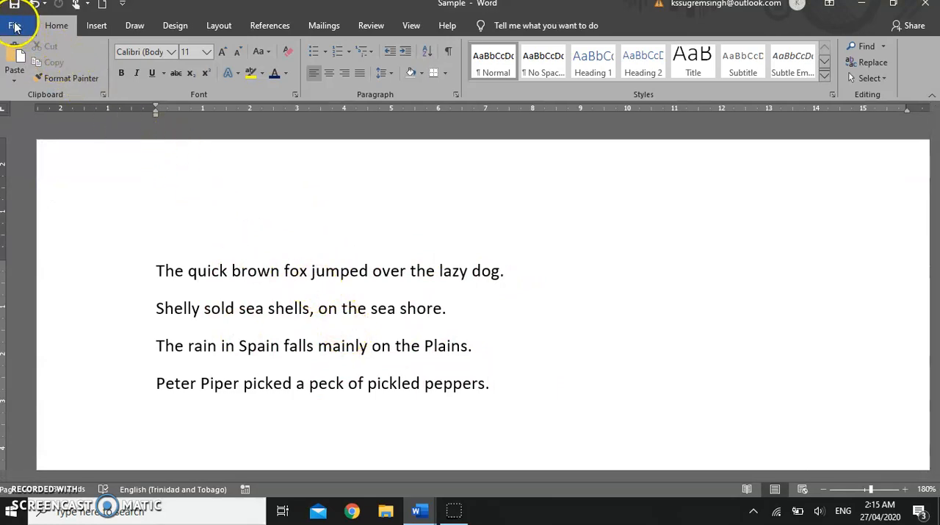
- Close the Sample document via File > Close, returning to the desktop
{"action": "left_click", "coordinate": [16, 25]}
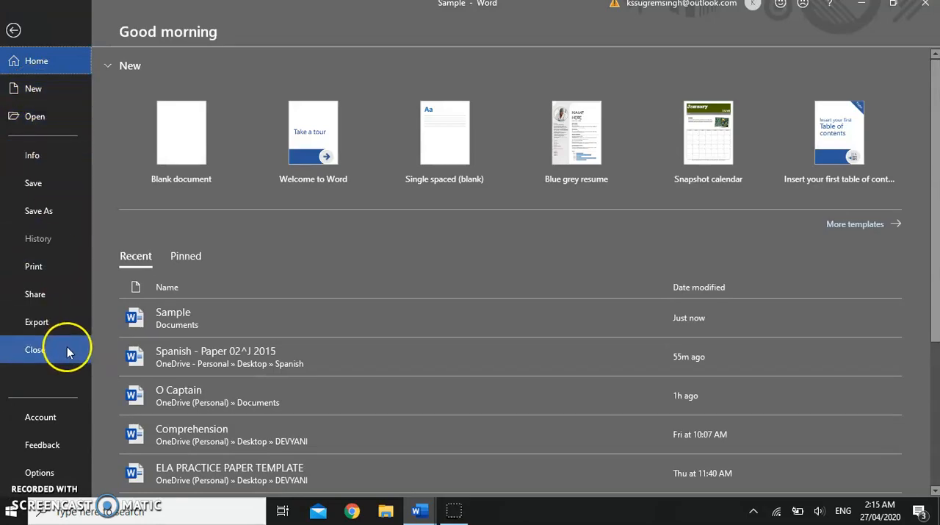
{"action": "left_click", "coordinate": [35, 350]}
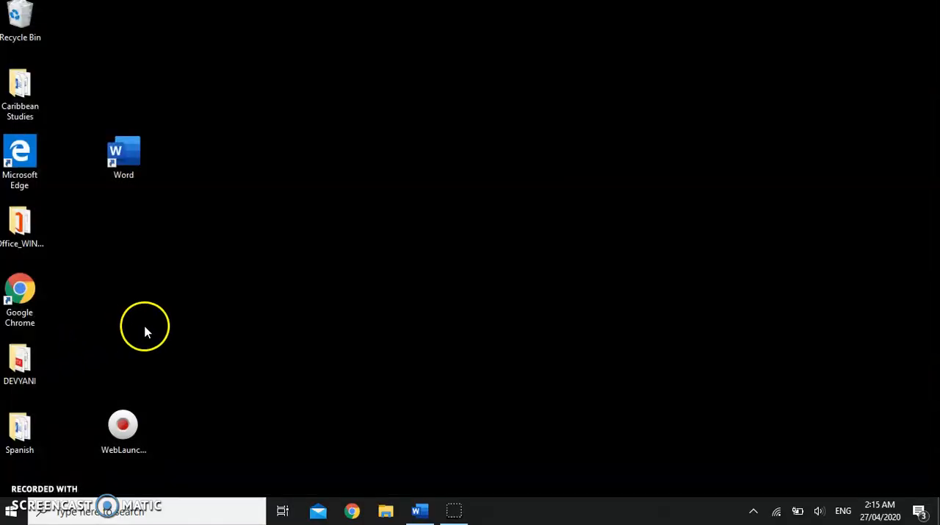
{"action": "mouse_move", "coordinate": [300, 286]}
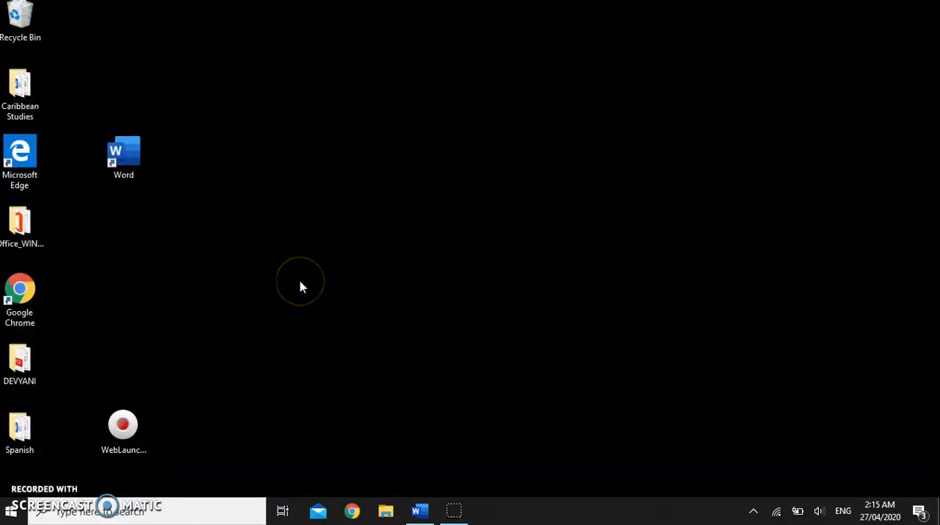
{"action": "mouse_move", "coordinate": [423, 267]}
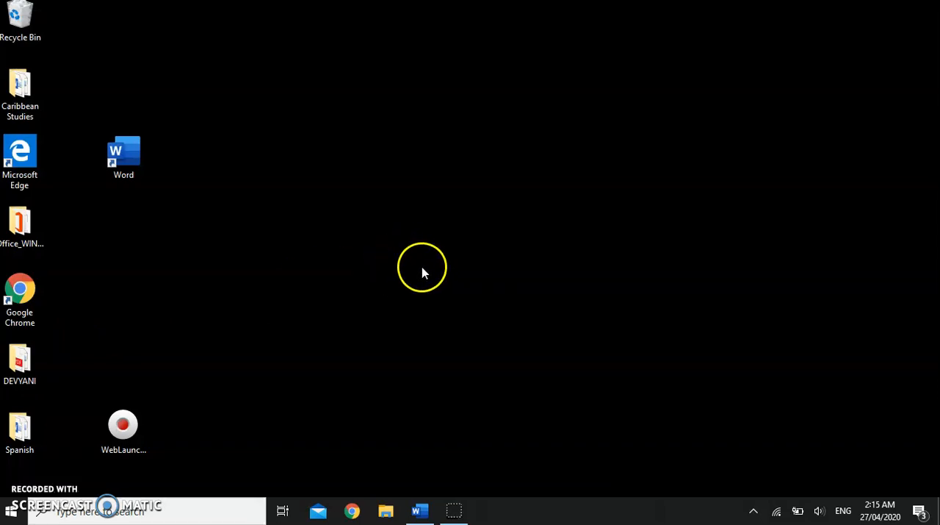
{"action": "mouse_move", "coordinate": [459, 258]}
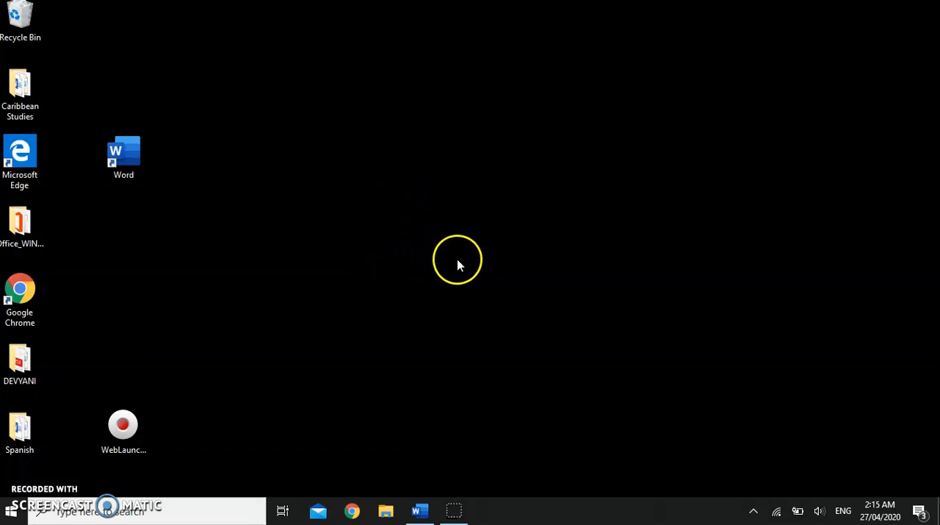
{"action": "mouse_move", "coordinate": [499, 244]}
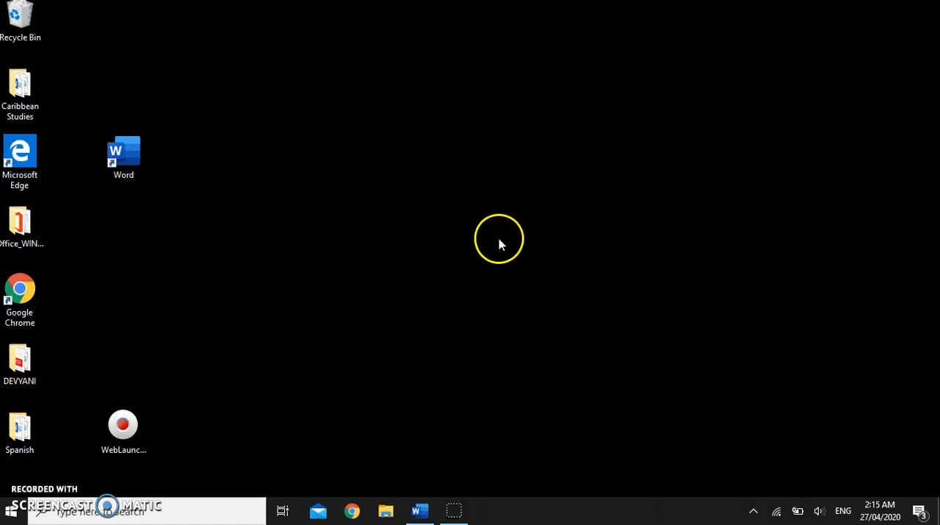
{"action": "mouse_move", "coordinate": [385, 364]}
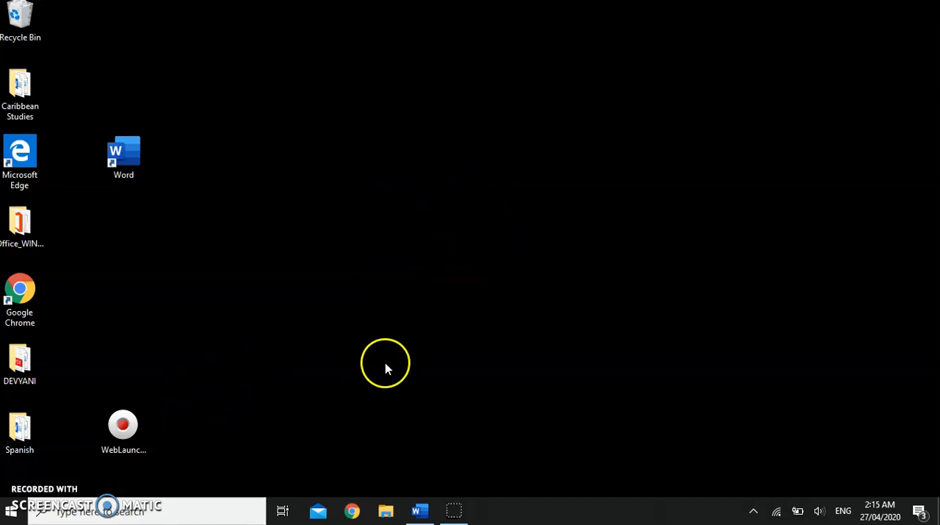